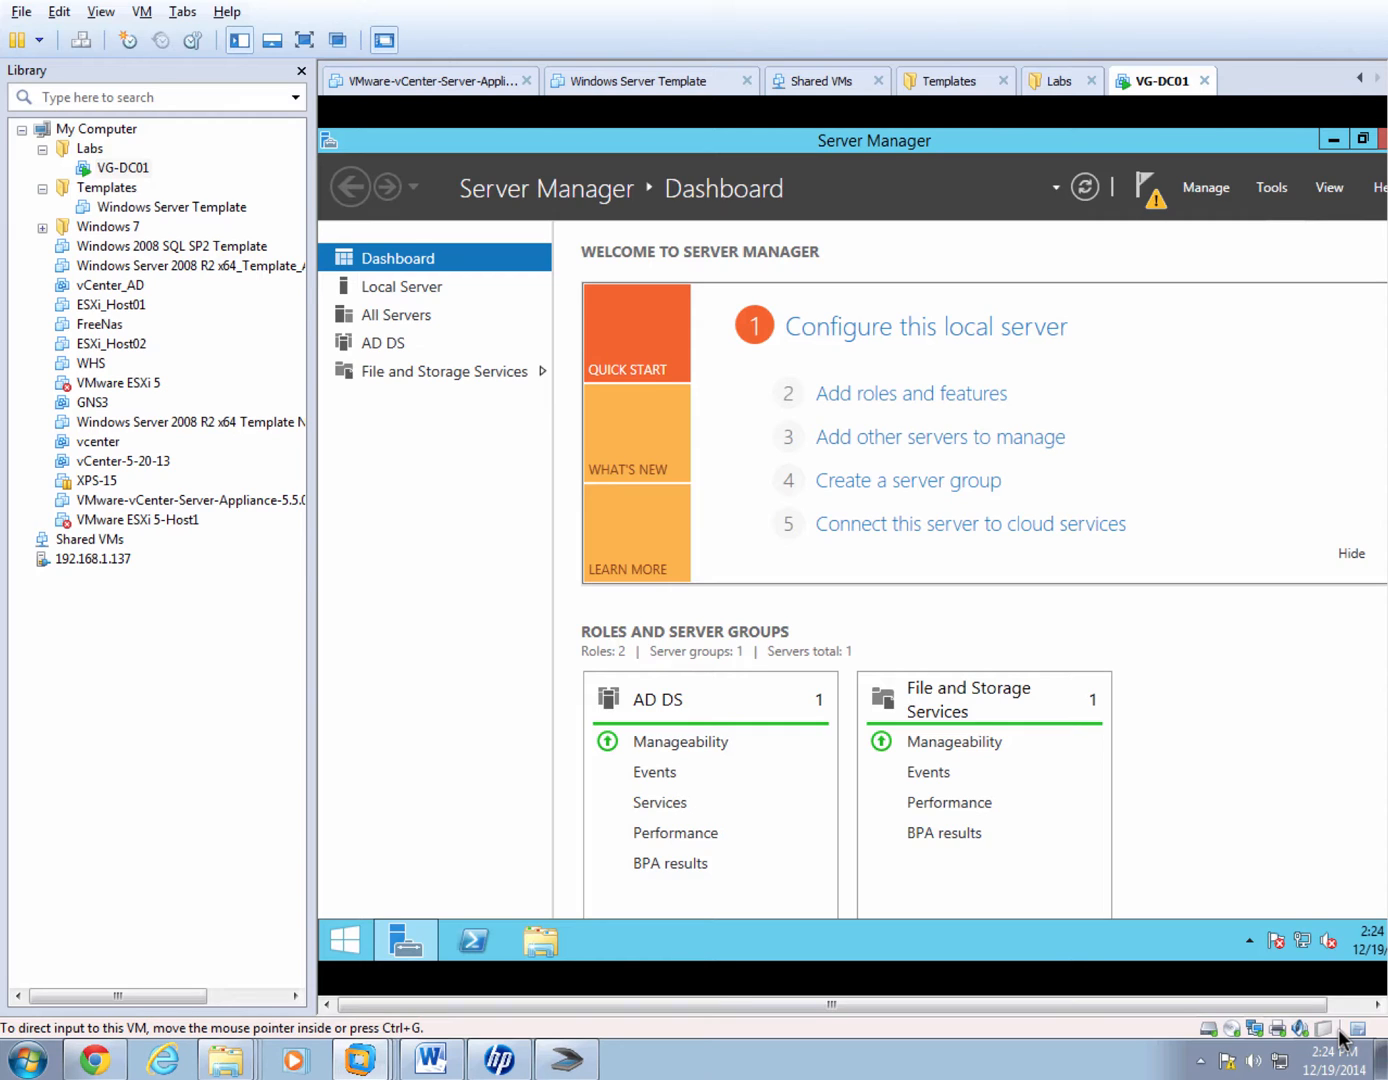
mouse_move(1330, 998)
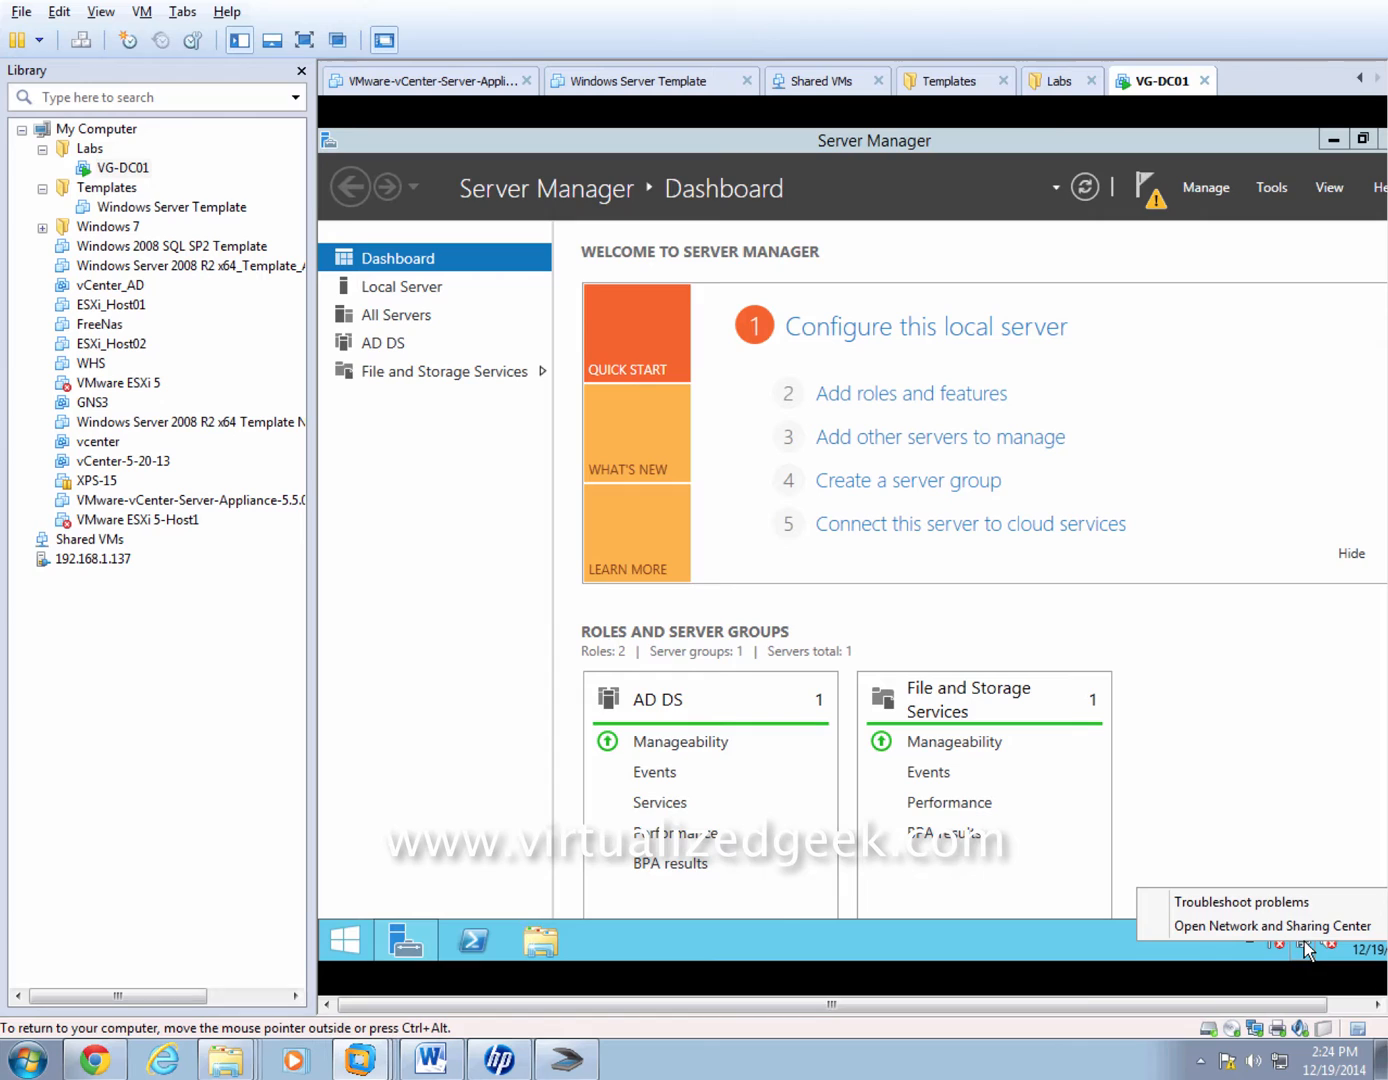
mouse_move(1272, 924)
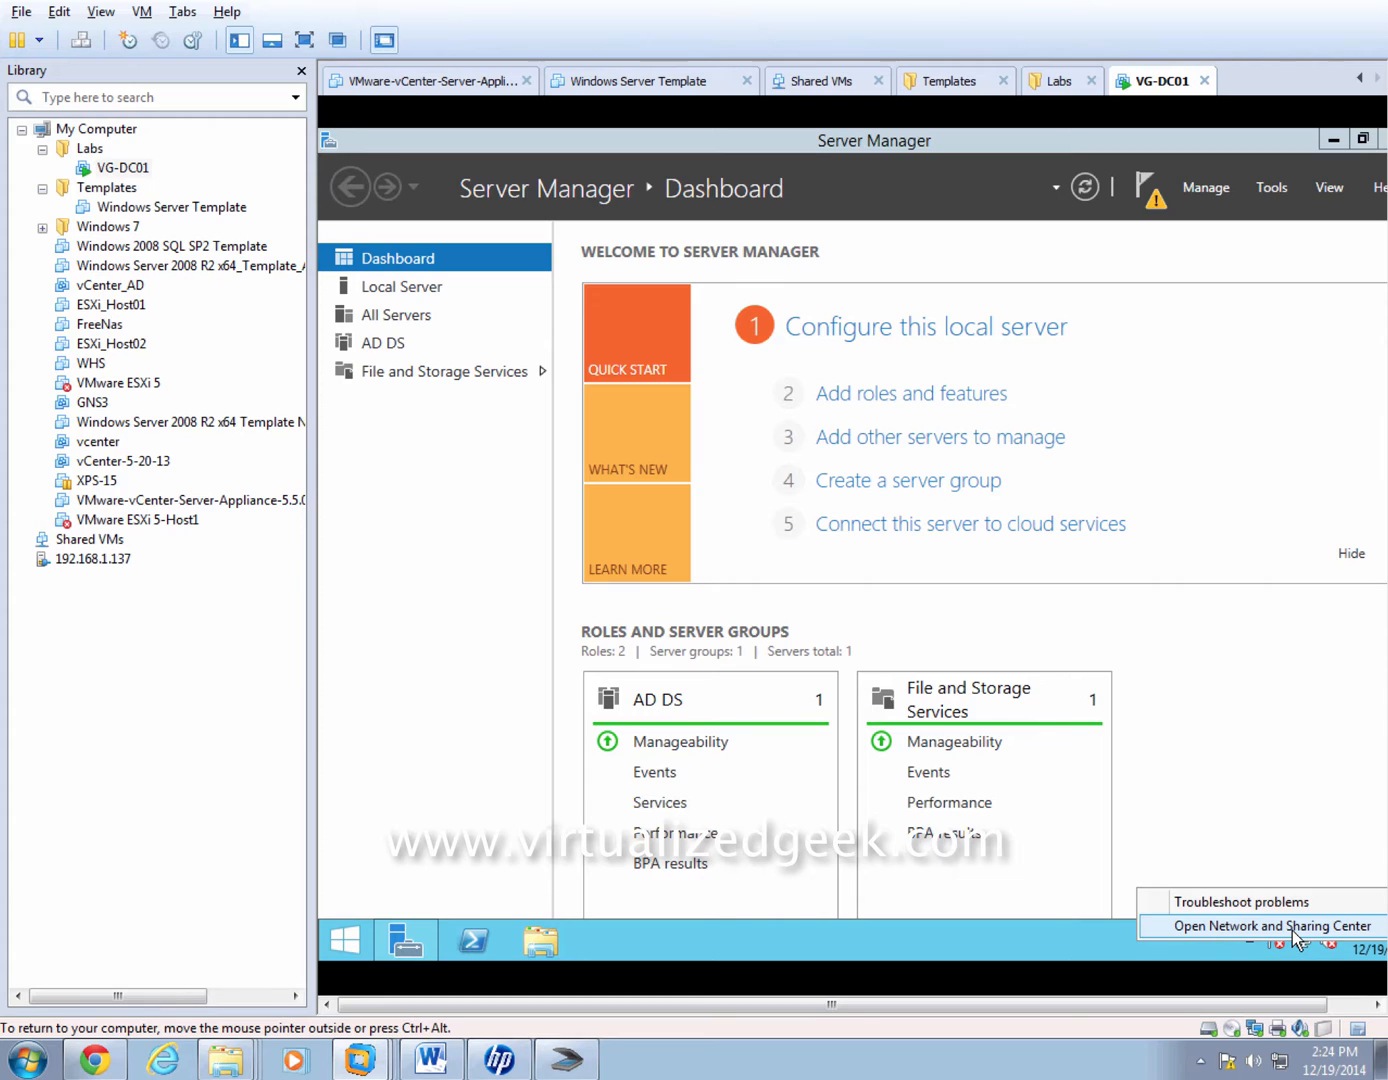
Reach the Ethernet0 adapter's IPv4 properties and choose manual addressing.
left_click(1252, 924)
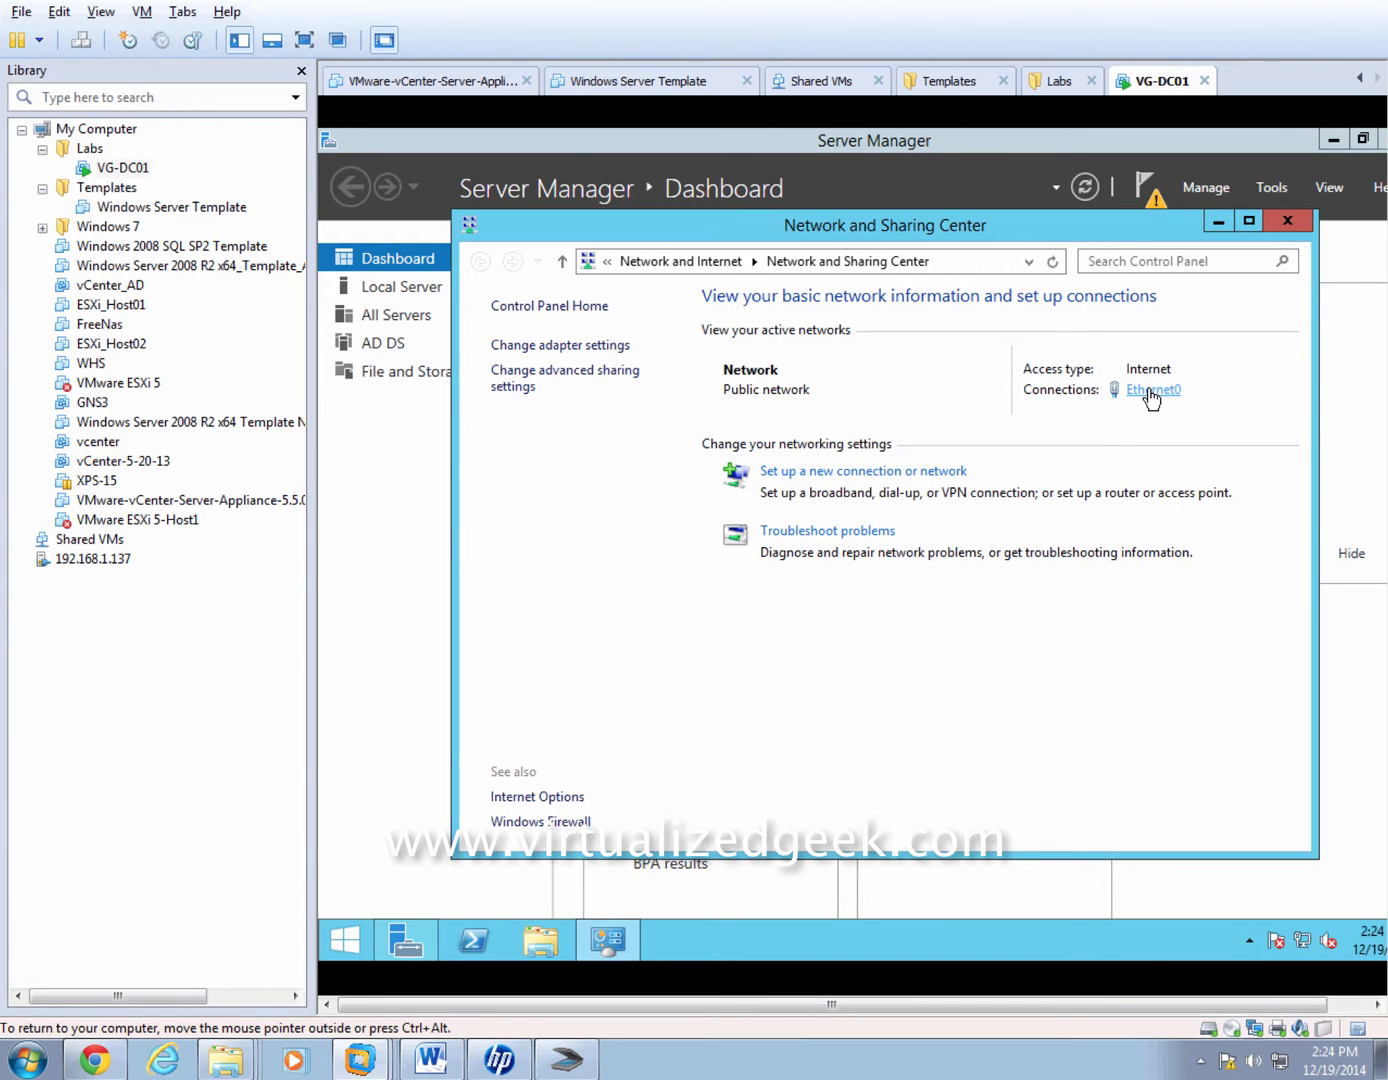
left_click(1152, 388)
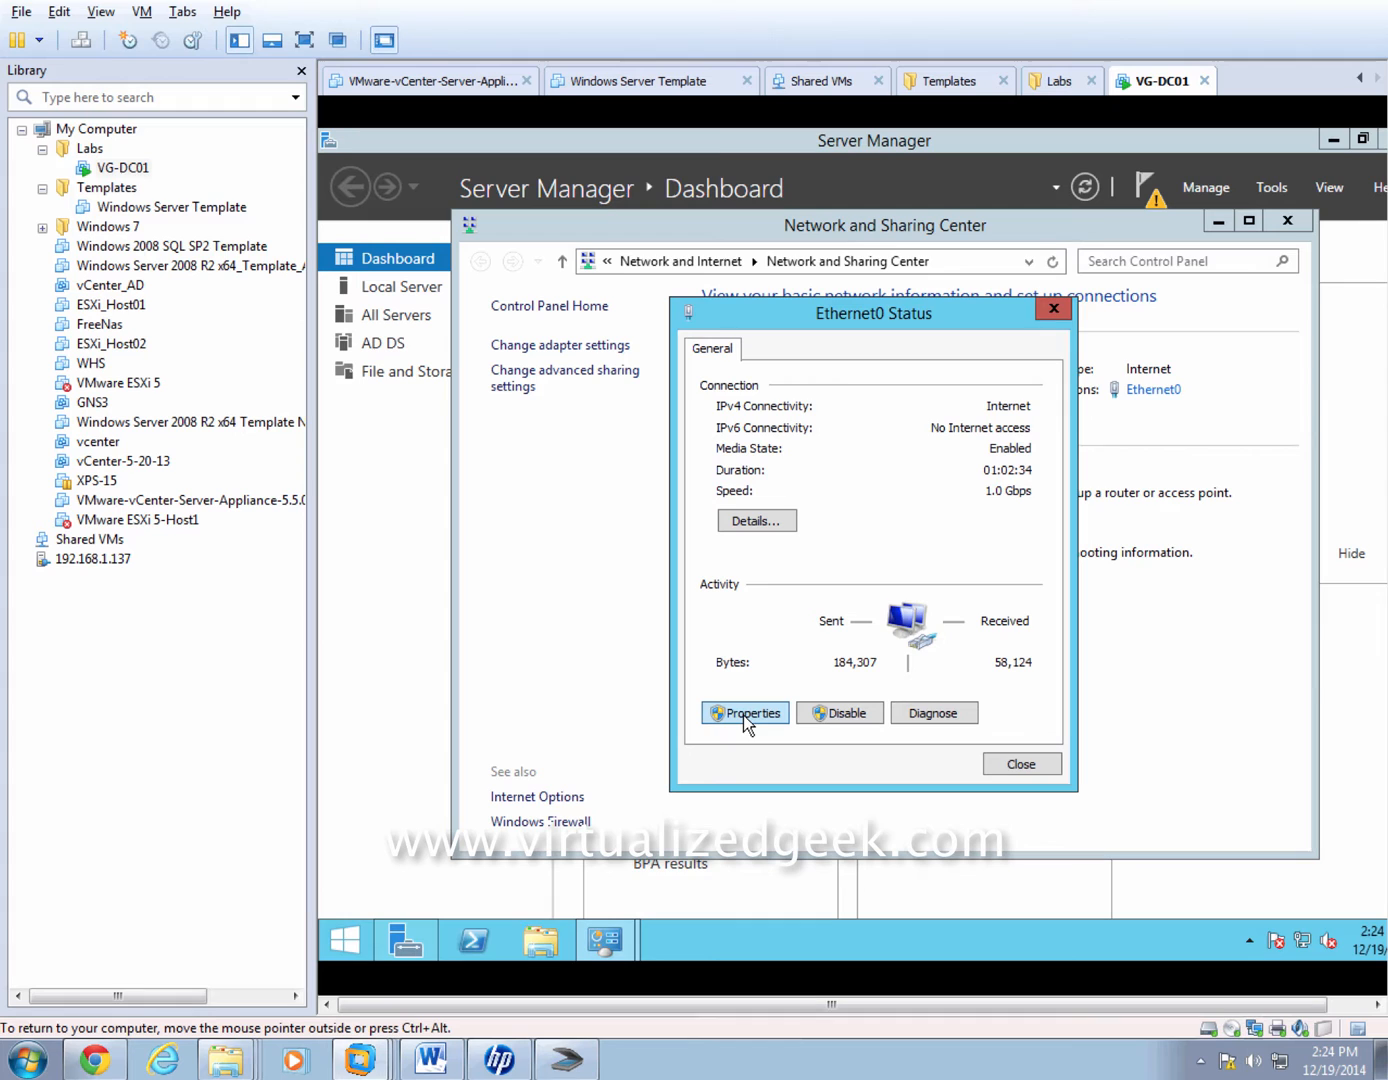
left_click(744, 712)
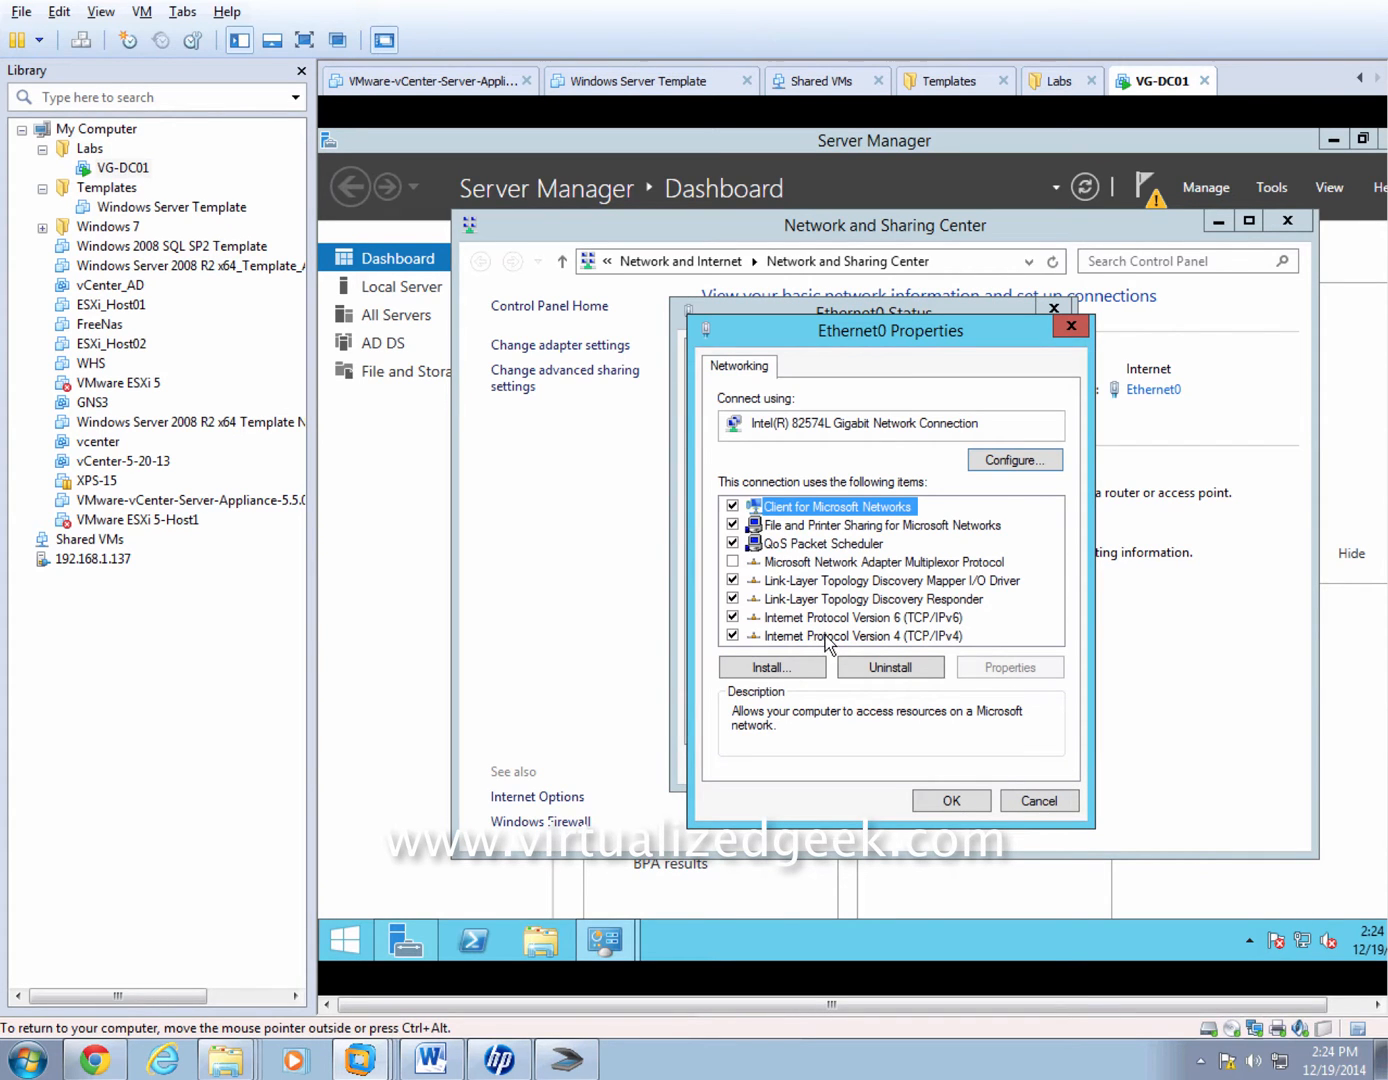
double_click(838, 634)
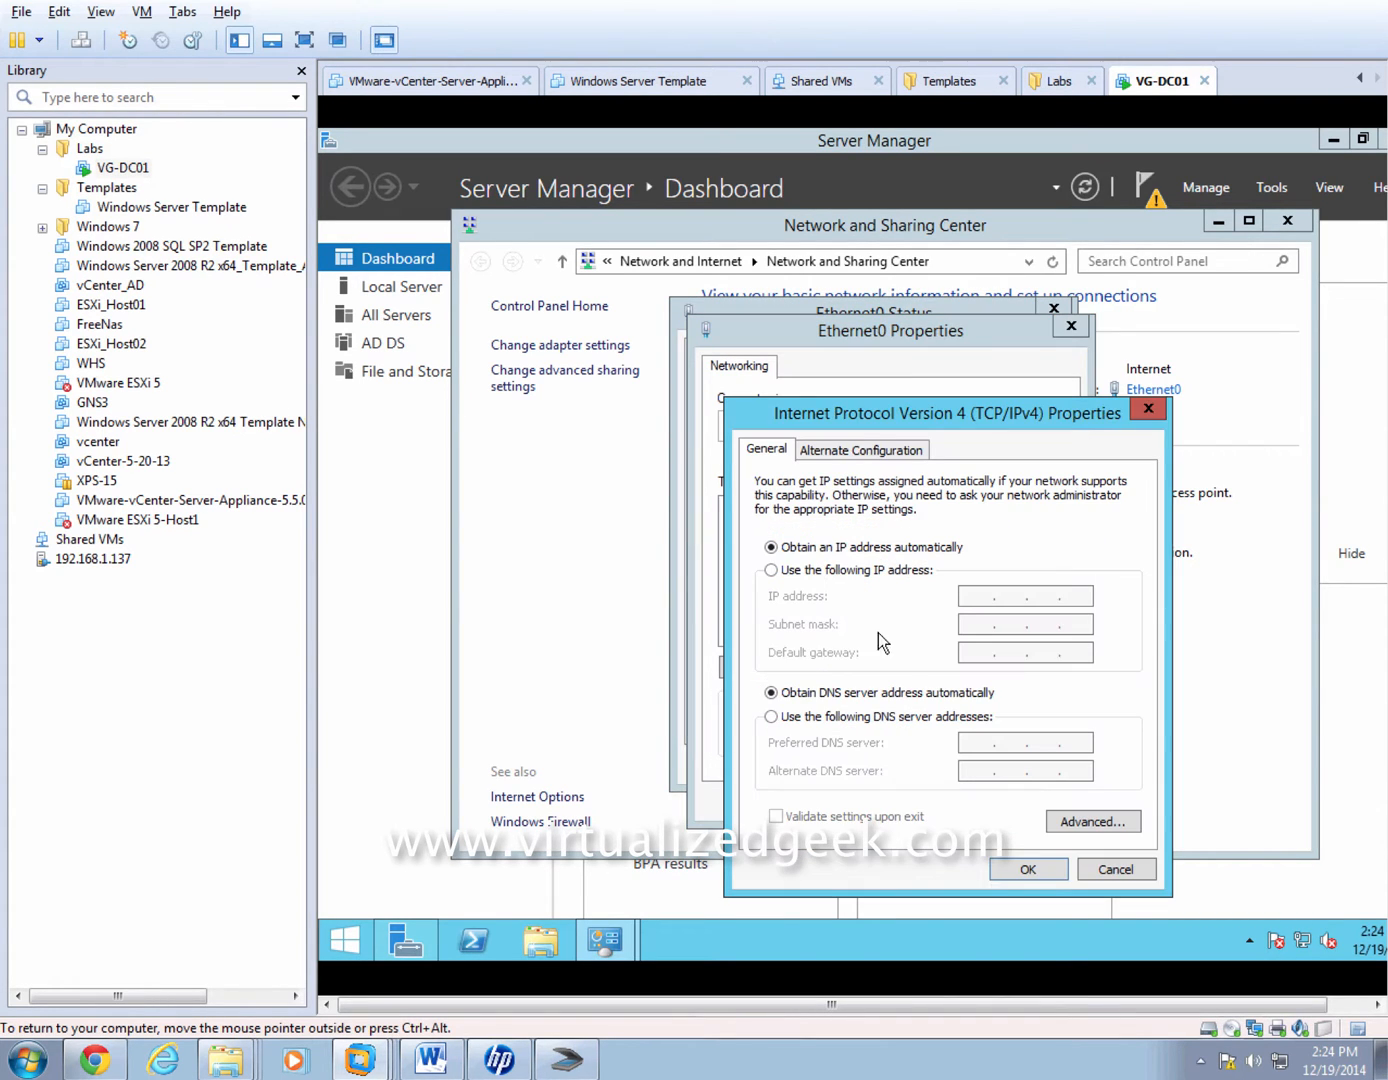
left_click(772, 570)
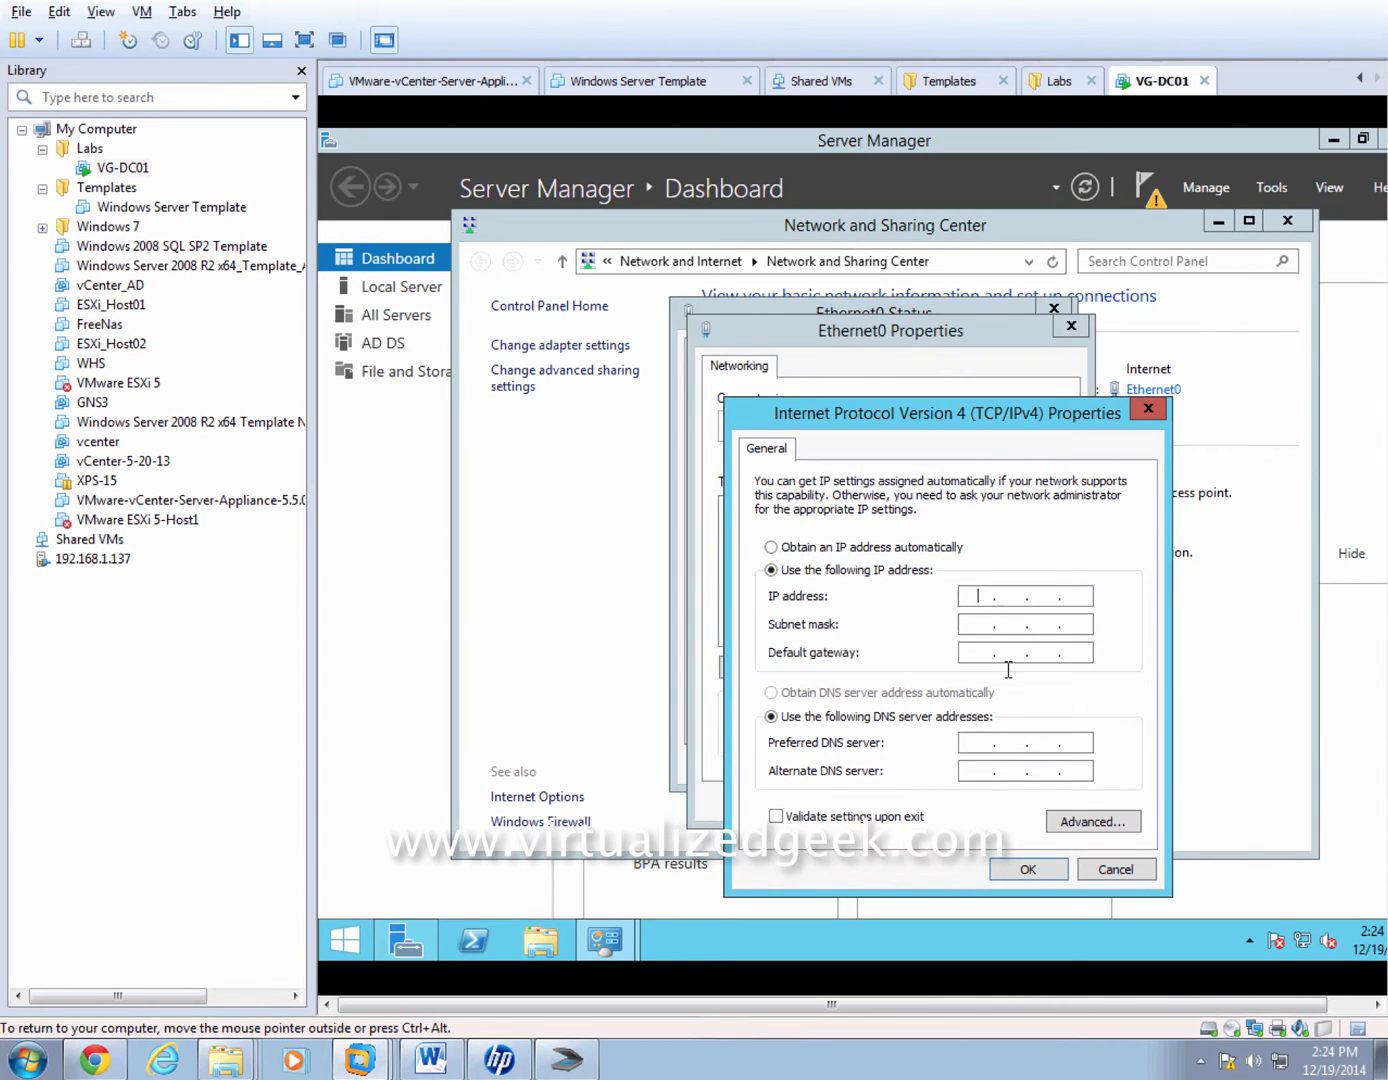
Enter IP 192.168.1.60, mask 255.255.255.0, gateway 192.168.1.1 and preferred DNS 8.8.8.8.
type("192 . 168 . 1 .")
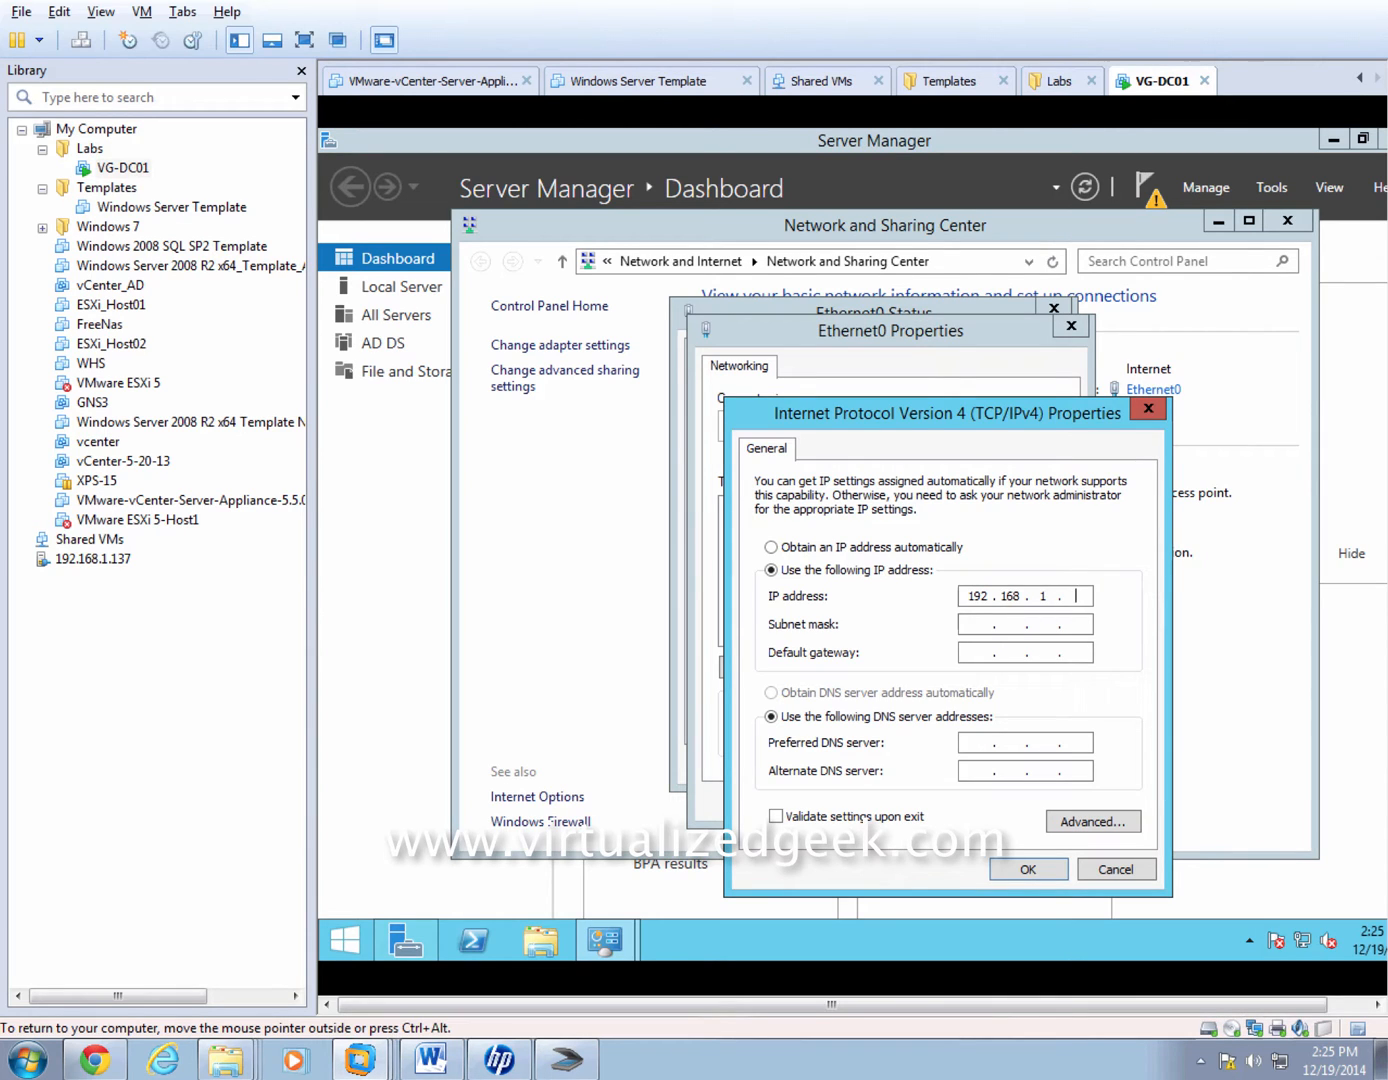
type("60")
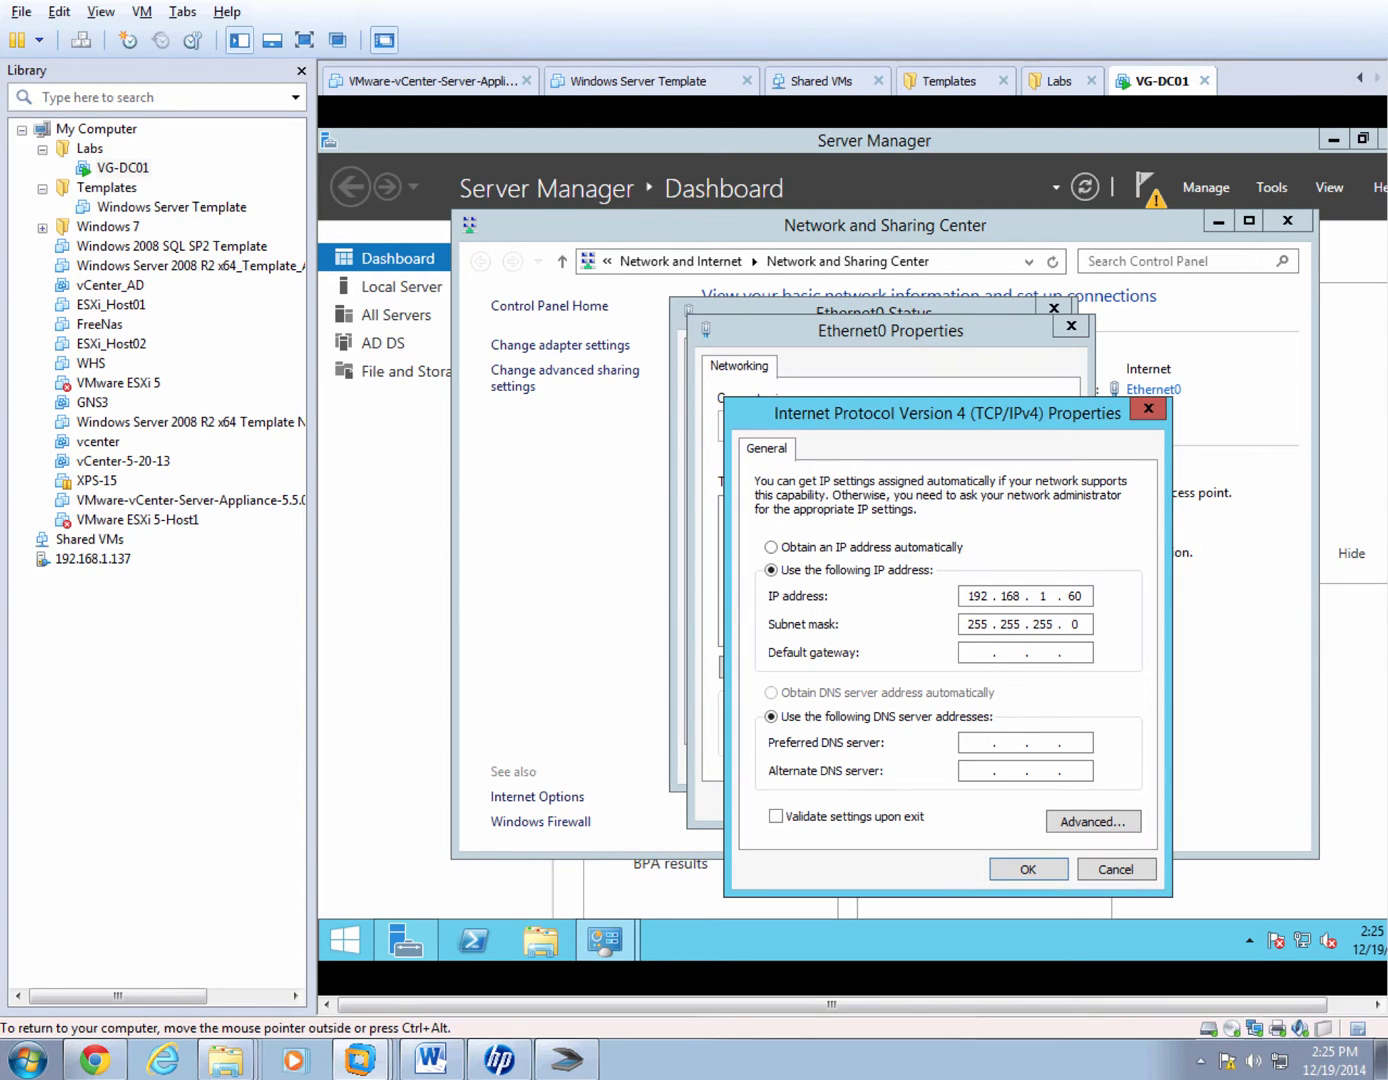
type("192.168.1.1")
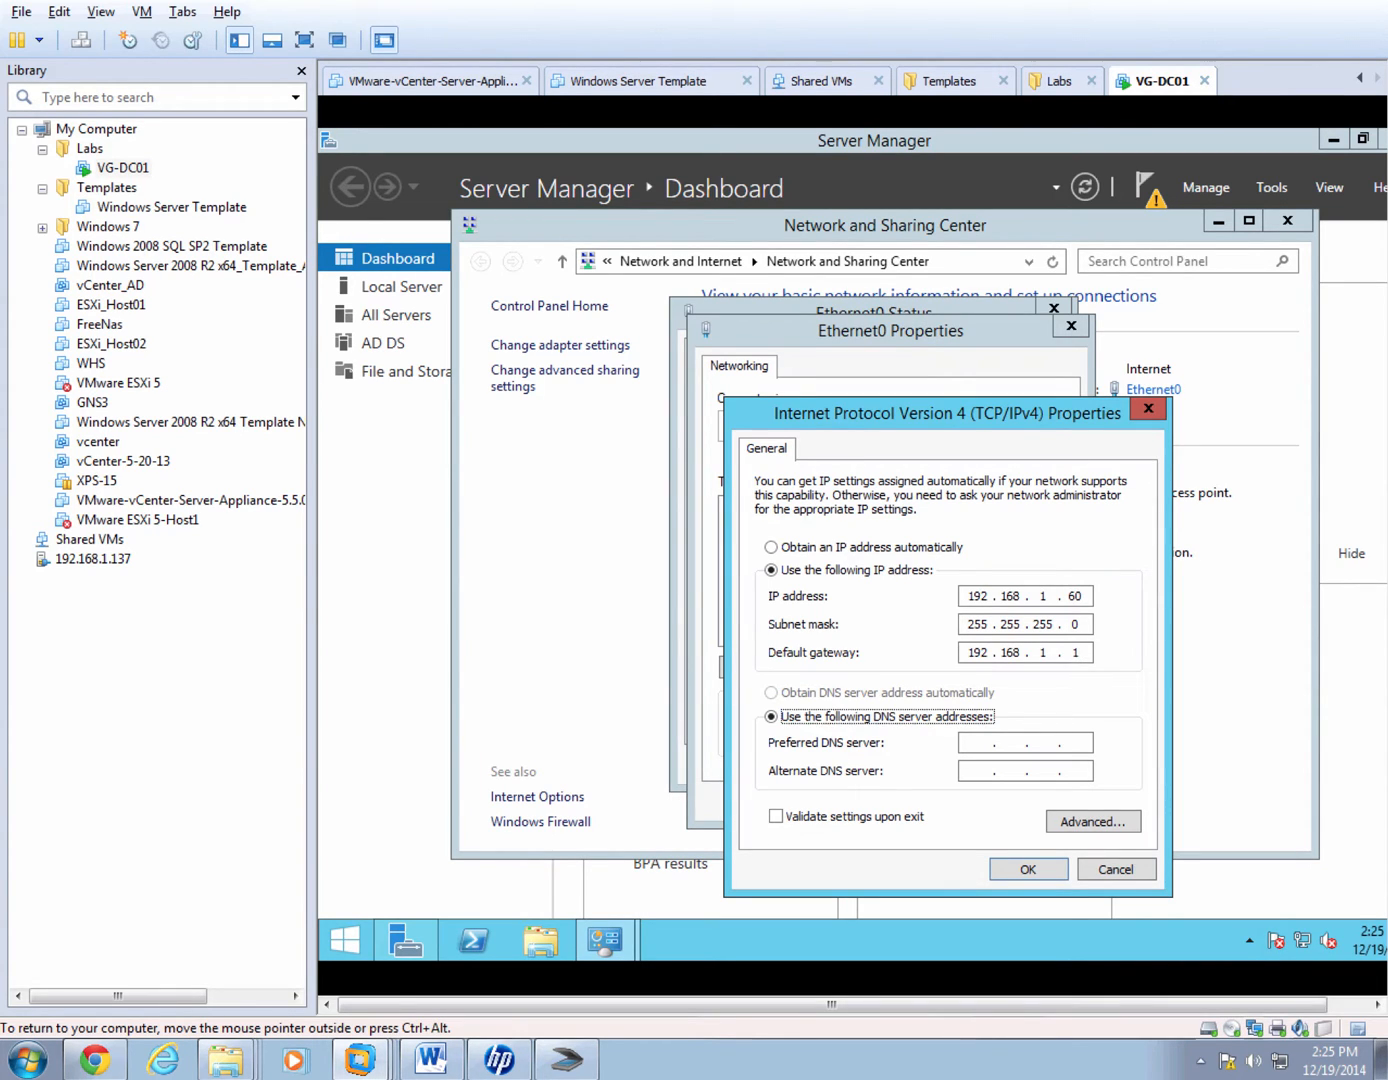
left_click(1010, 742)
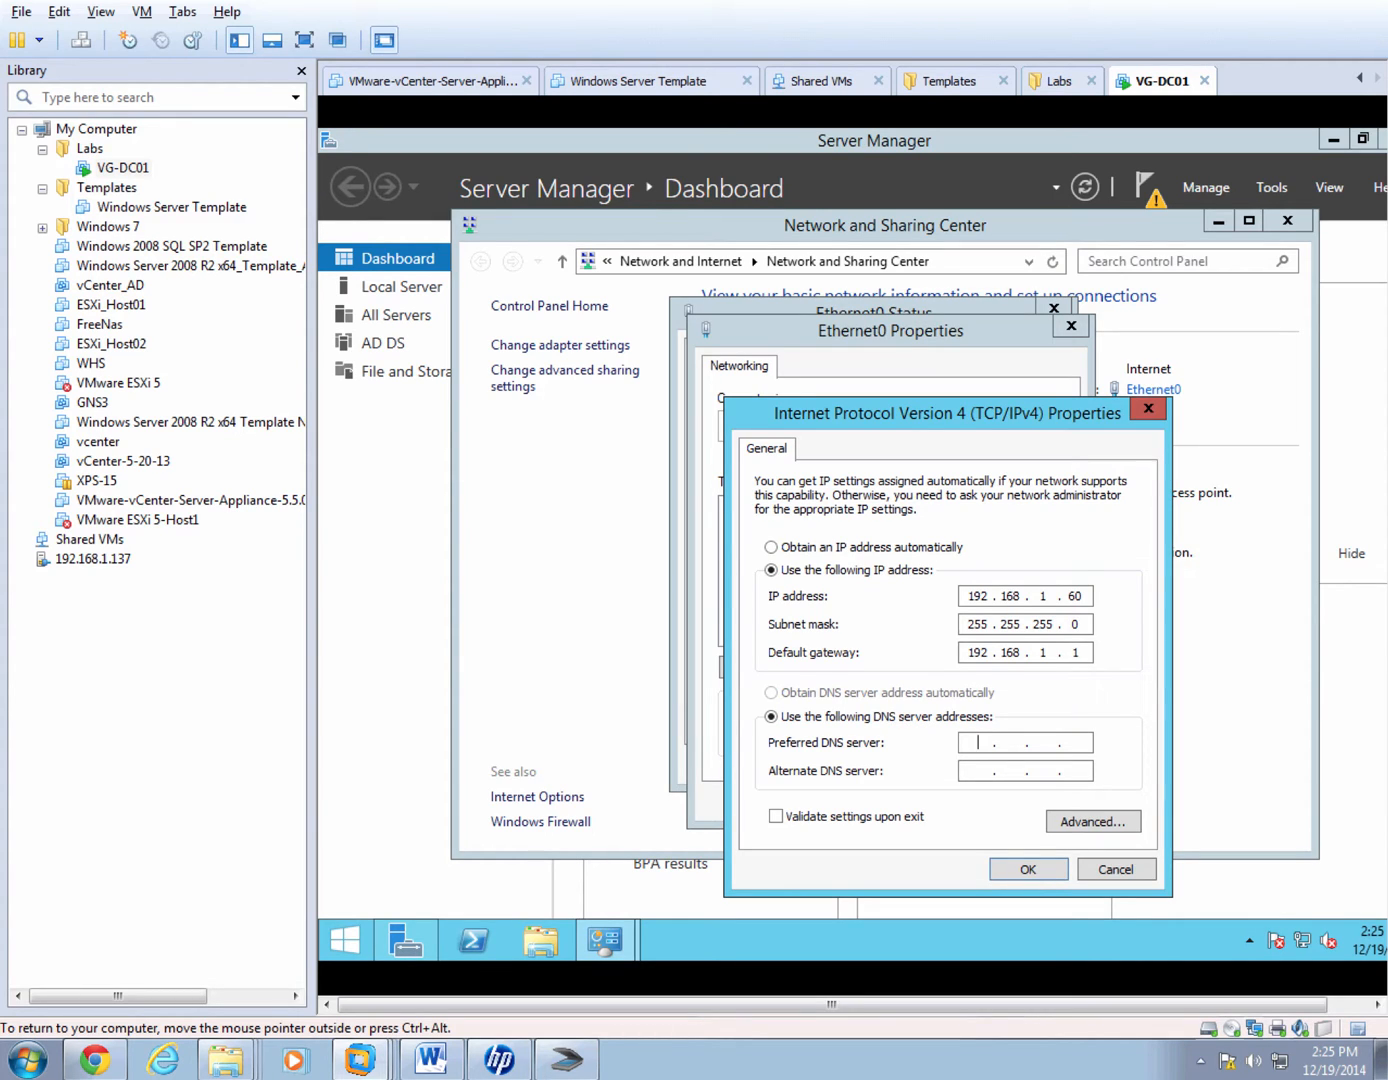
type("8")
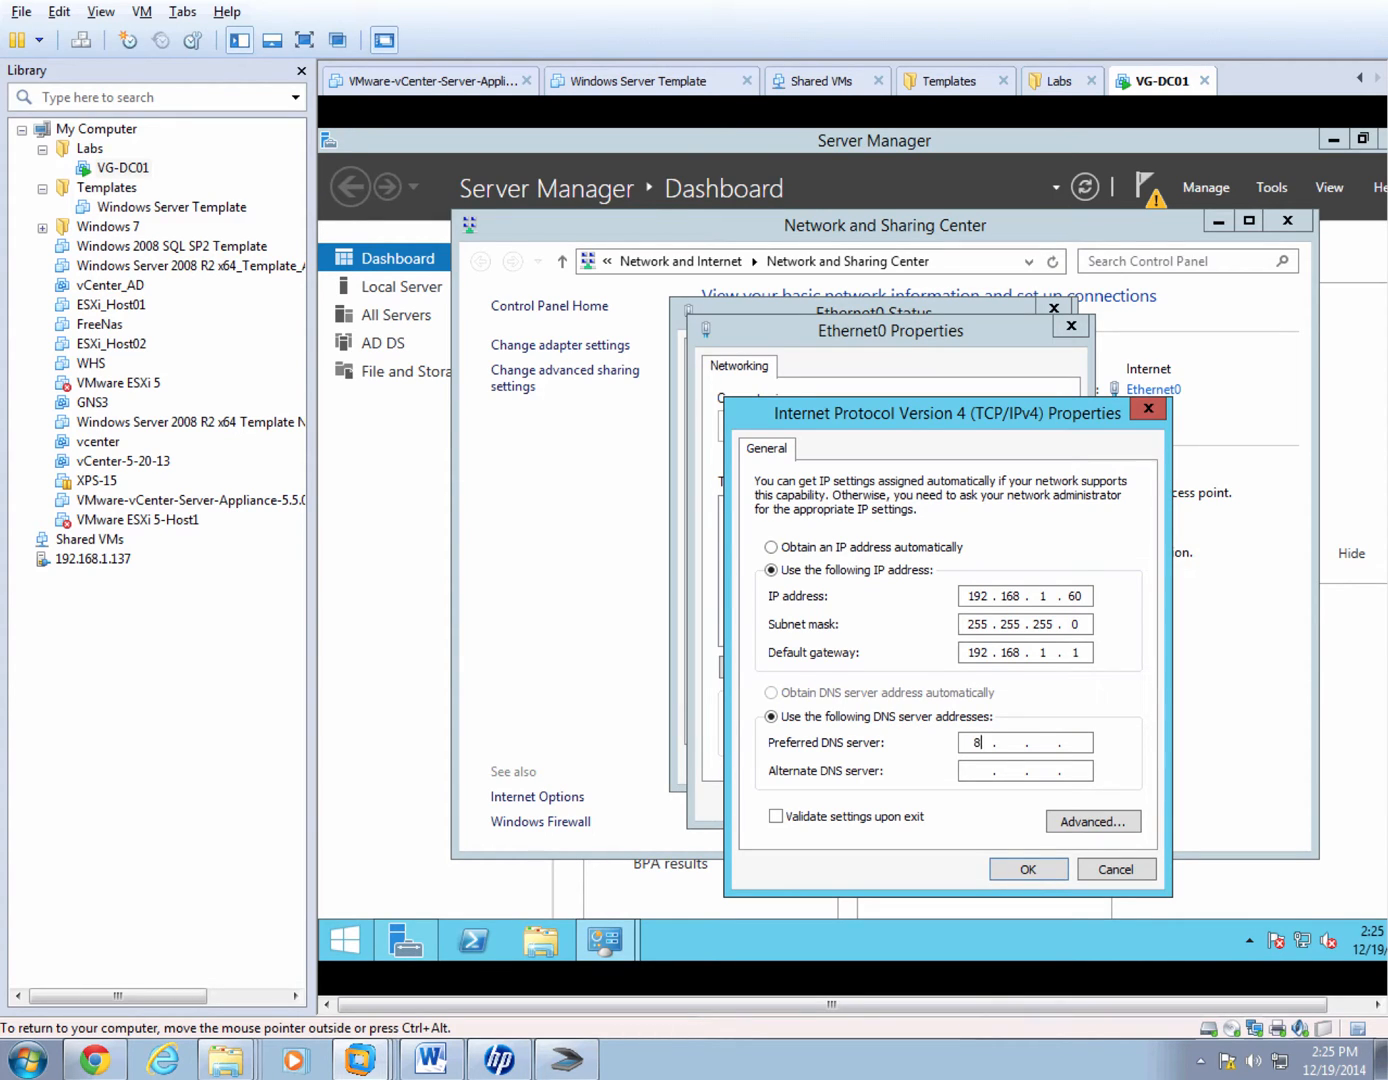
type(".8.8")
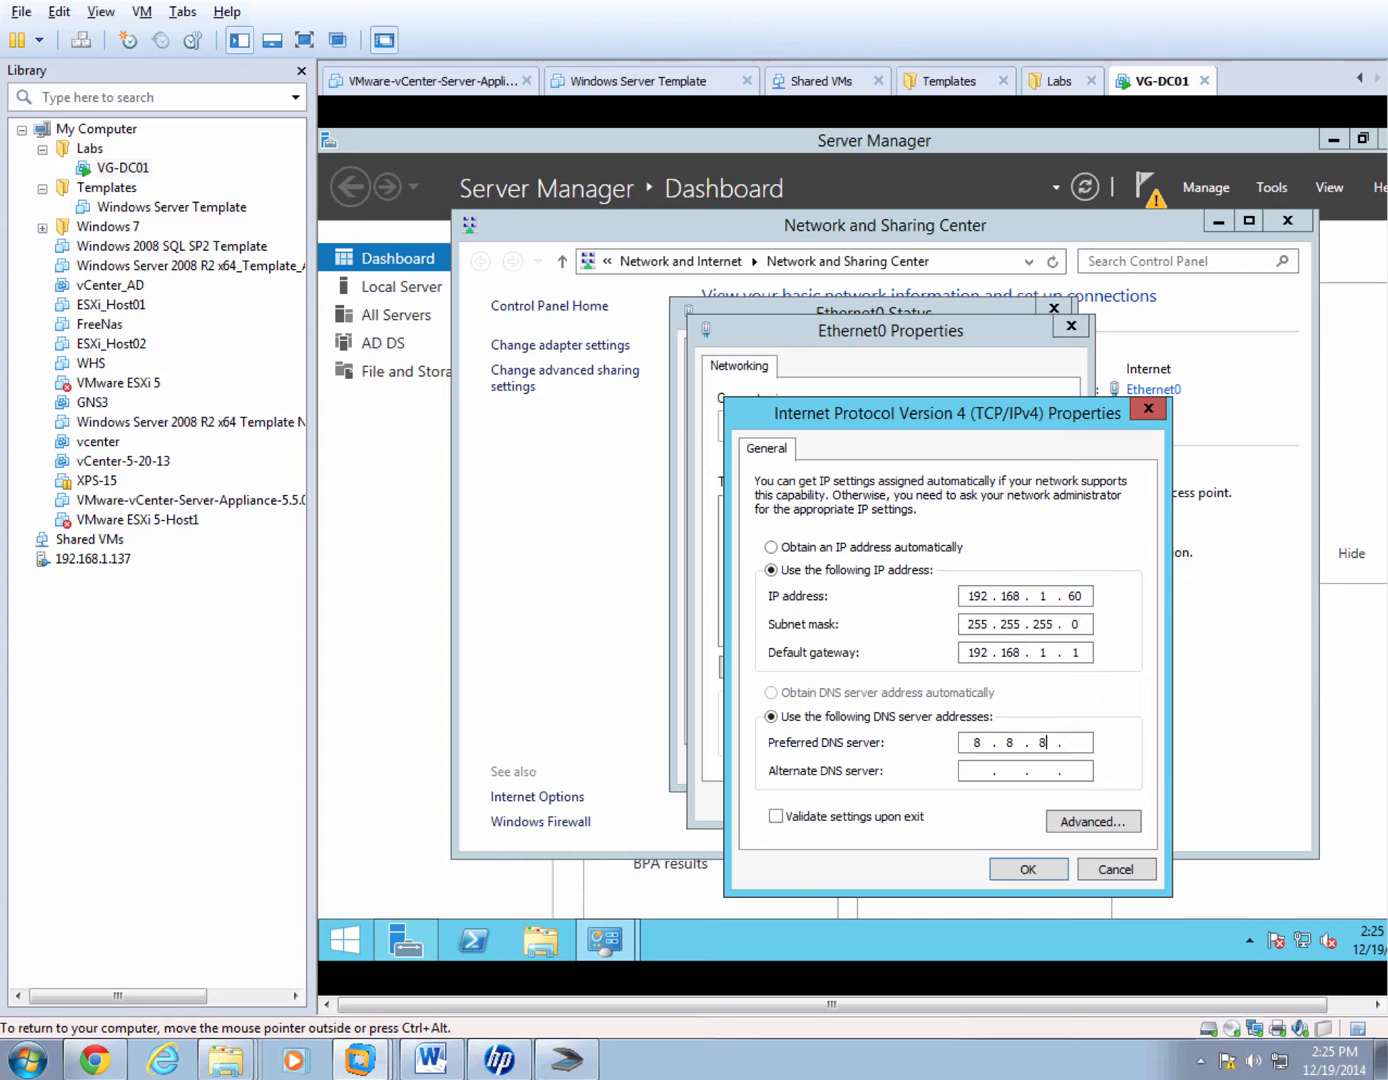
type(".8")
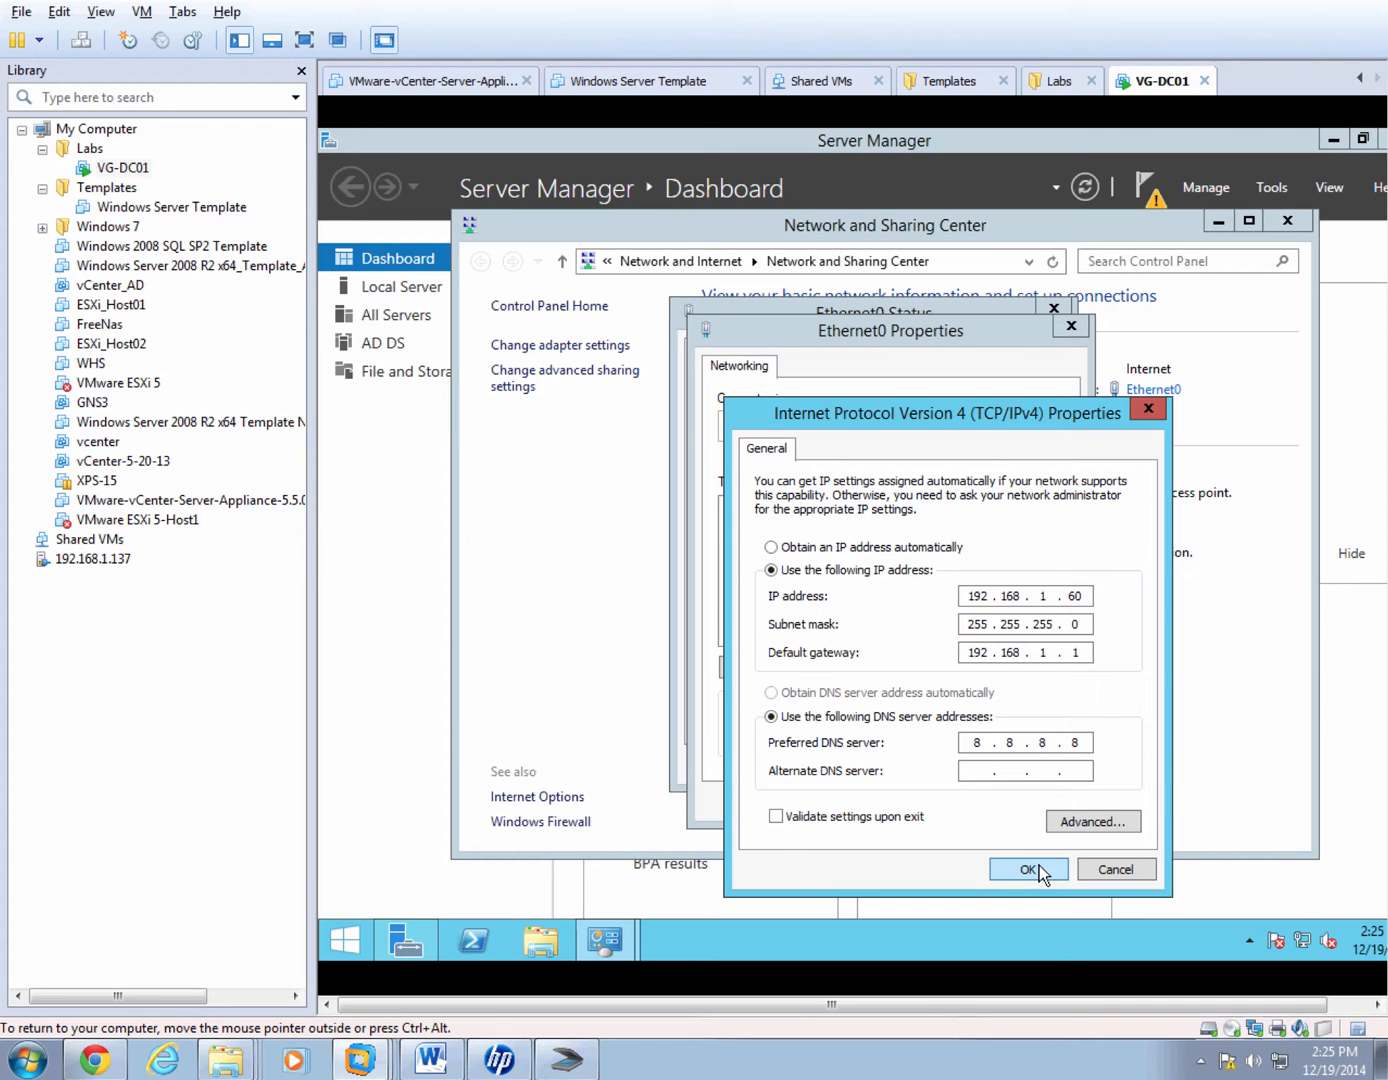
Confirm the IPv4 settings and close the adapter, status and Network and Sharing Center windows.
left_click(1028, 868)
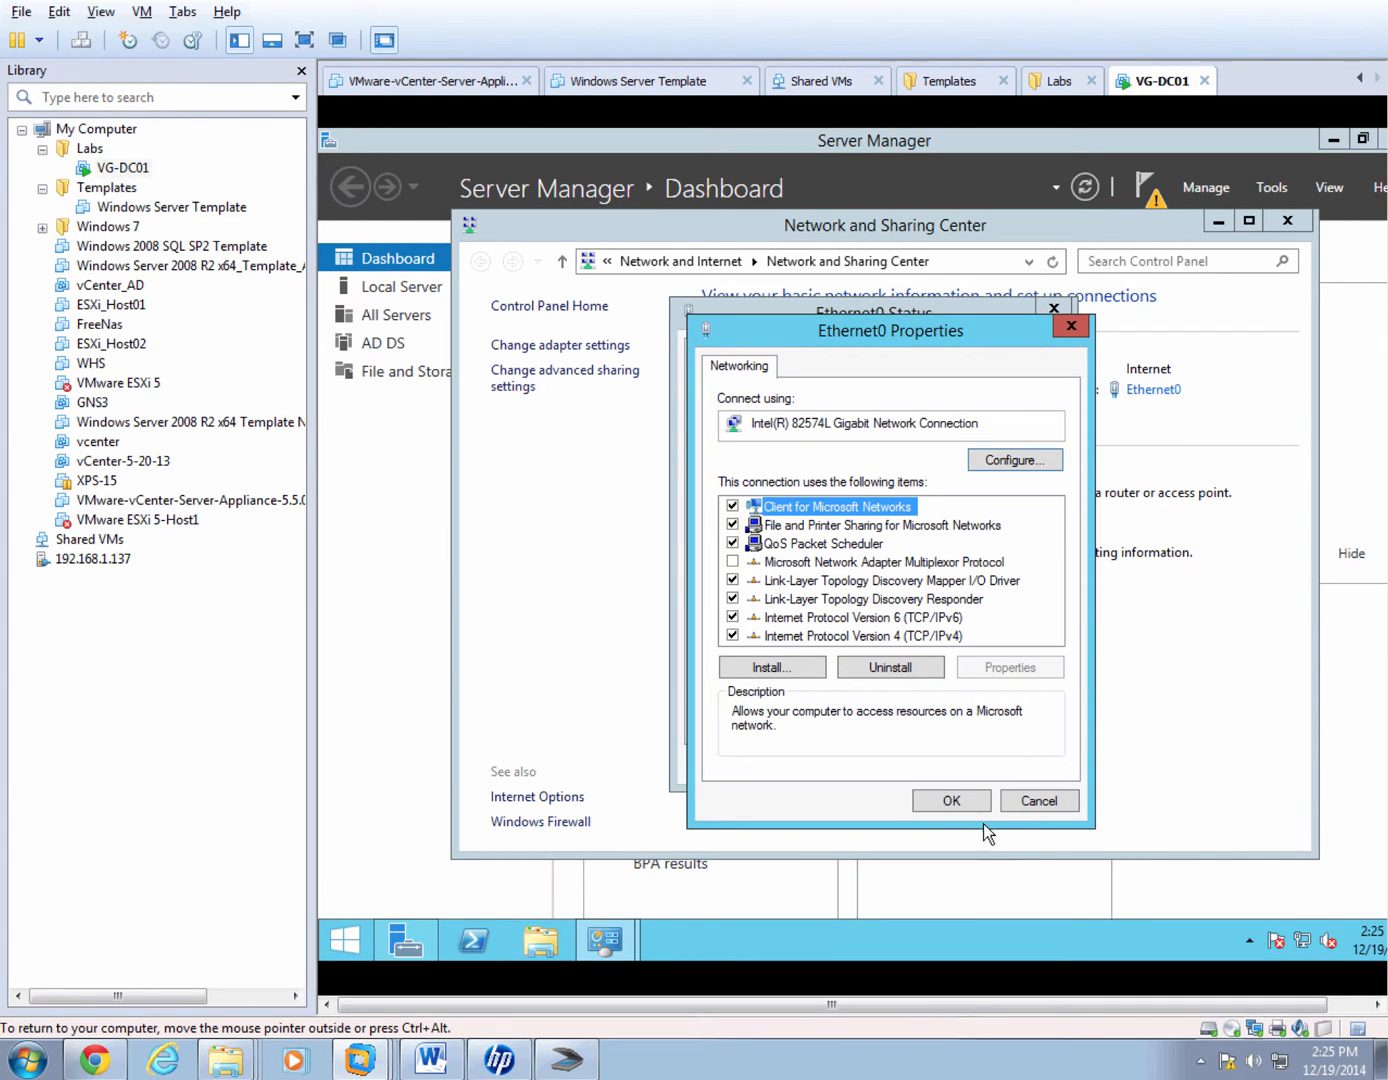
left_click(1038, 800)
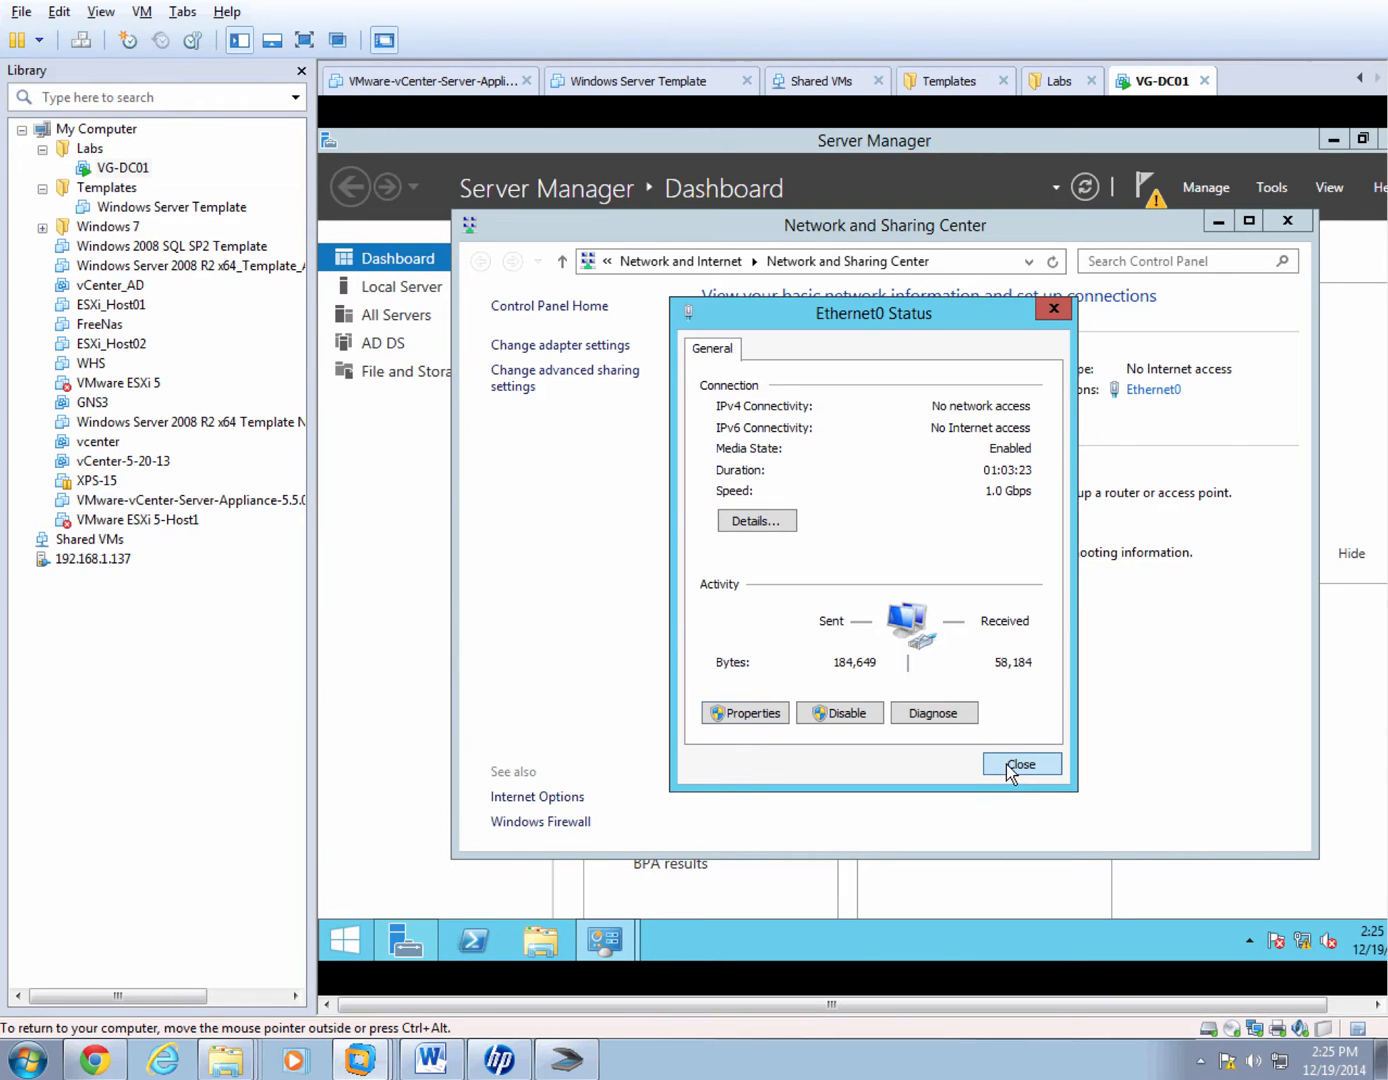
left_click(1020, 764)
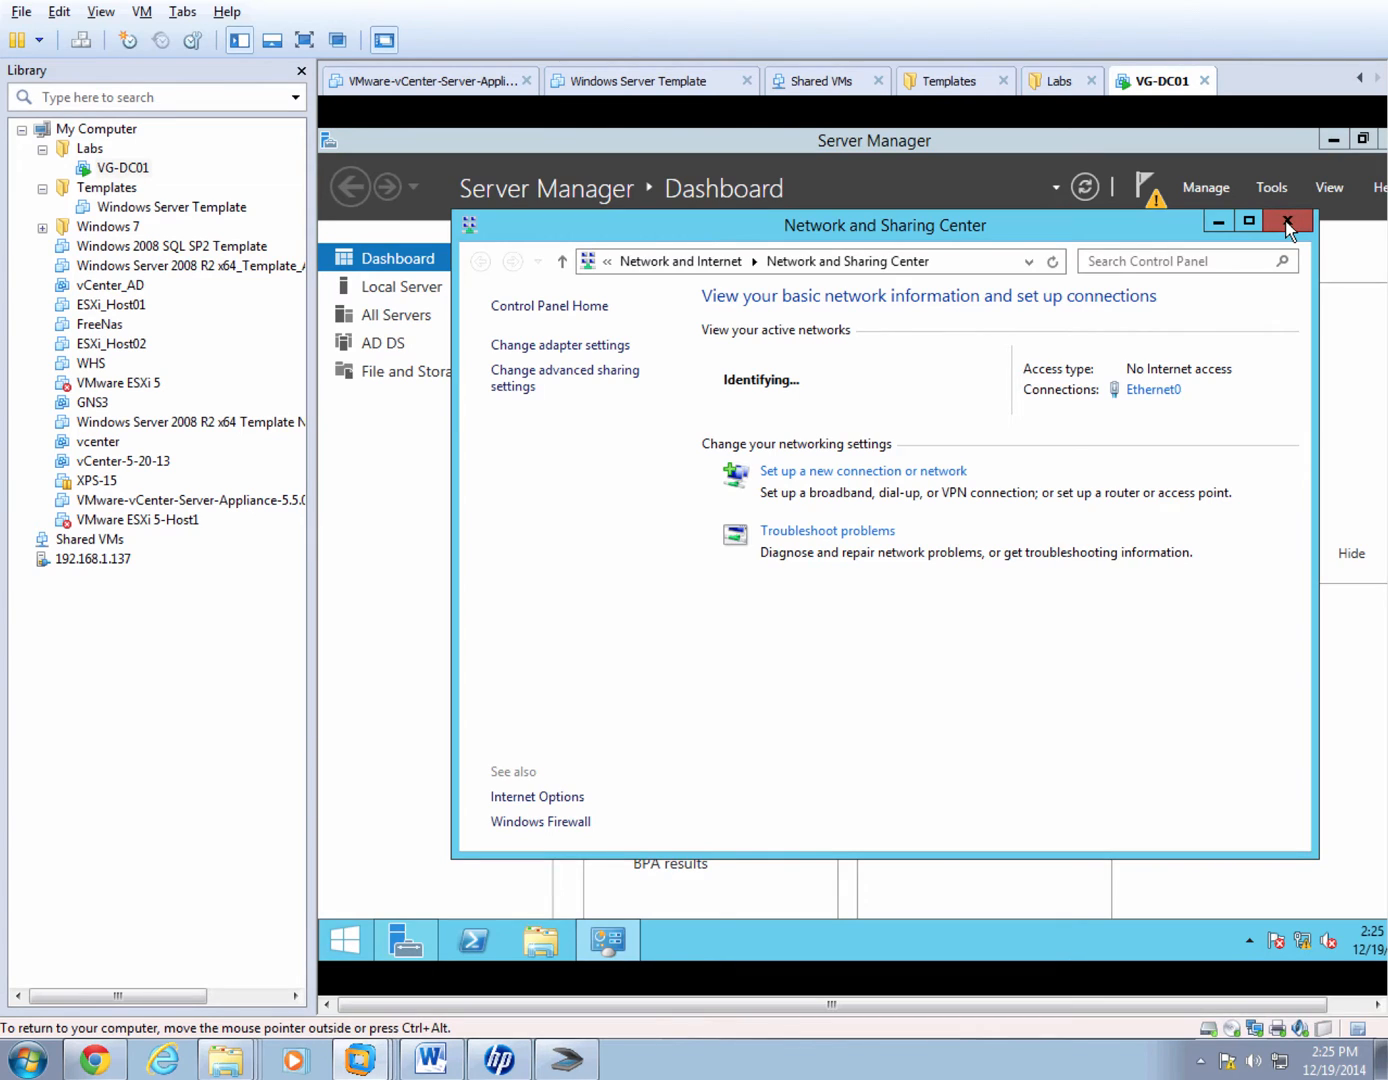
left_click(1288, 220)
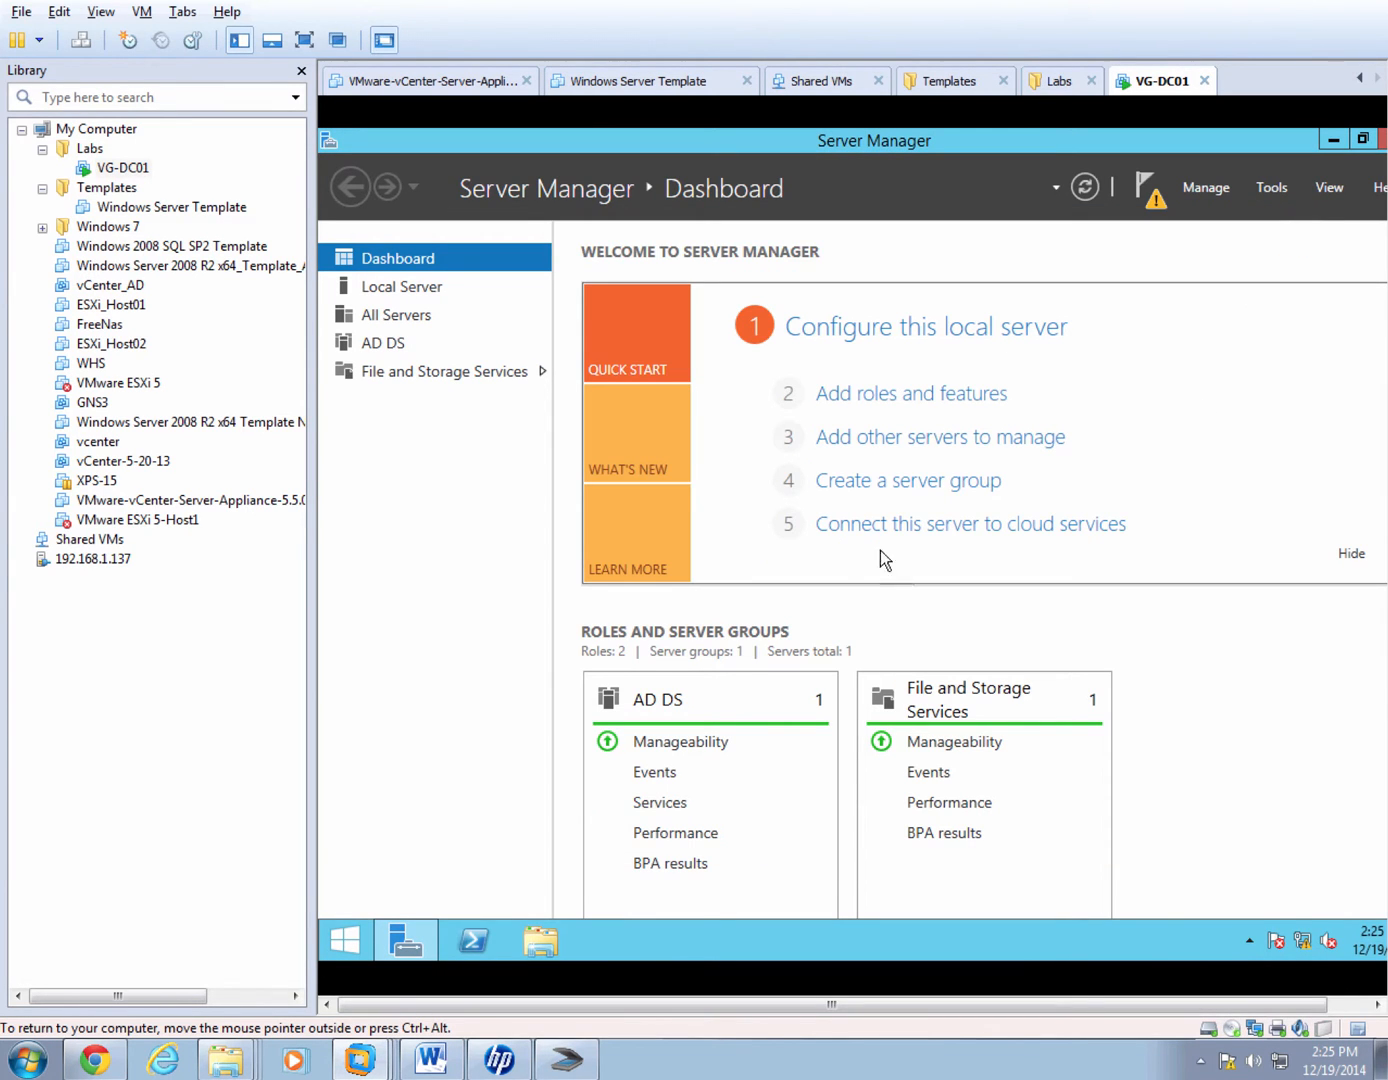
mouse_move(476, 358)
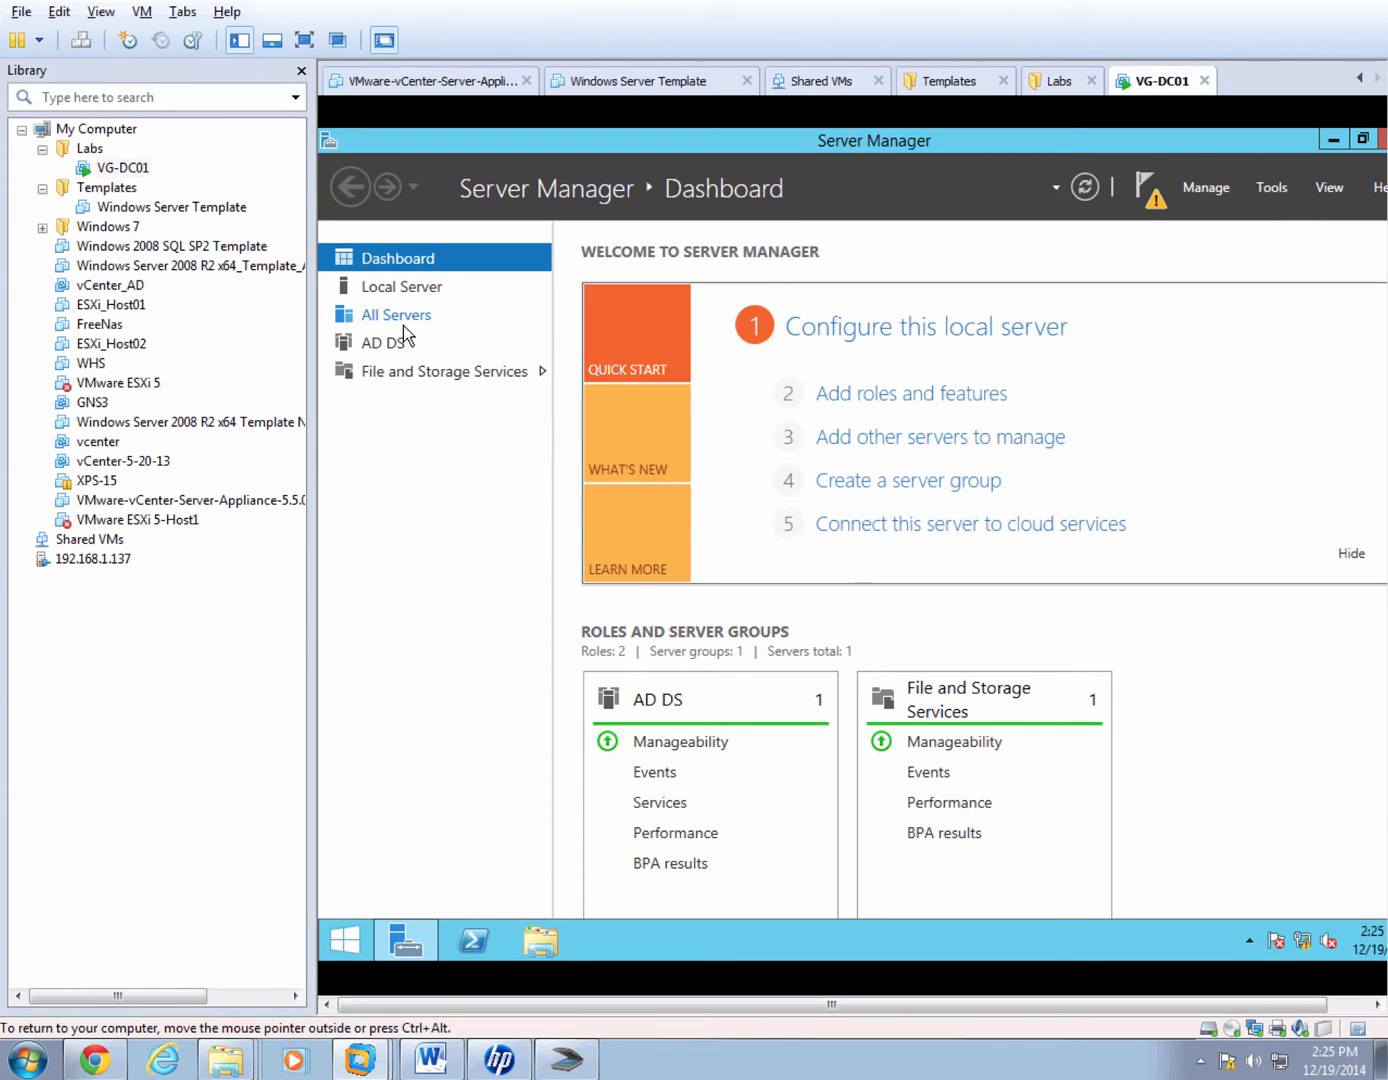
mouse_move(562, 348)
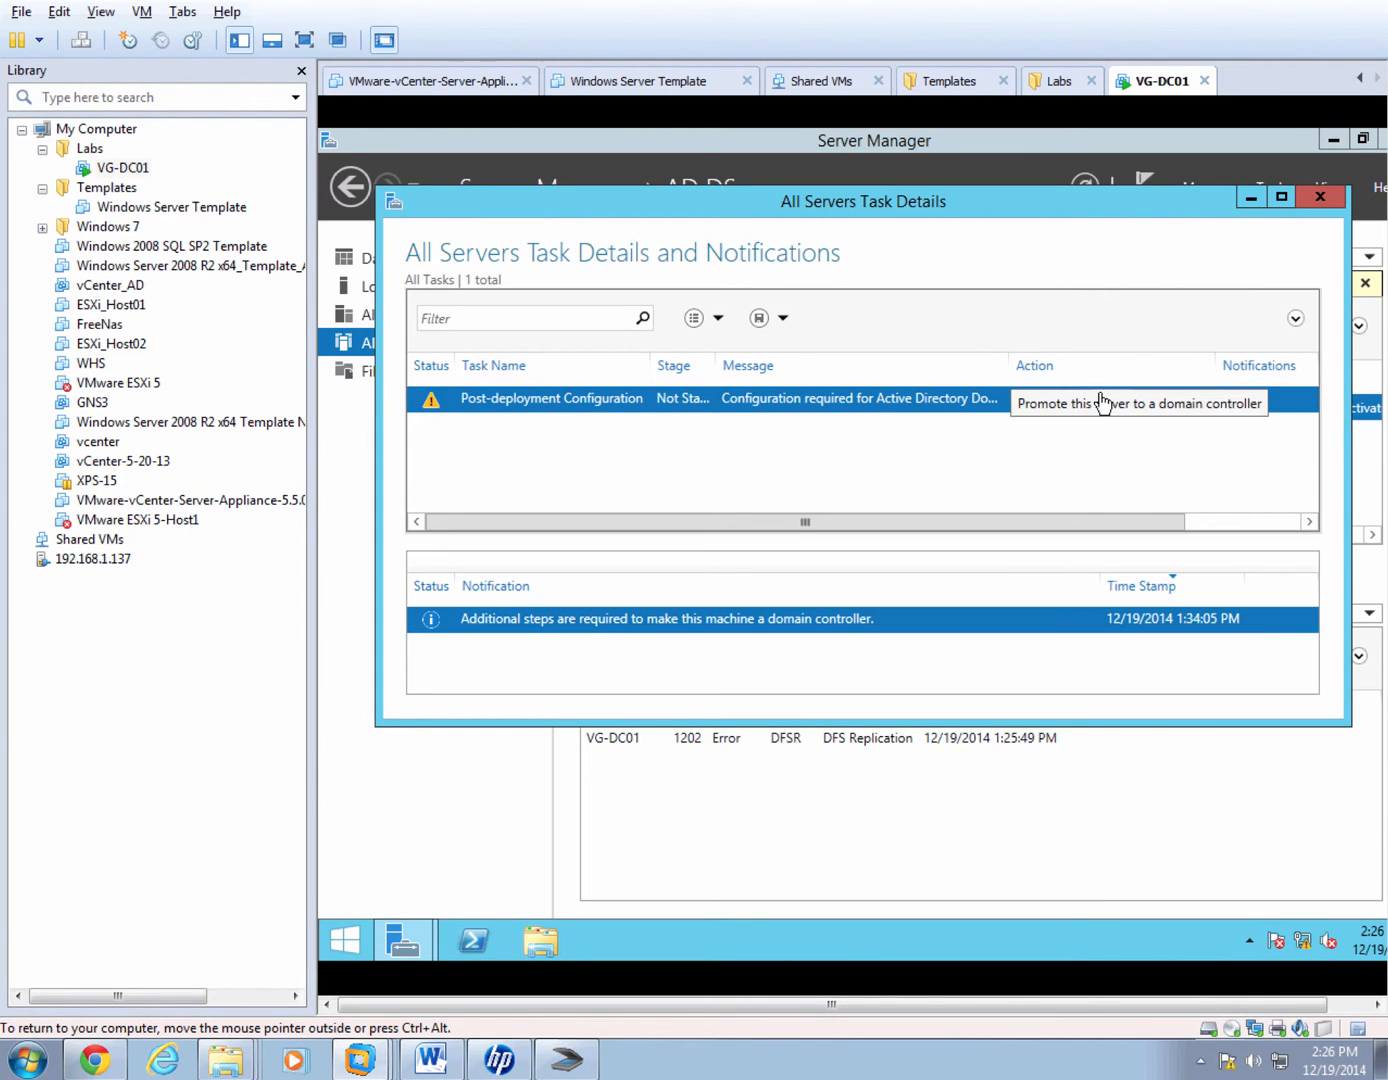
Begin domain controller promotion as a new forest with root domain VG.INT and continue.
left_click(1136, 404)
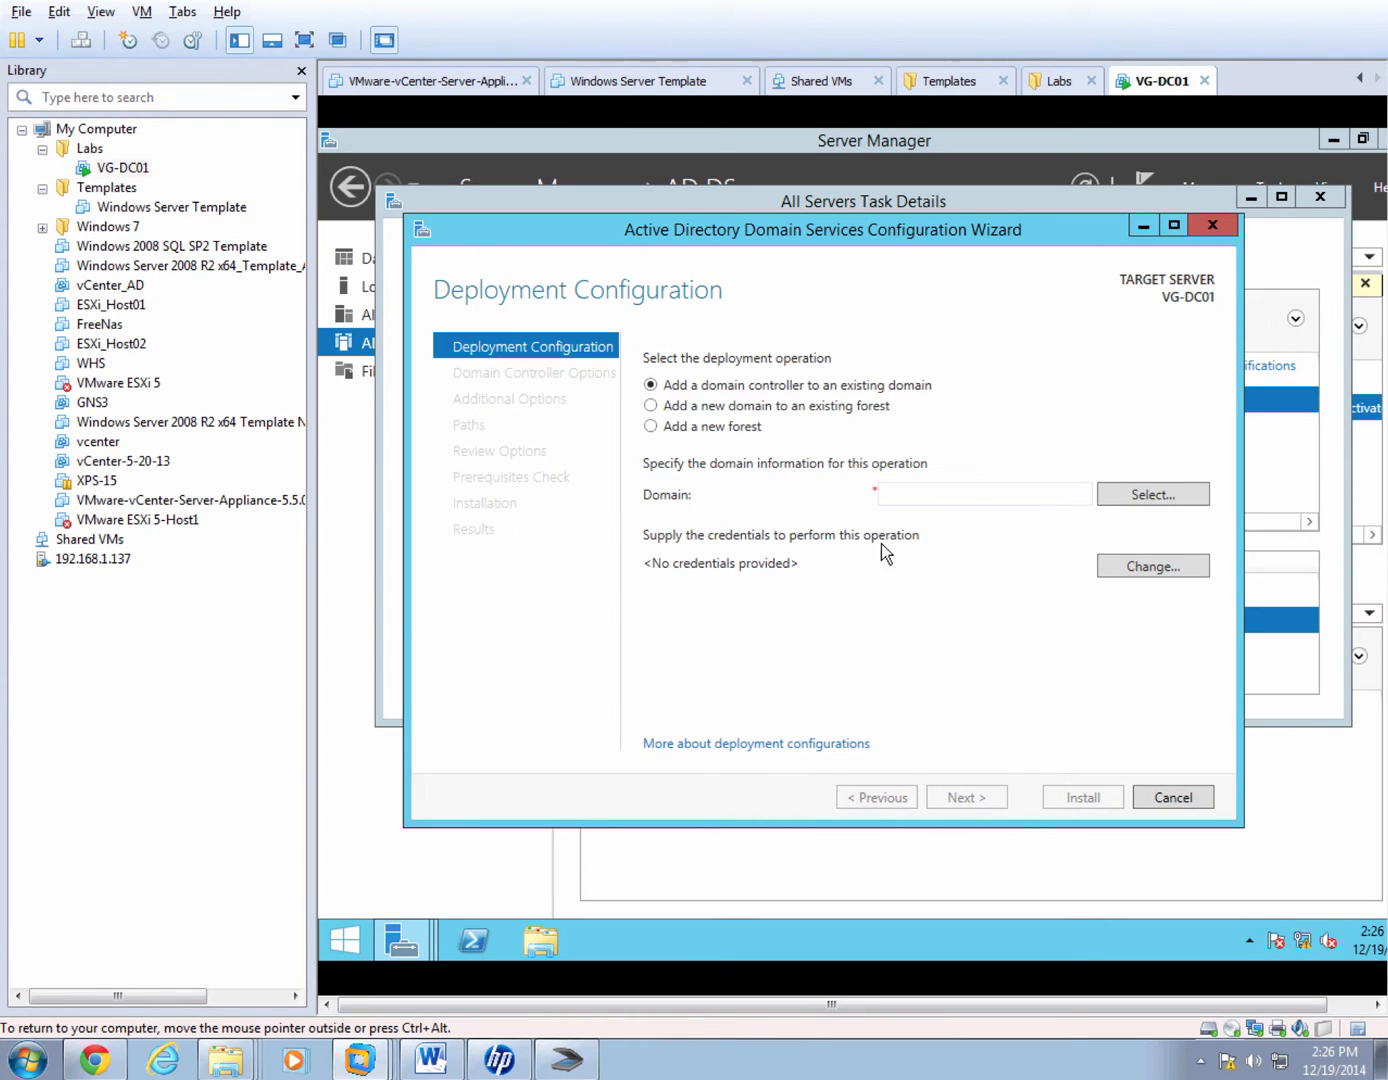
left_click(652, 426)
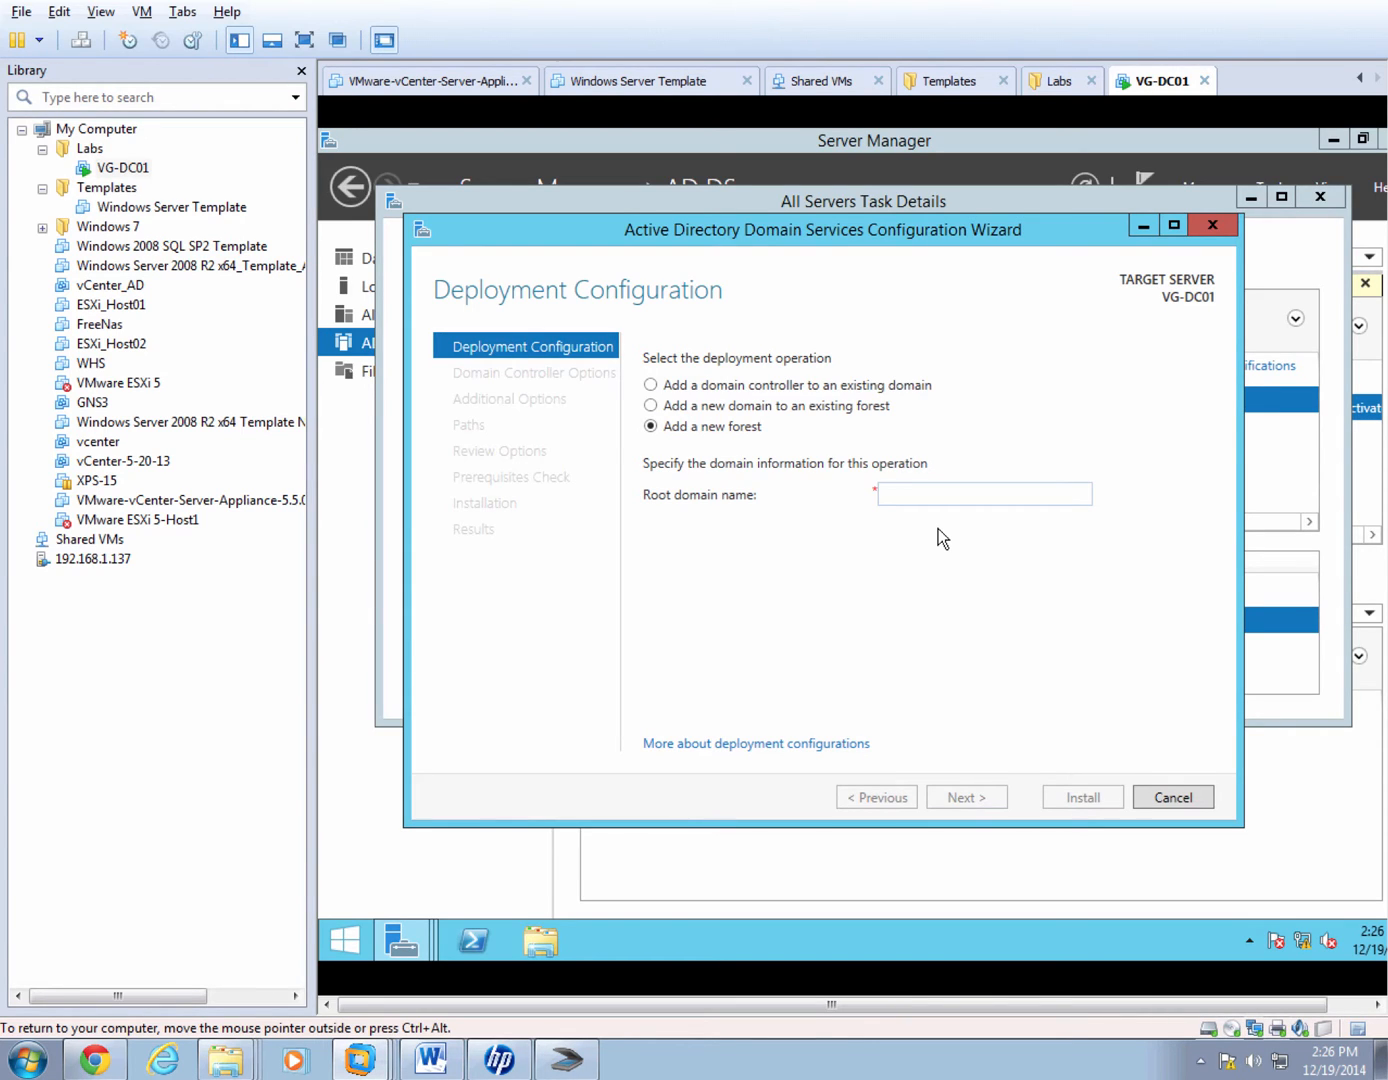
type("VG")
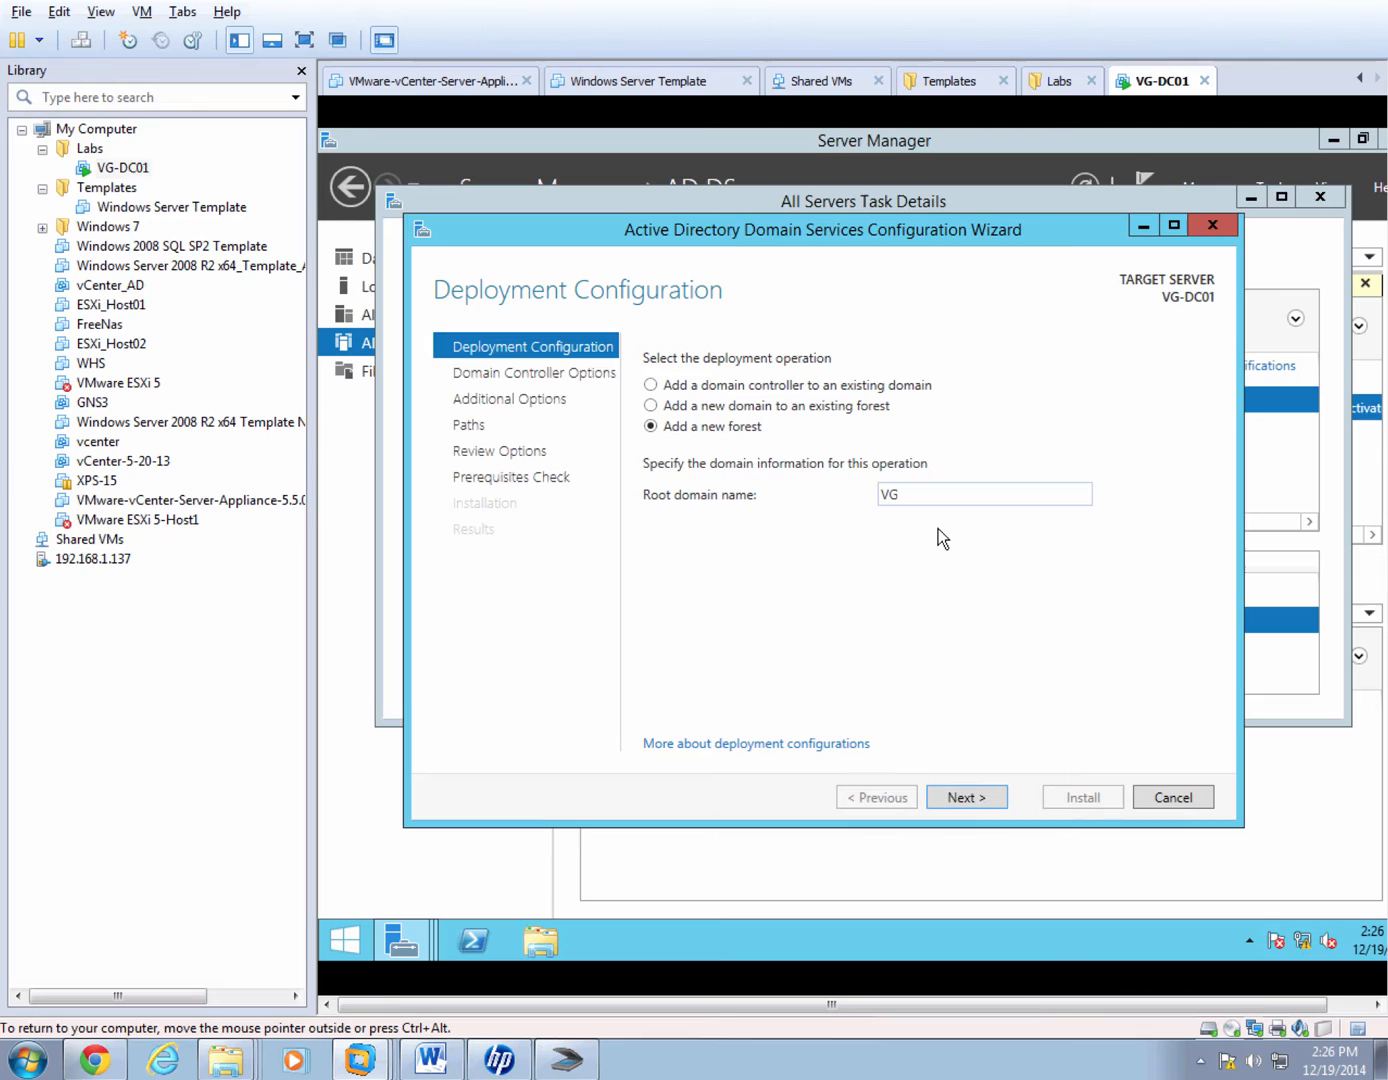
type(".INT")
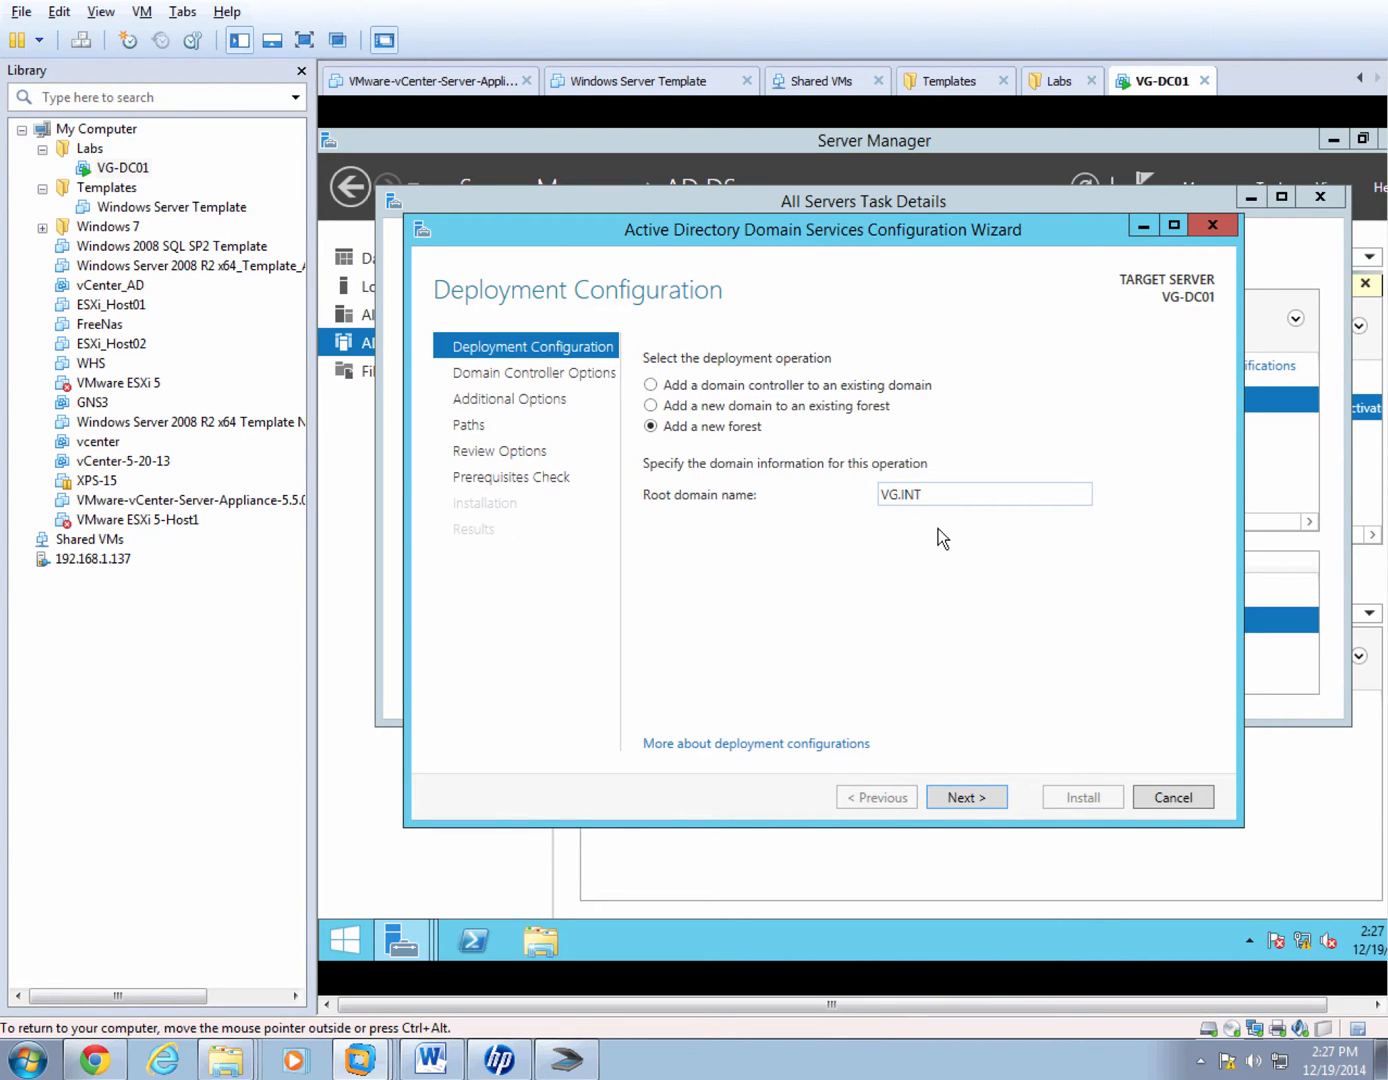
left_click(964, 796)
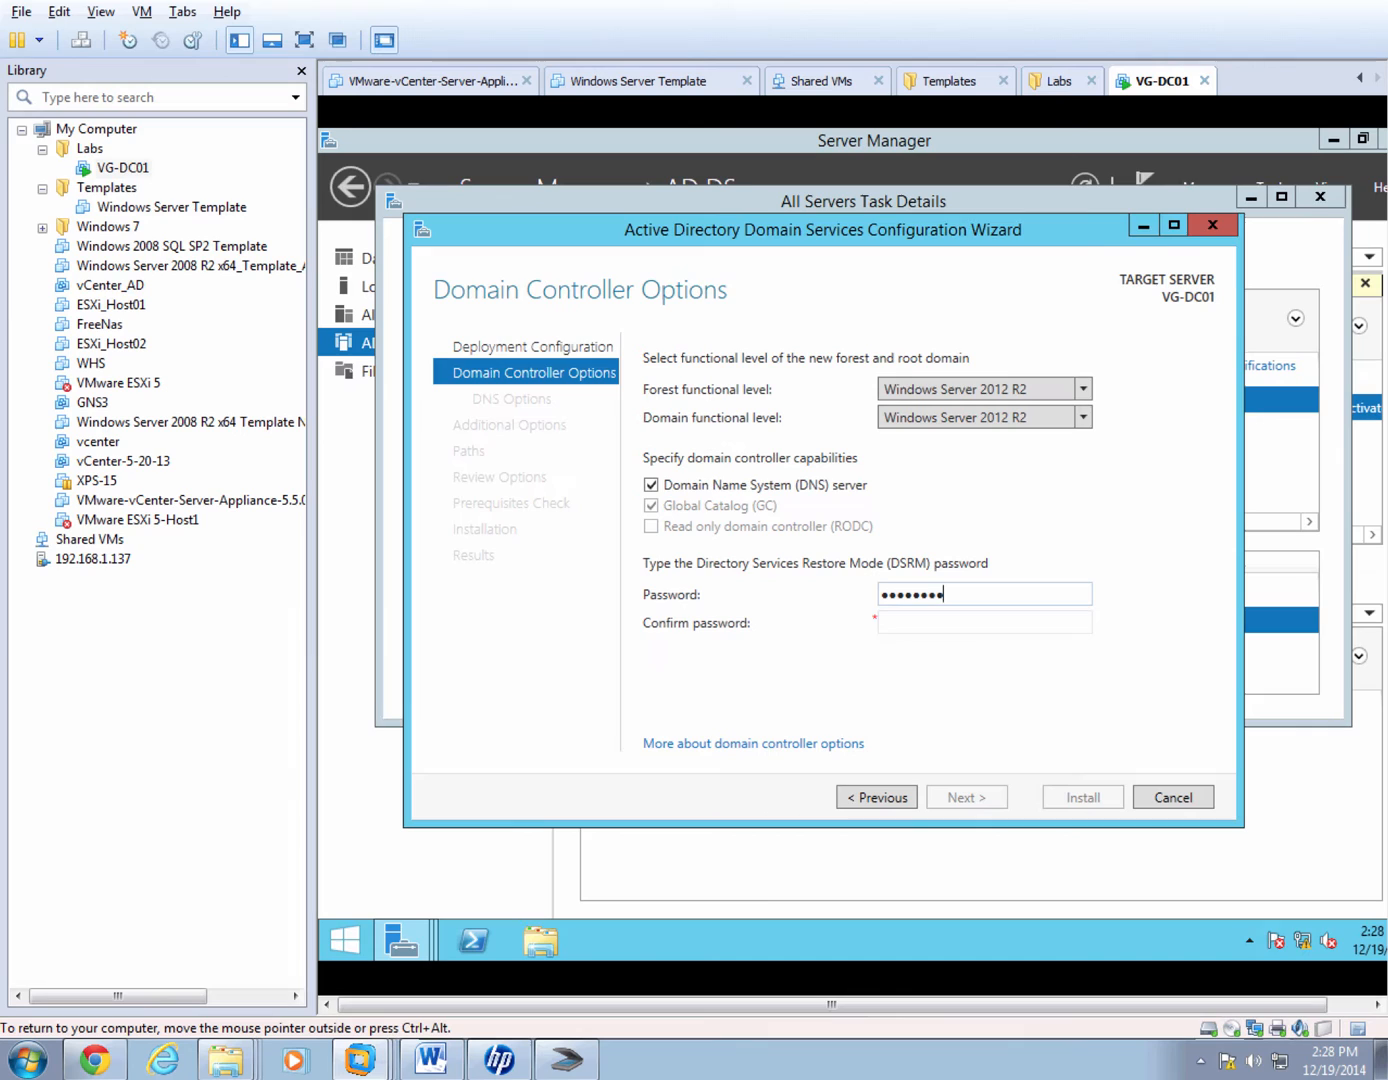
Proceed past the password and DNS options and accept VG as the NetBIOS domain name.
left_click(984, 622)
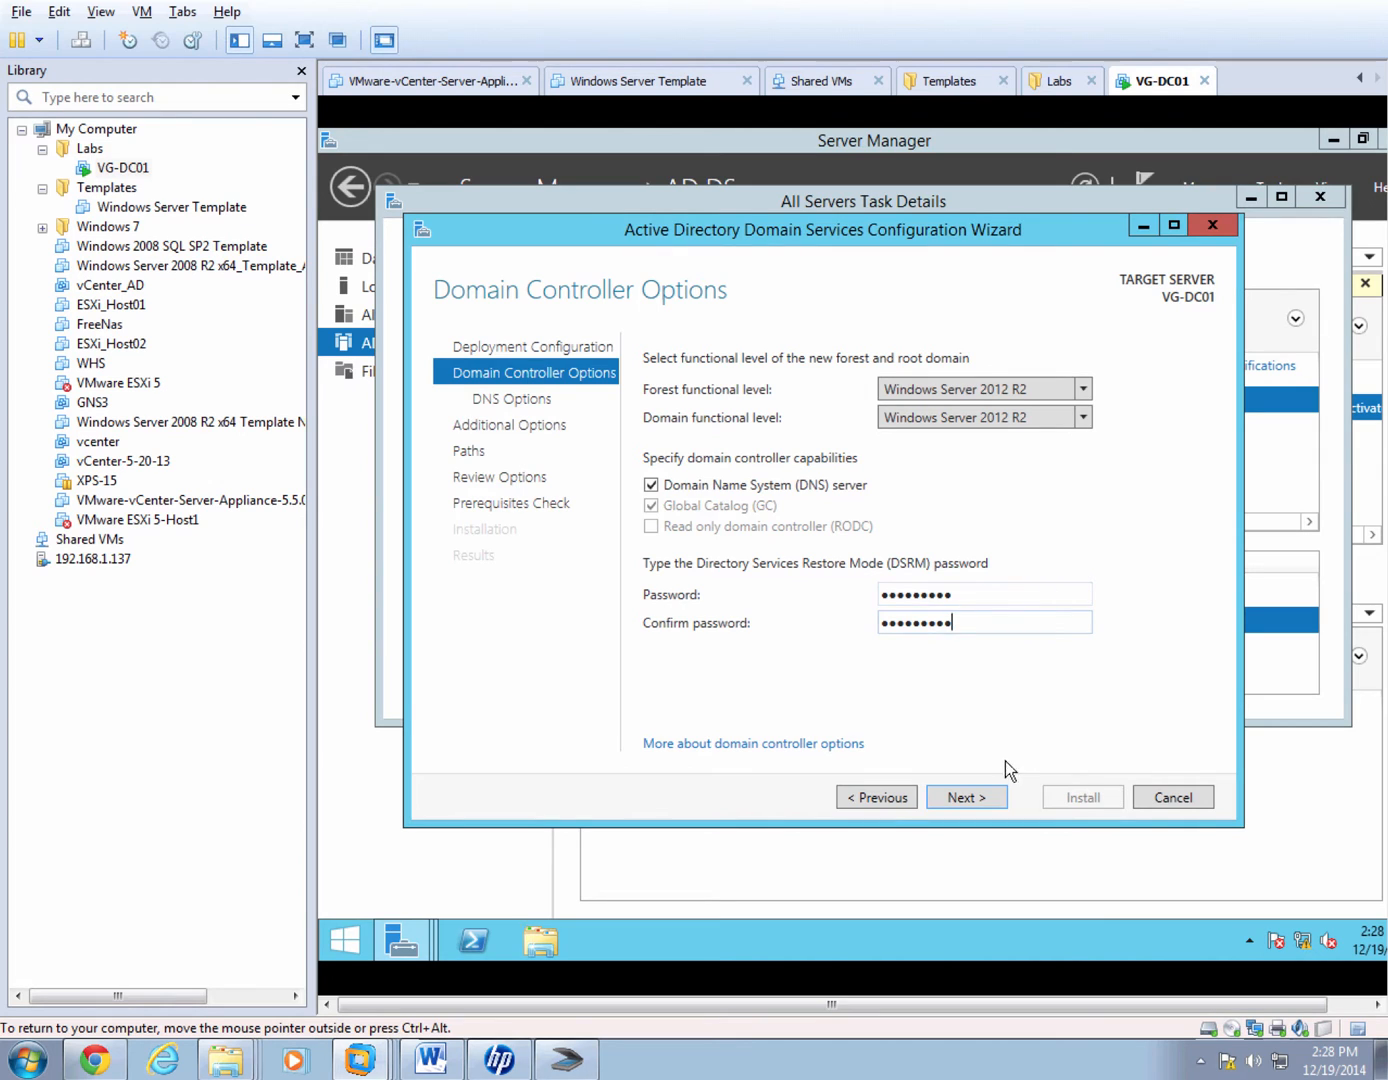
left_click(964, 796)
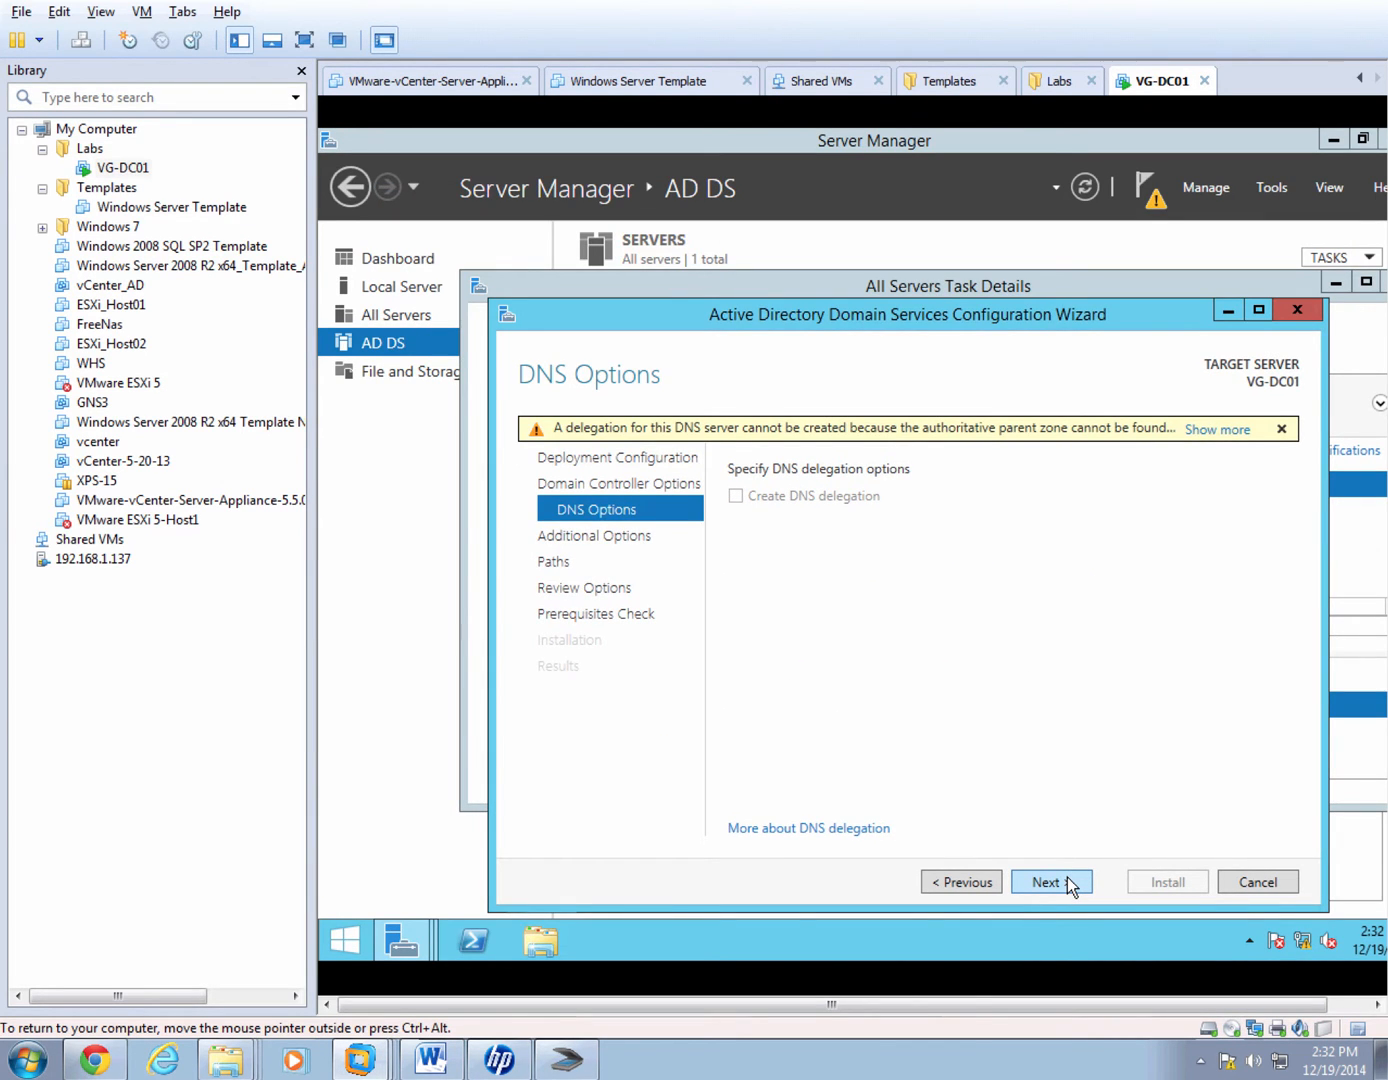
left_click(1052, 880)
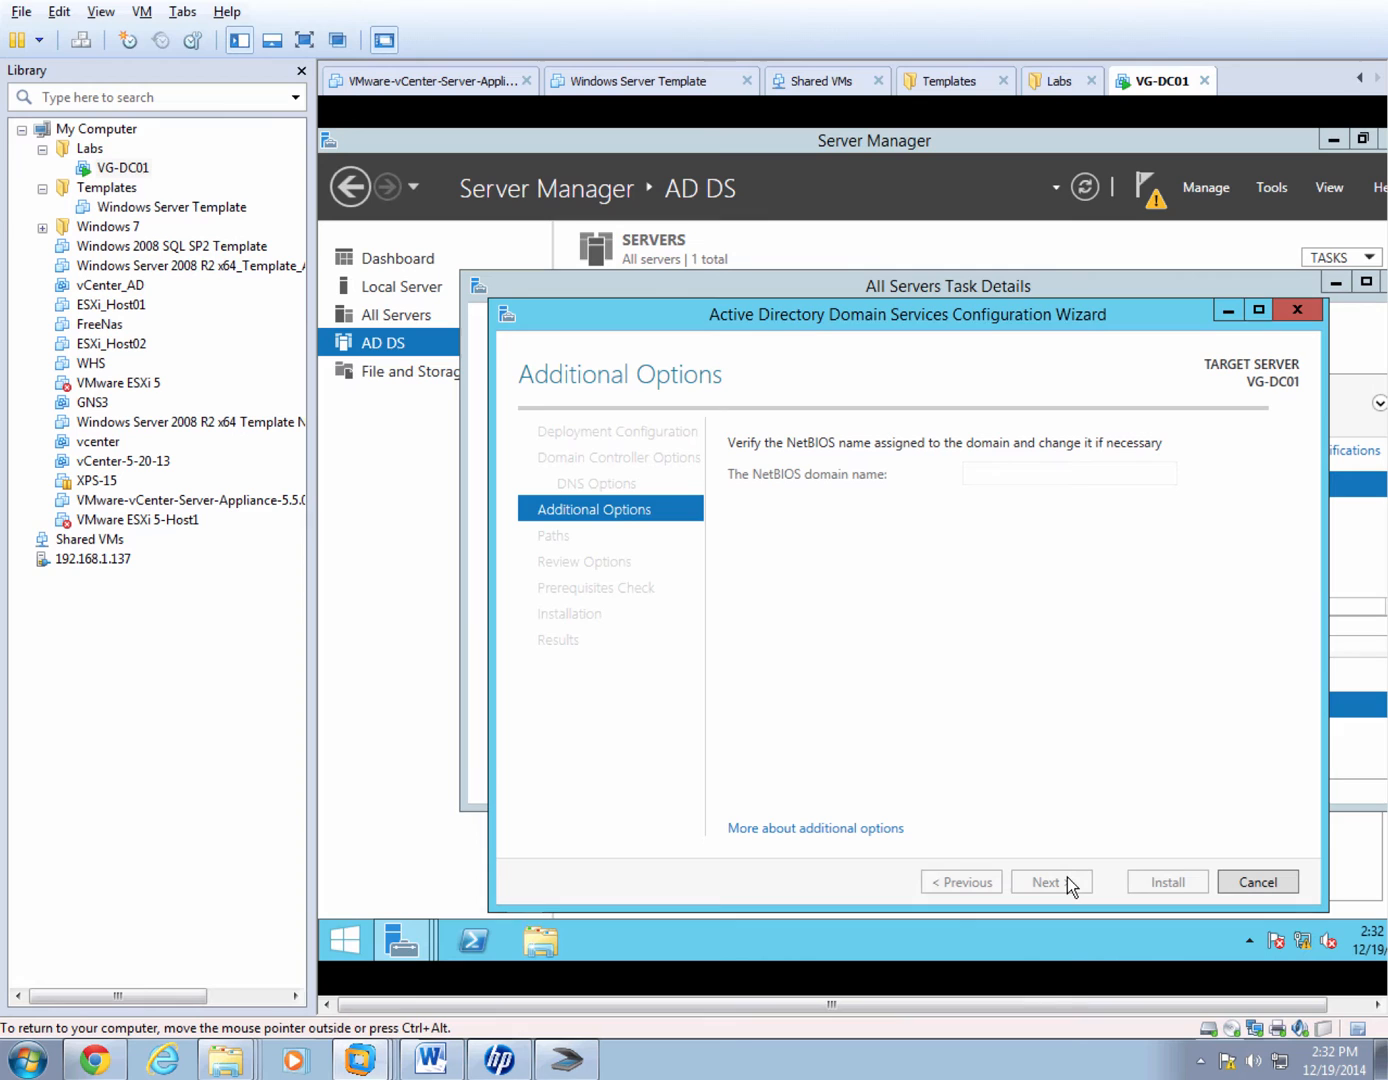
type("VG")
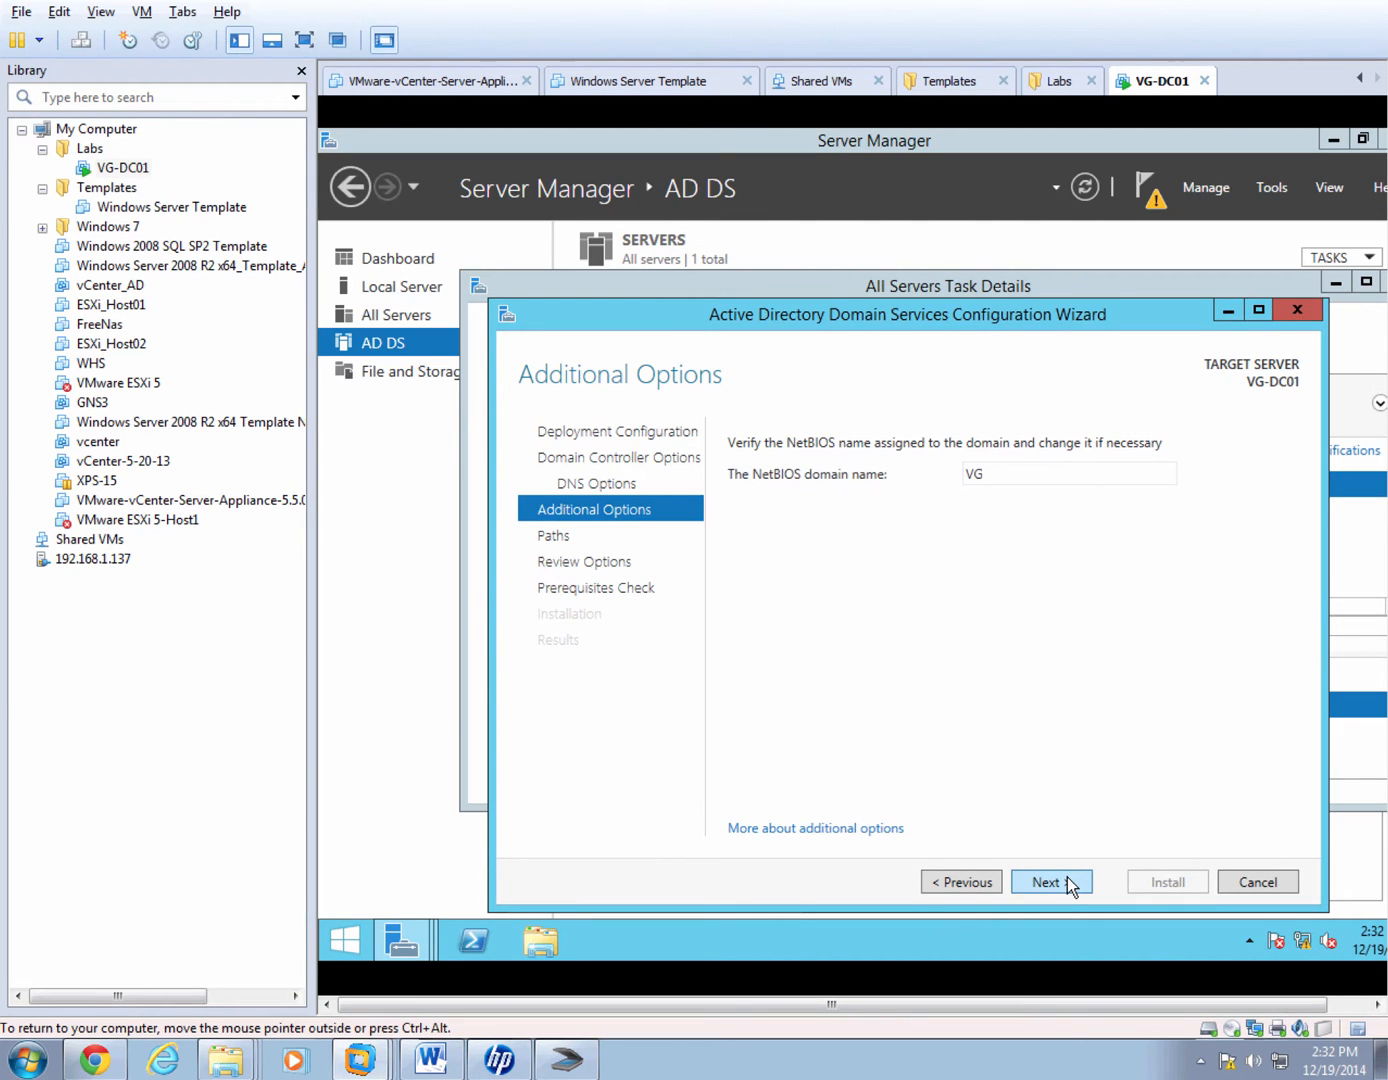
left_click(1050, 880)
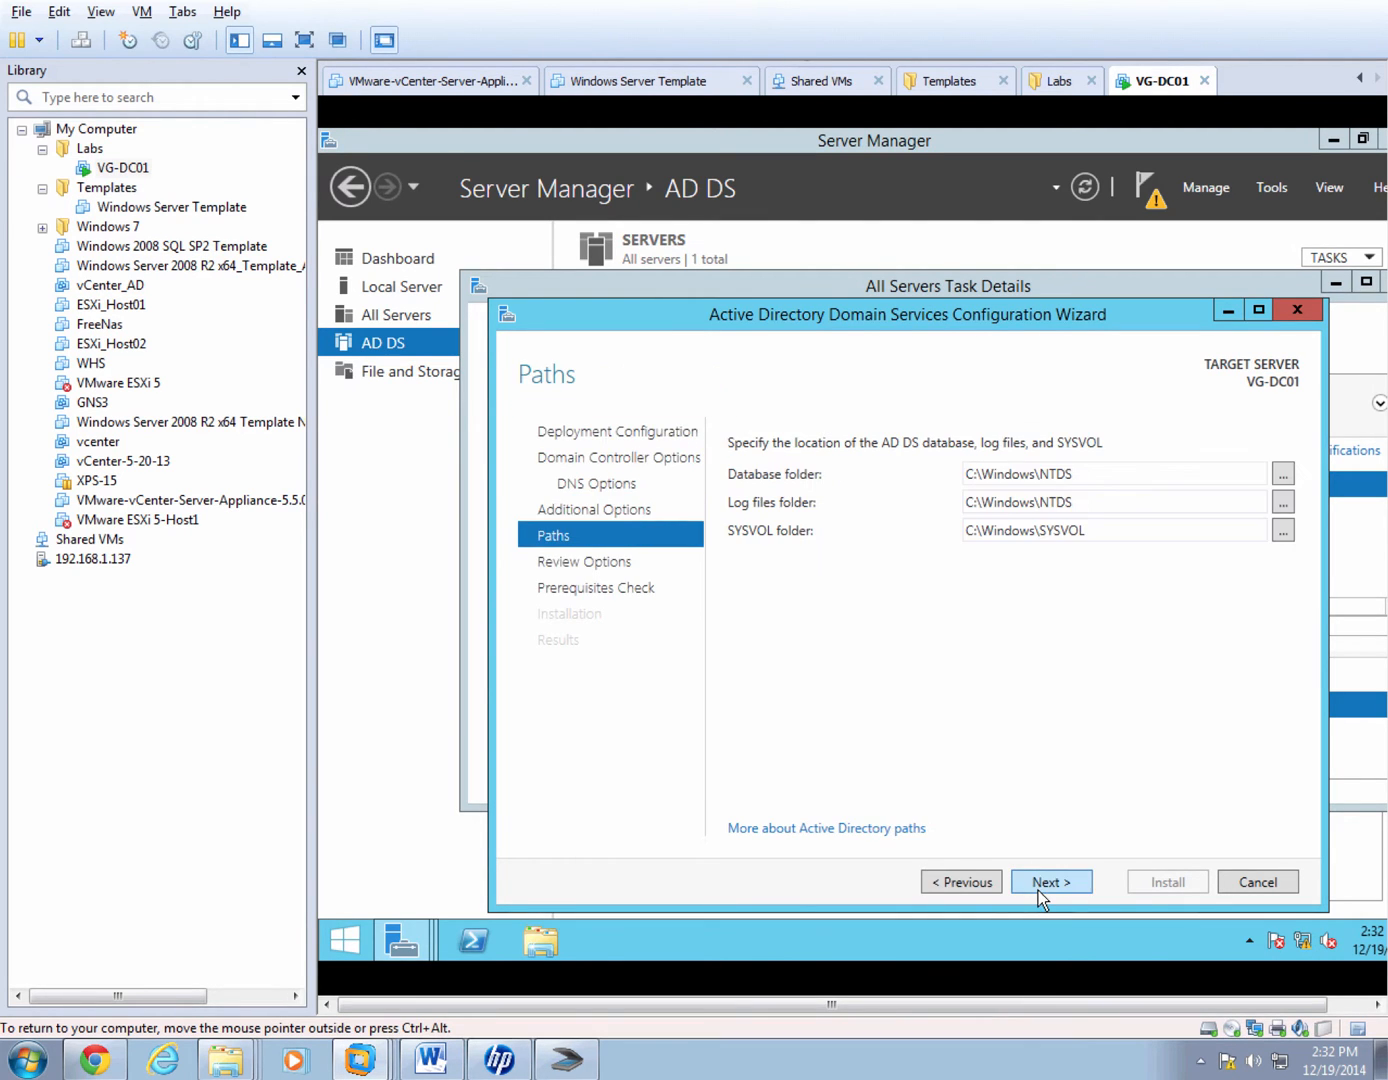
Keep the default database, log and SYSVOL folders and start installing the role.
left_click(1050, 880)
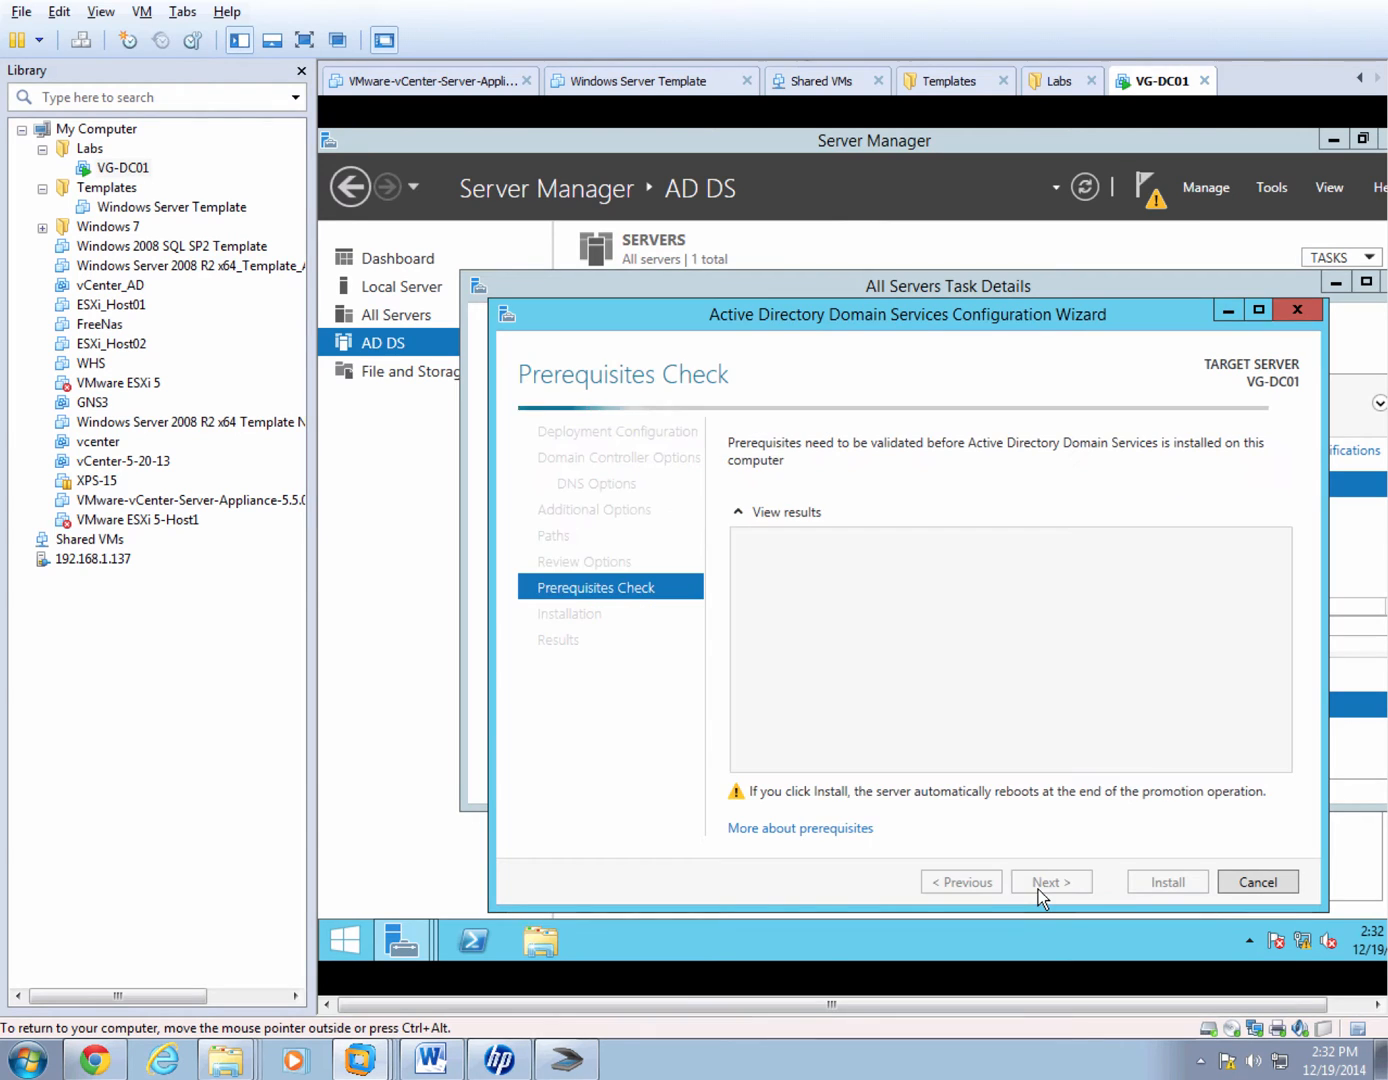
left_click(1168, 880)
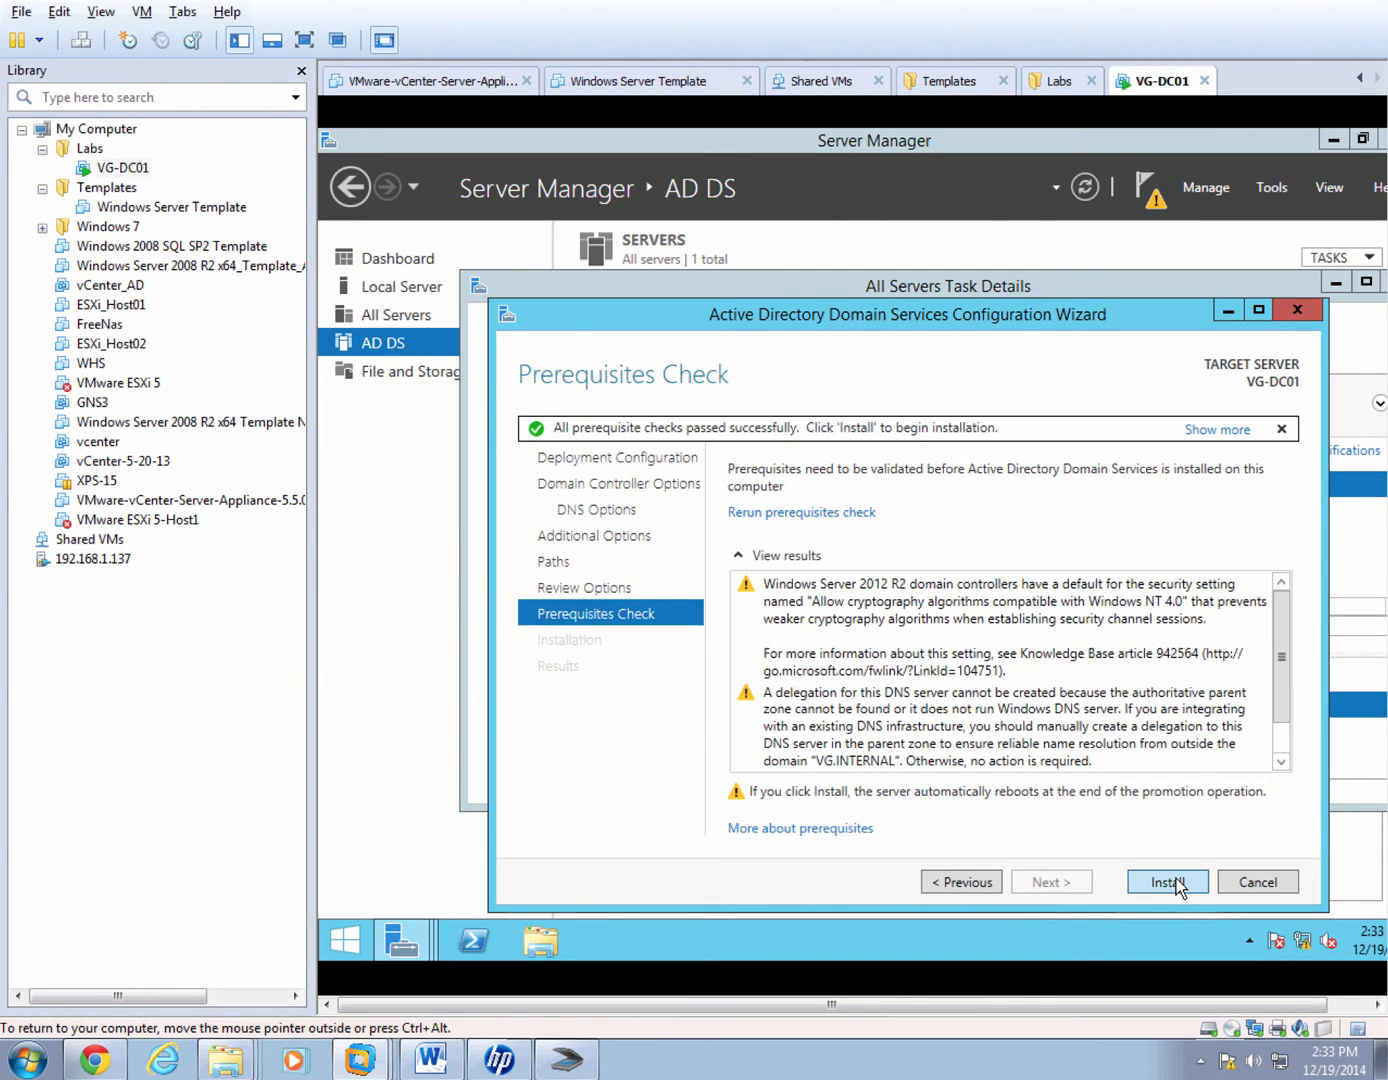
left_click(1168, 880)
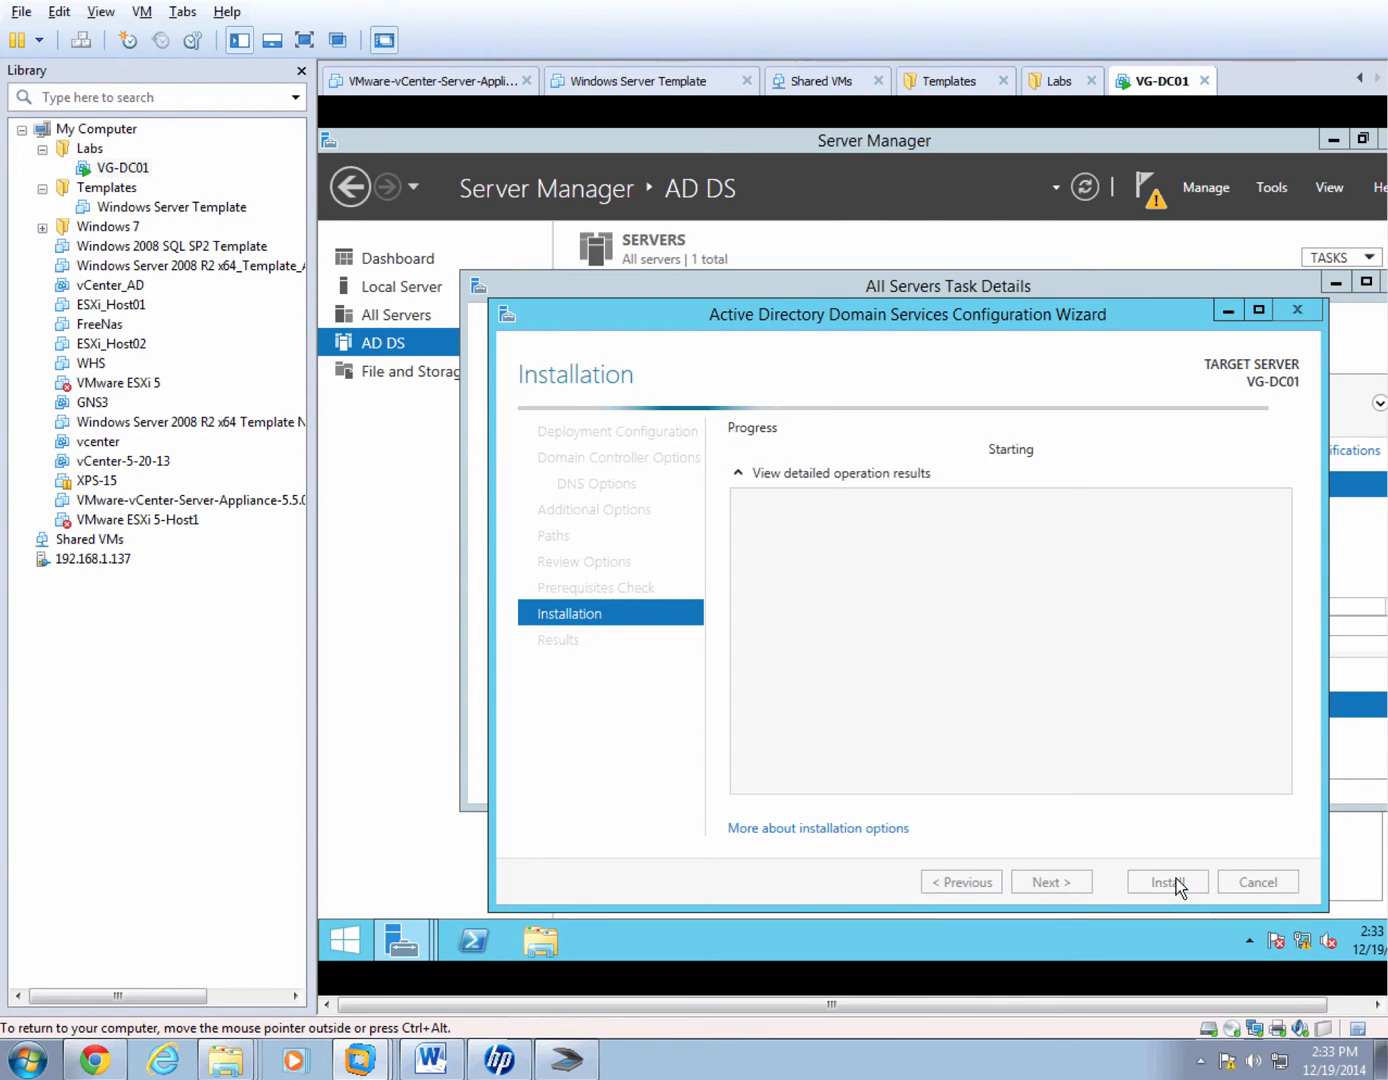
Let the installation finish and dismiss the sign-out notice so the server restarts.
left_click(1168, 882)
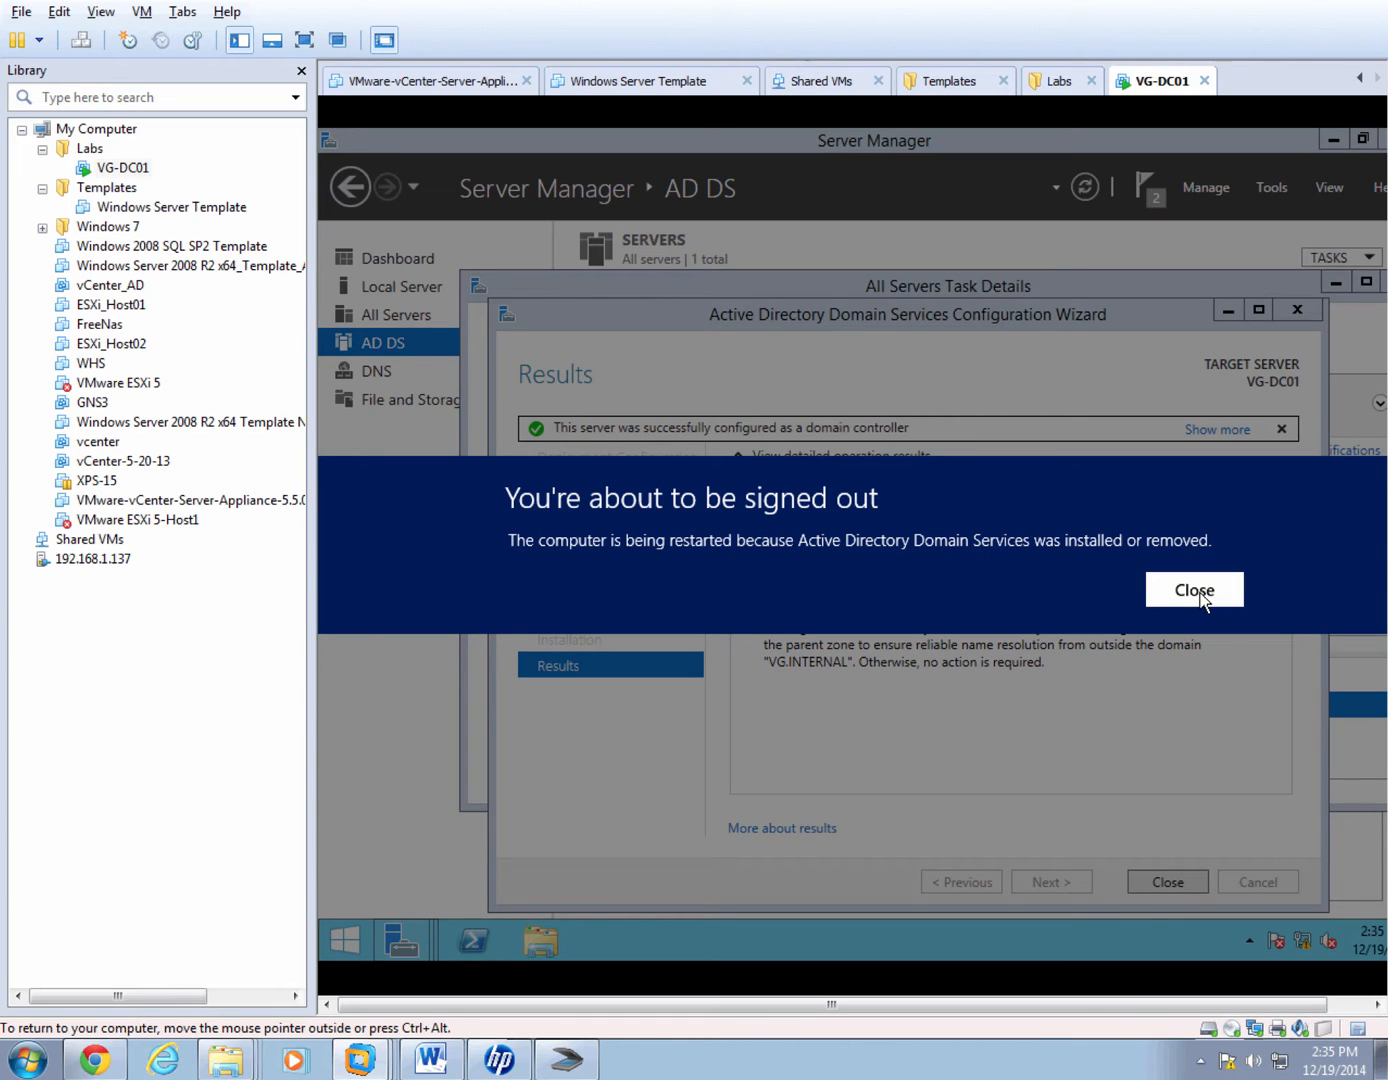
left_click(1192, 588)
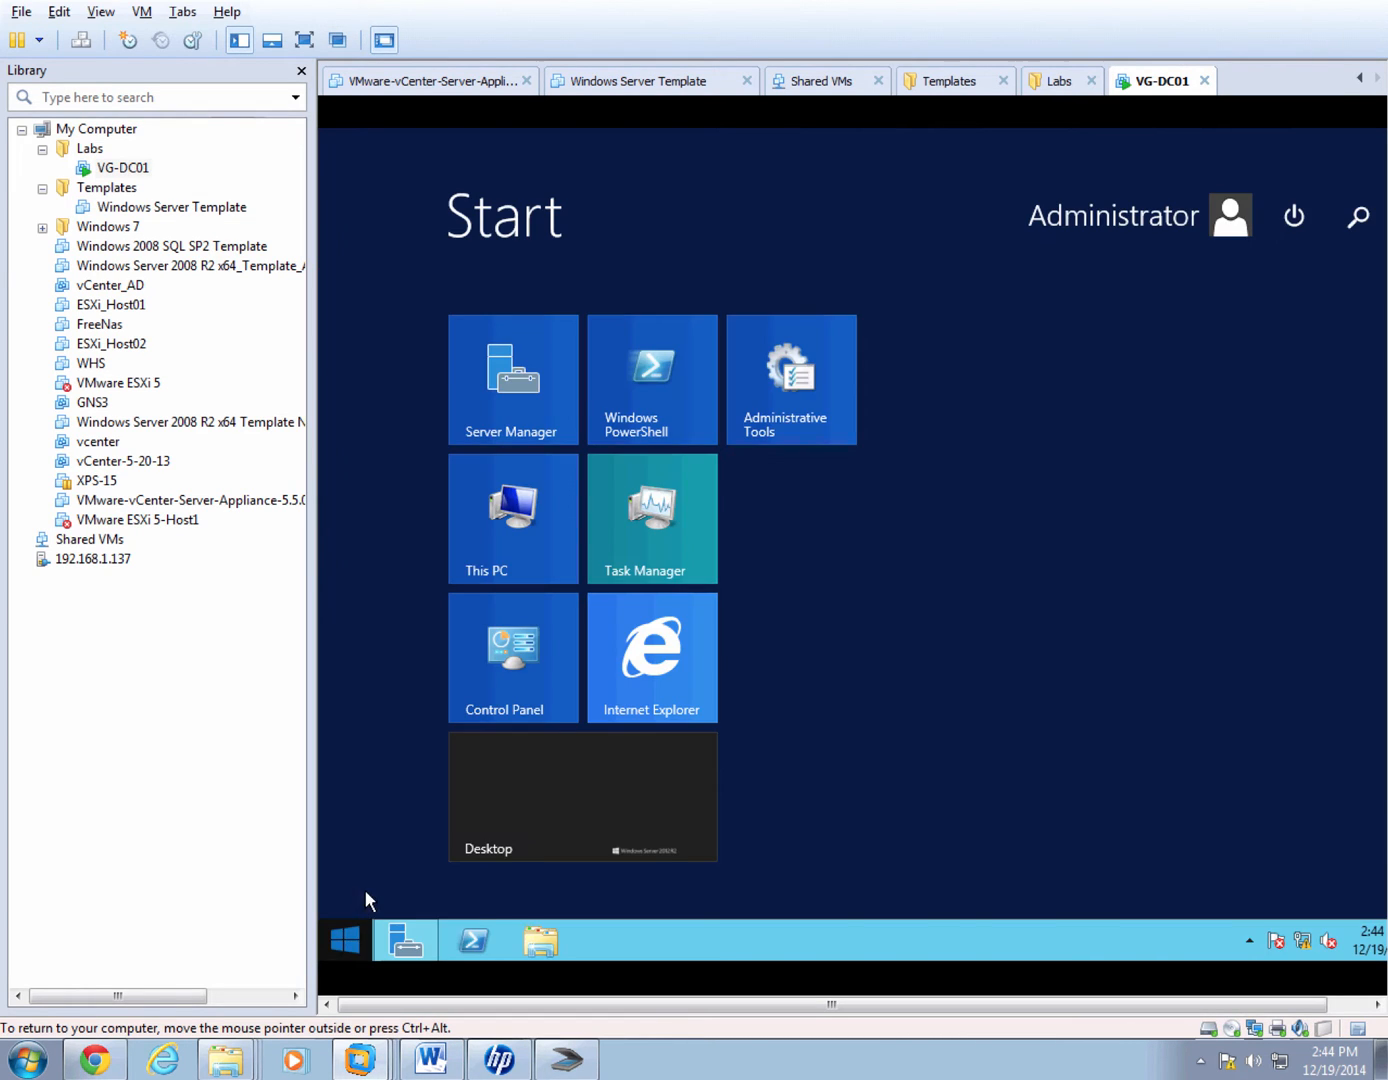
Launch the DNS management console from Administrative Tools.
left_click(790, 378)
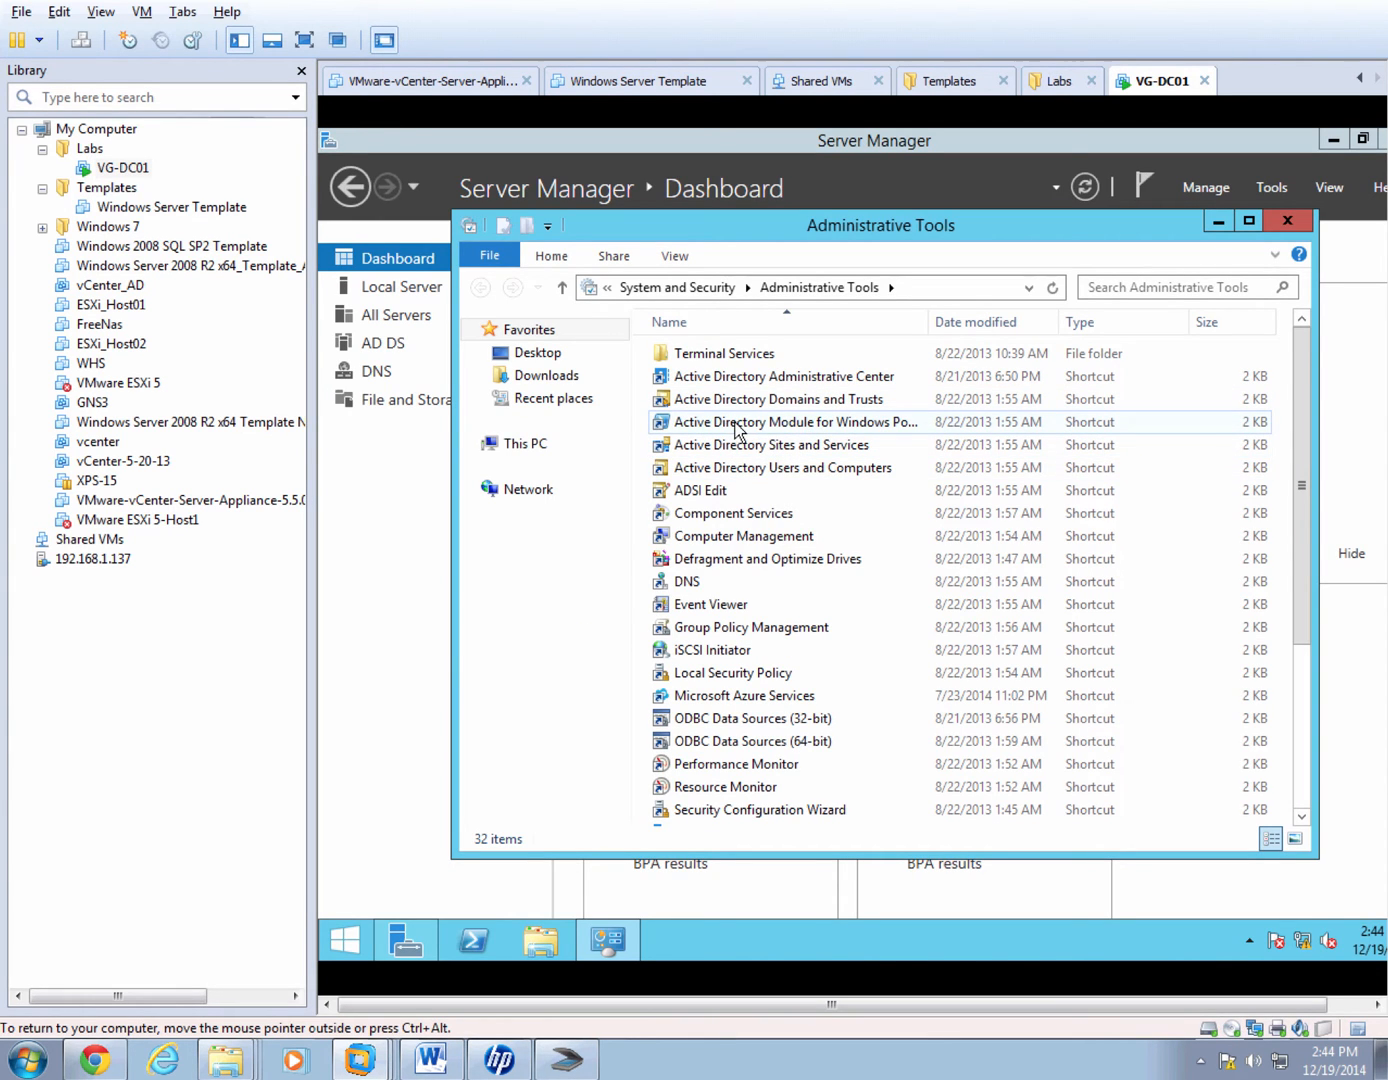
mouse_move(784, 468)
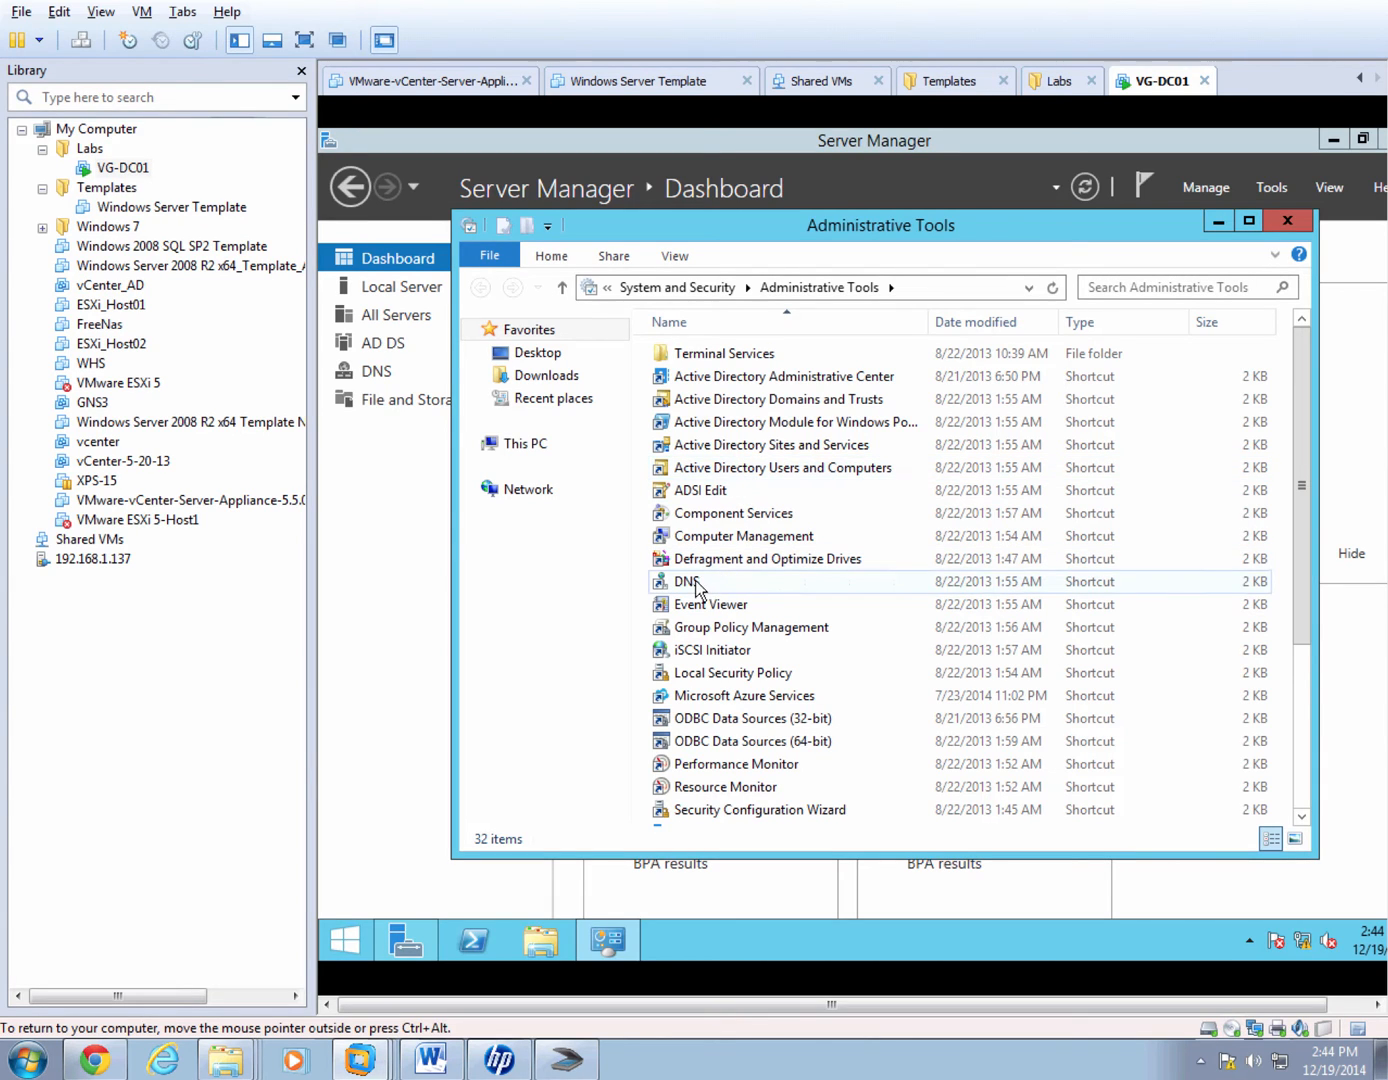
left_click(684, 580)
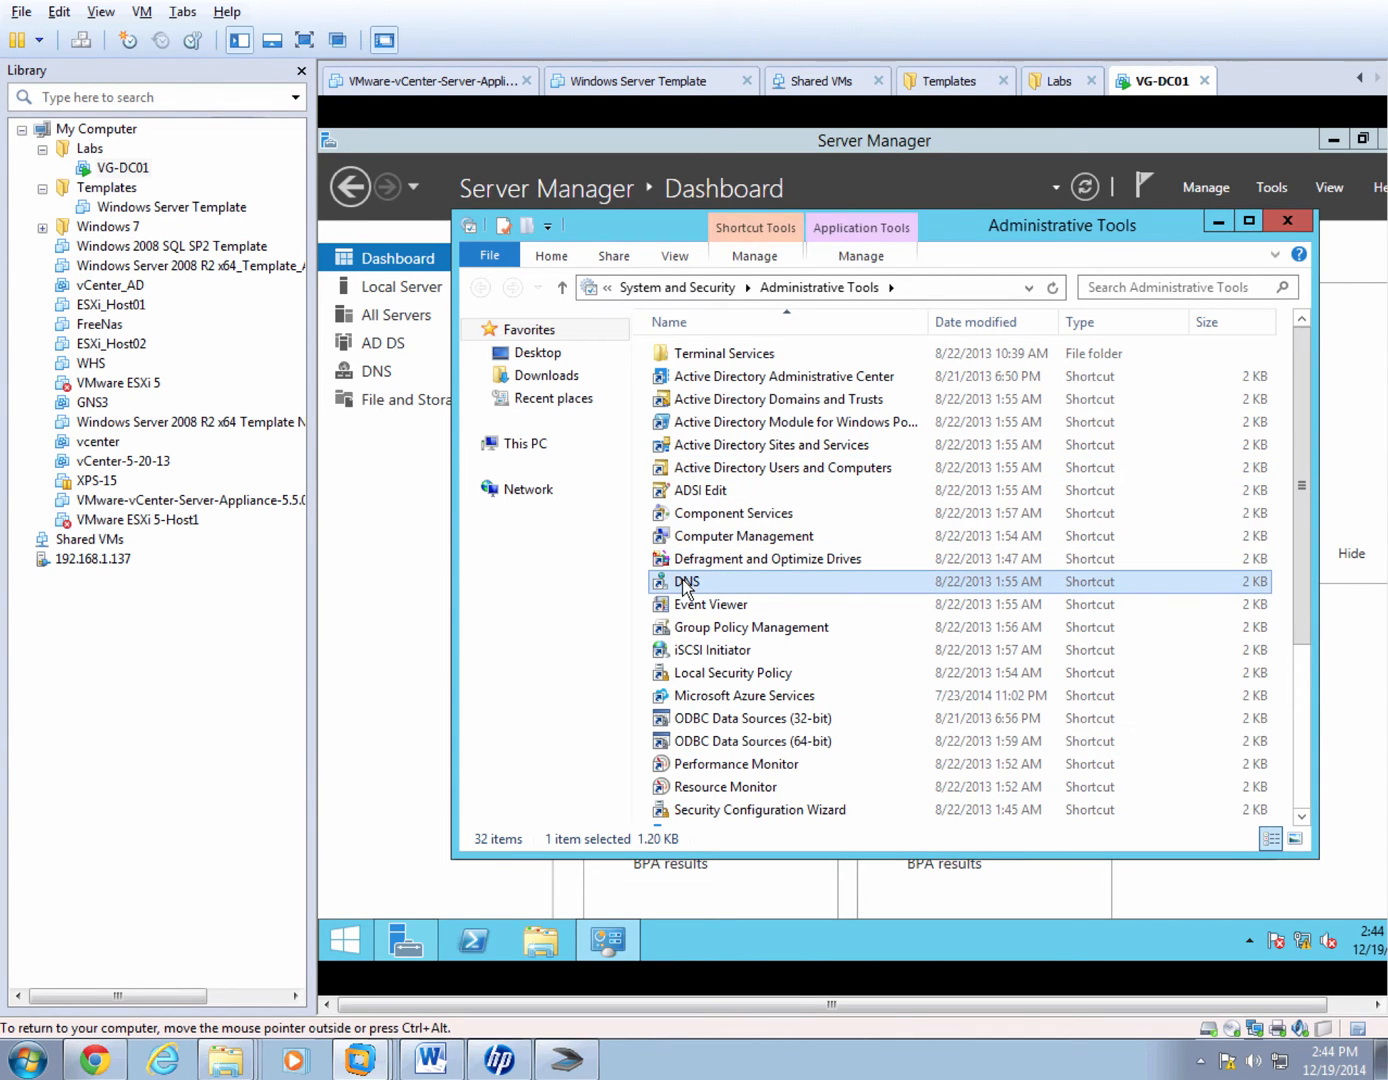
double_click(686, 580)
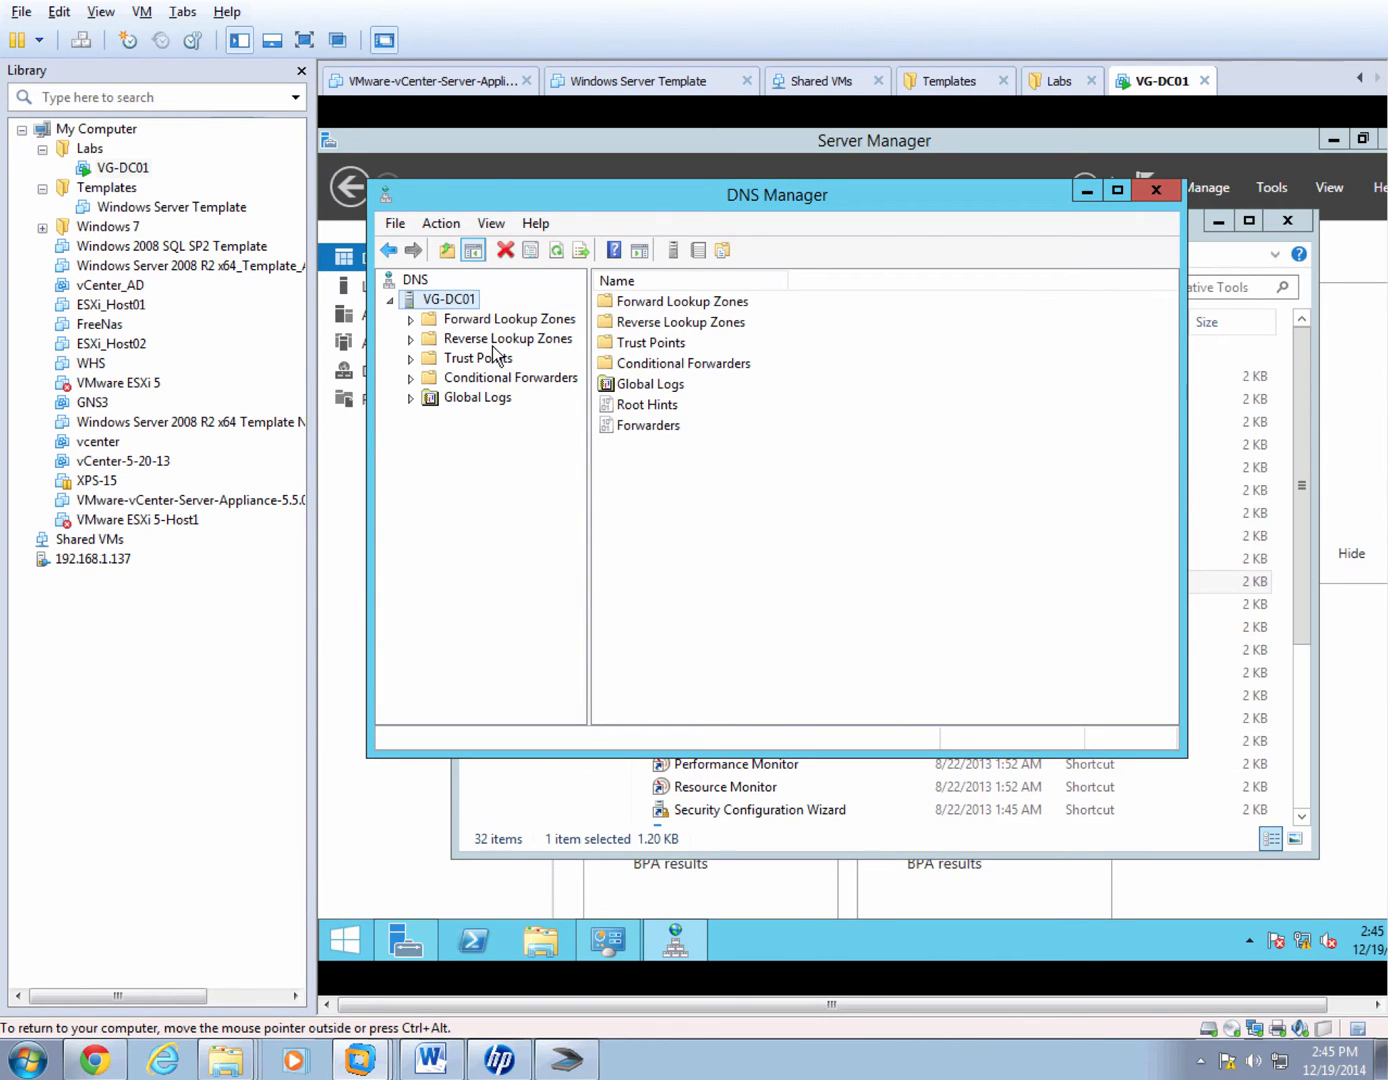
mouse_move(496, 332)
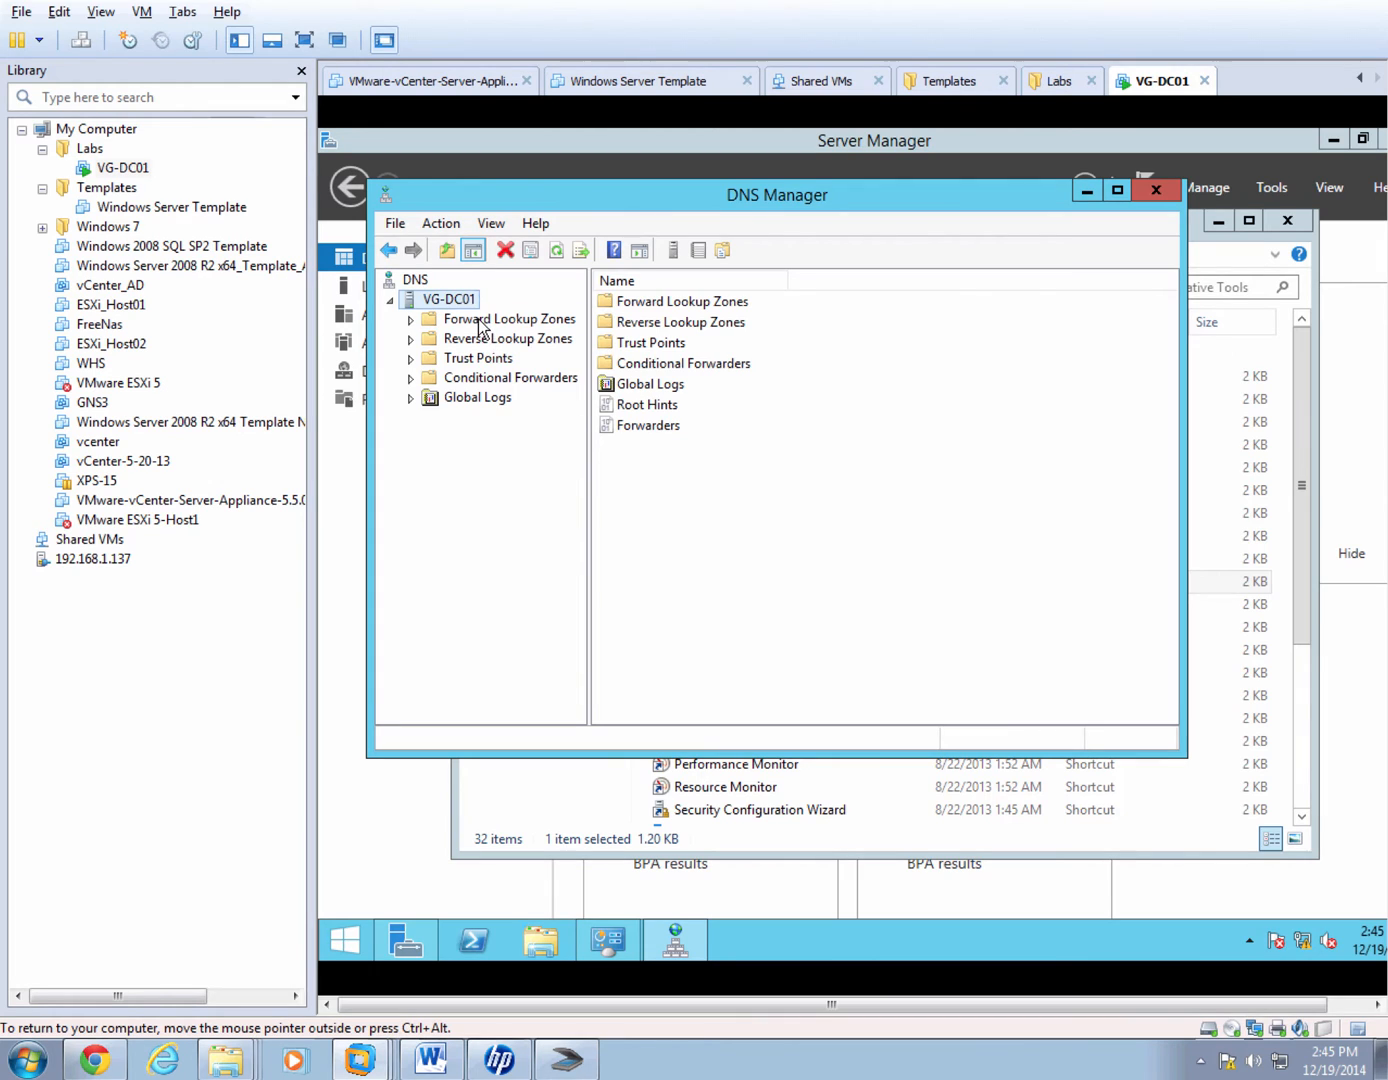
Review the VG.INTERNAL forward zone records and bring up actions for Reverse Lookup Zones.
left_click(508, 318)
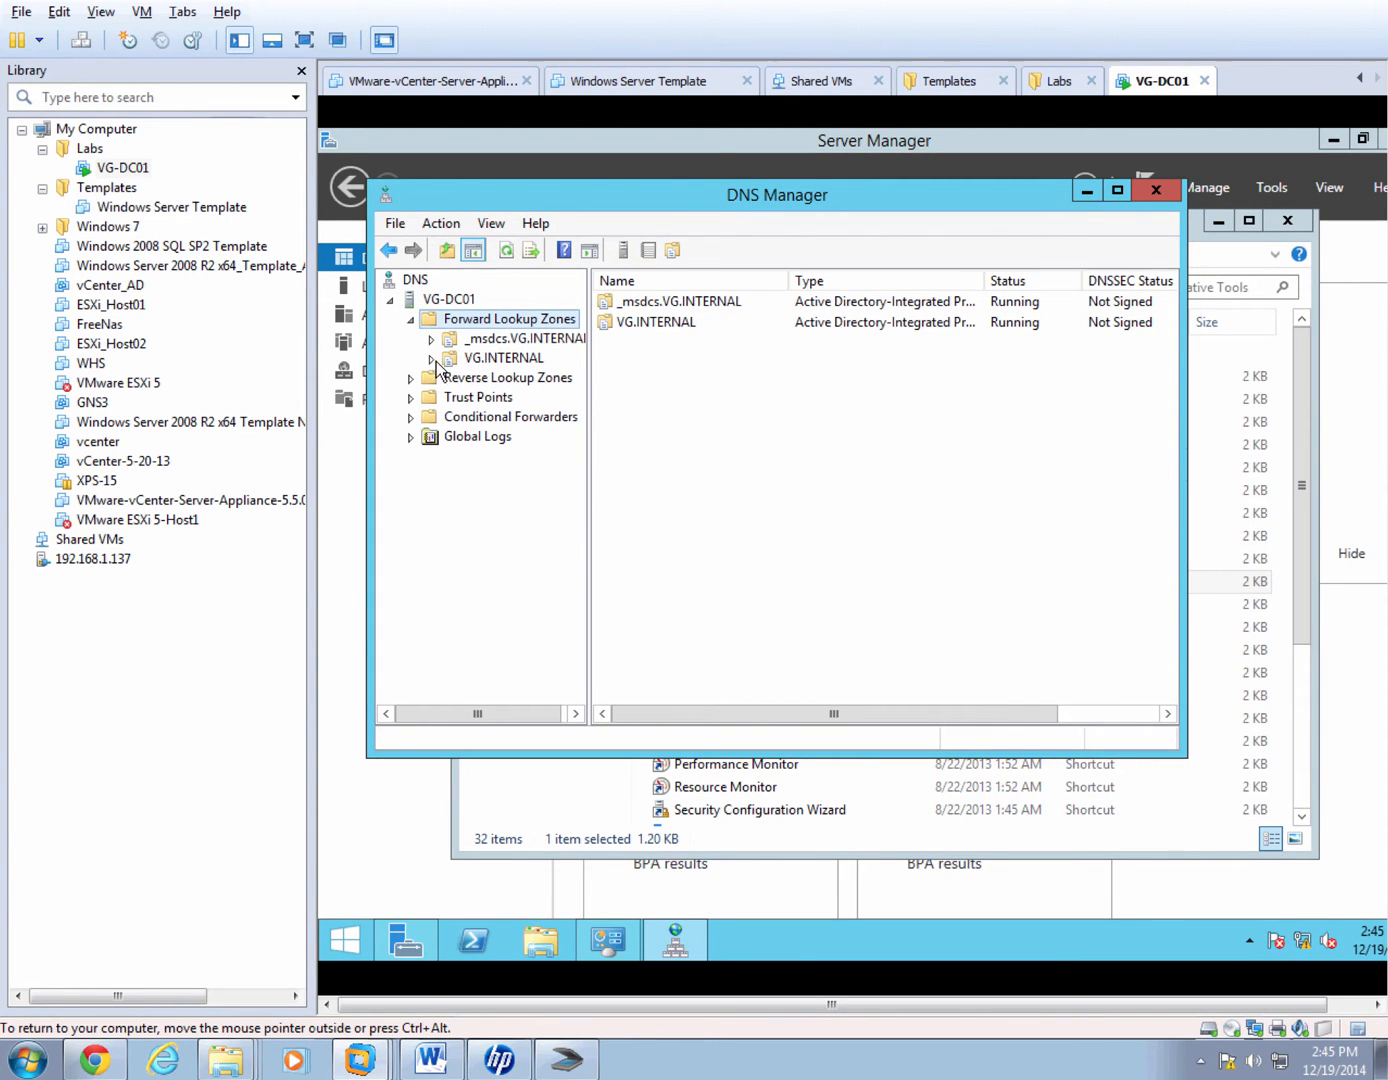
left_click(506, 358)
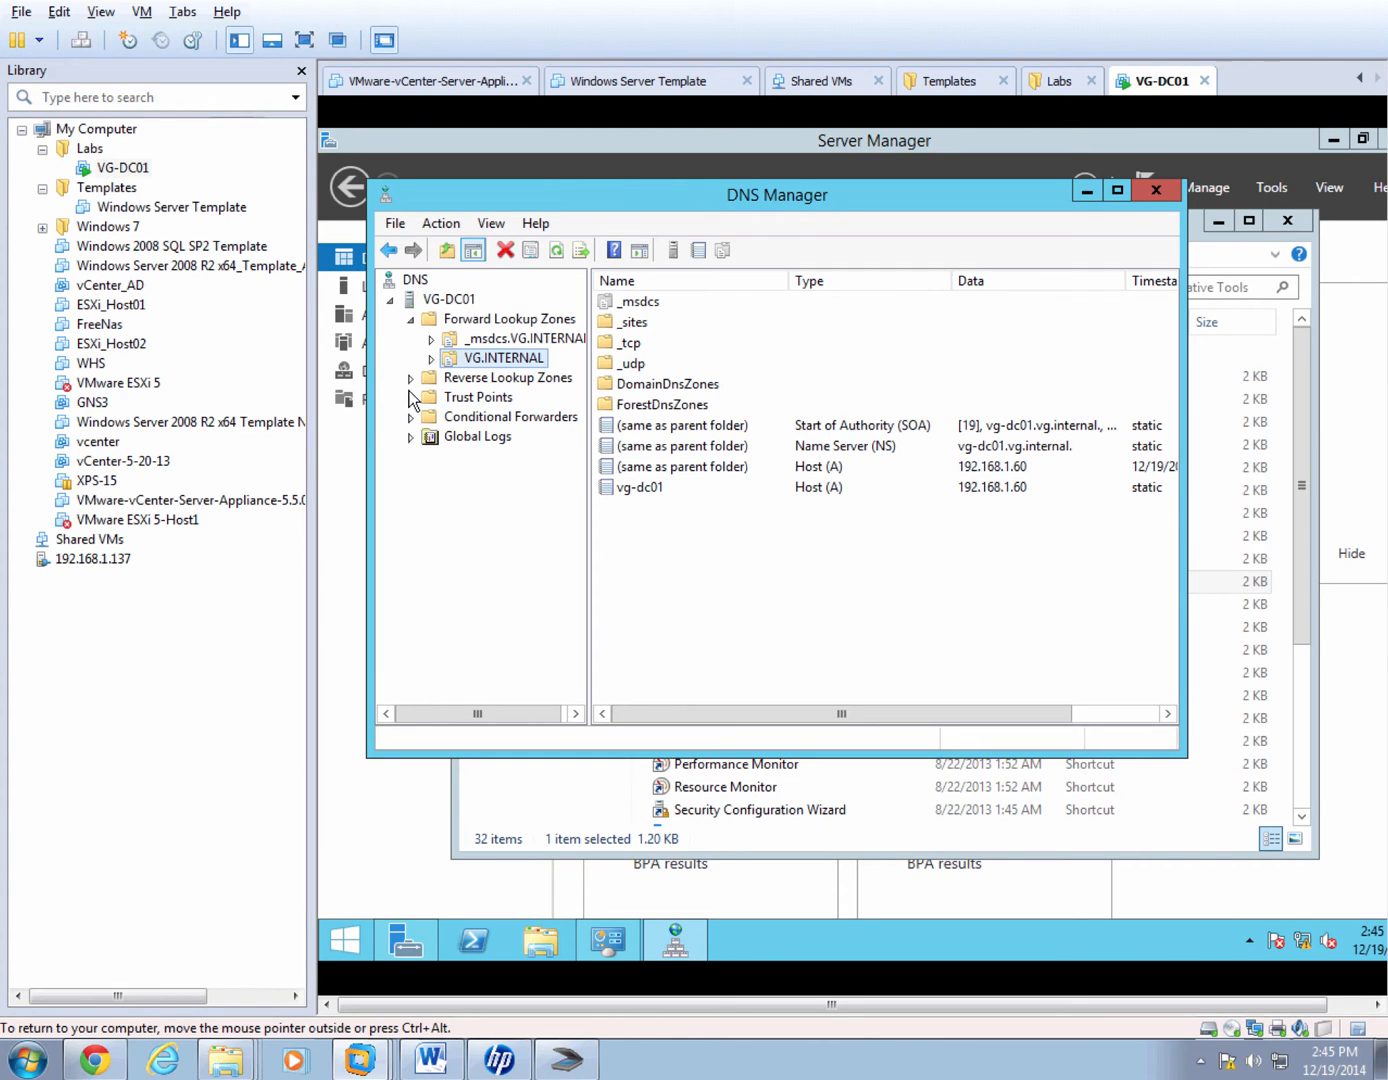
left_click(510, 376)
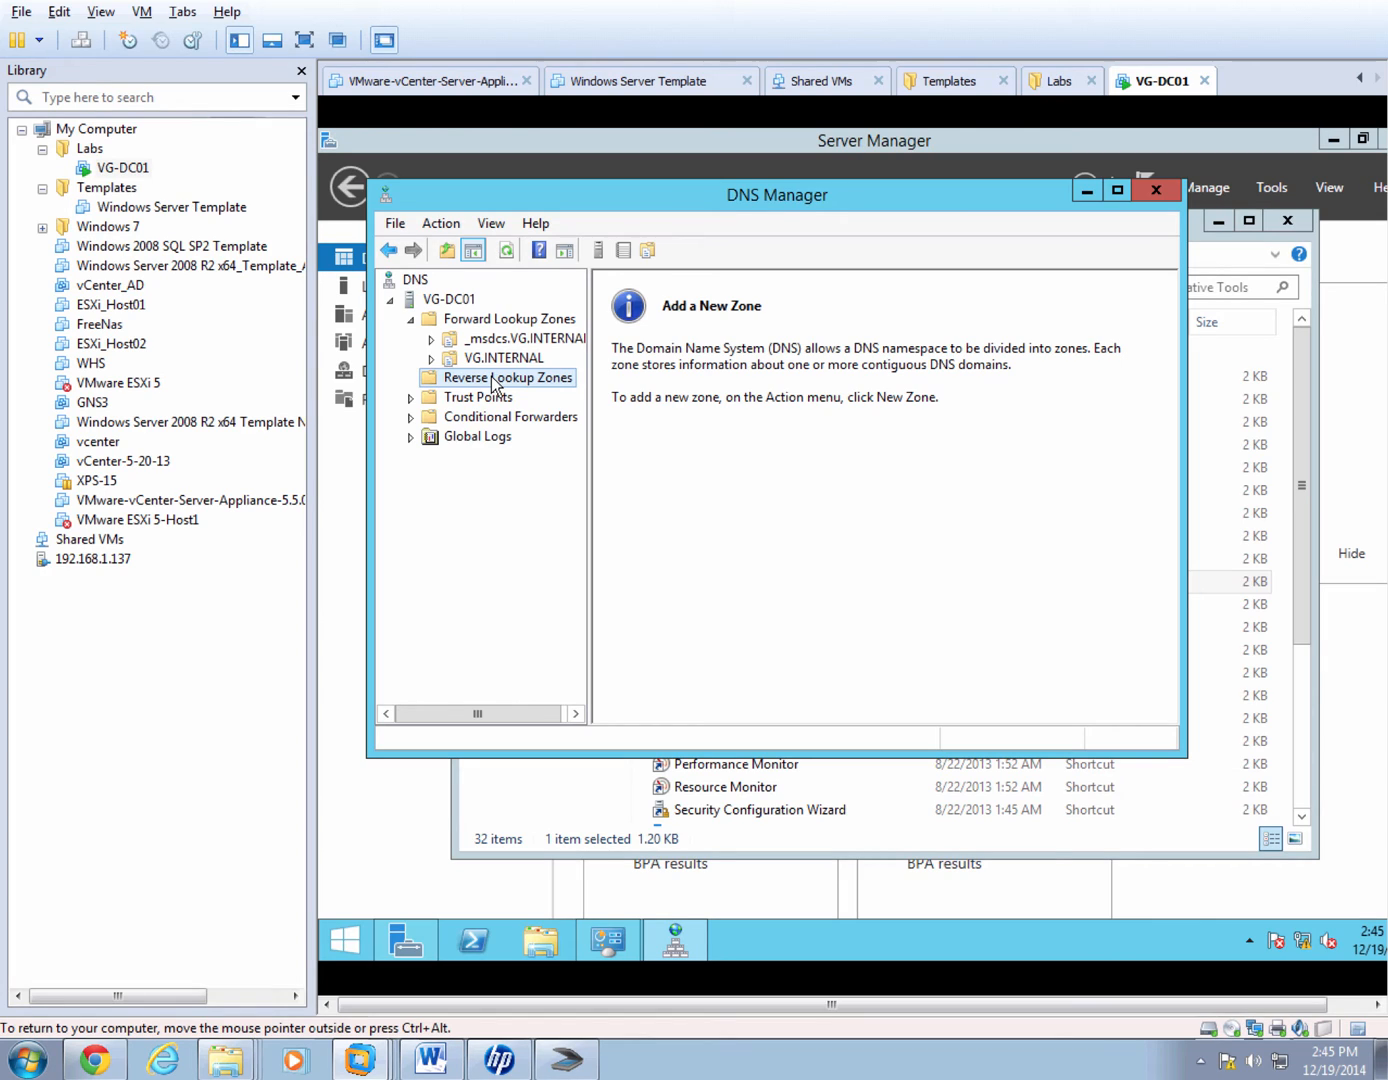
right_click(508, 376)
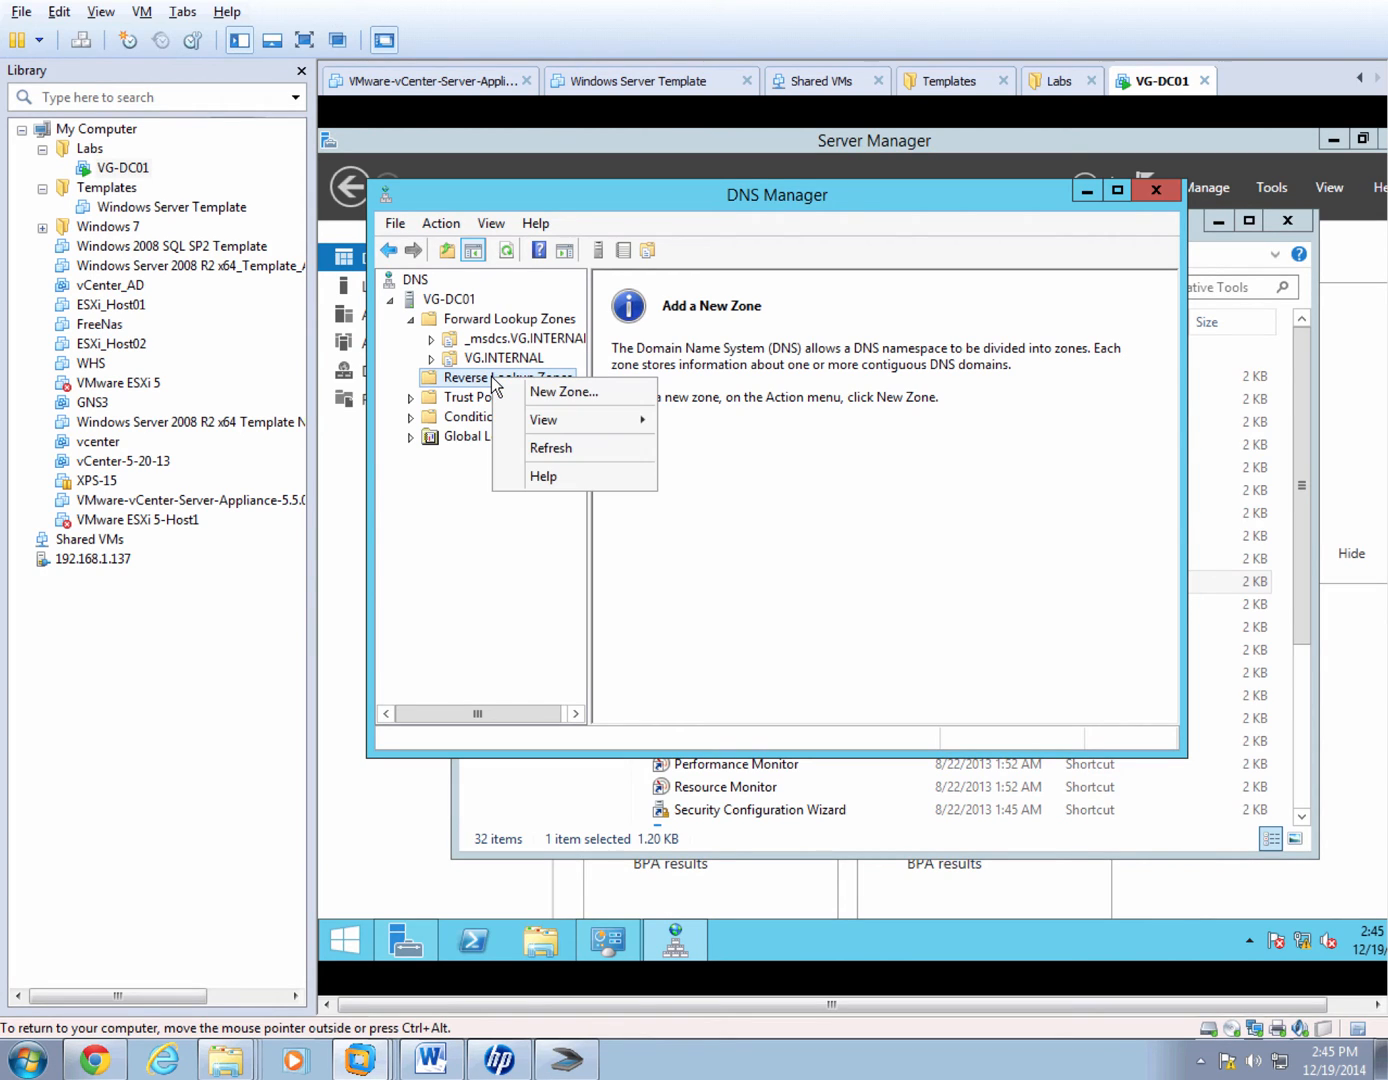
mouse_move(564, 392)
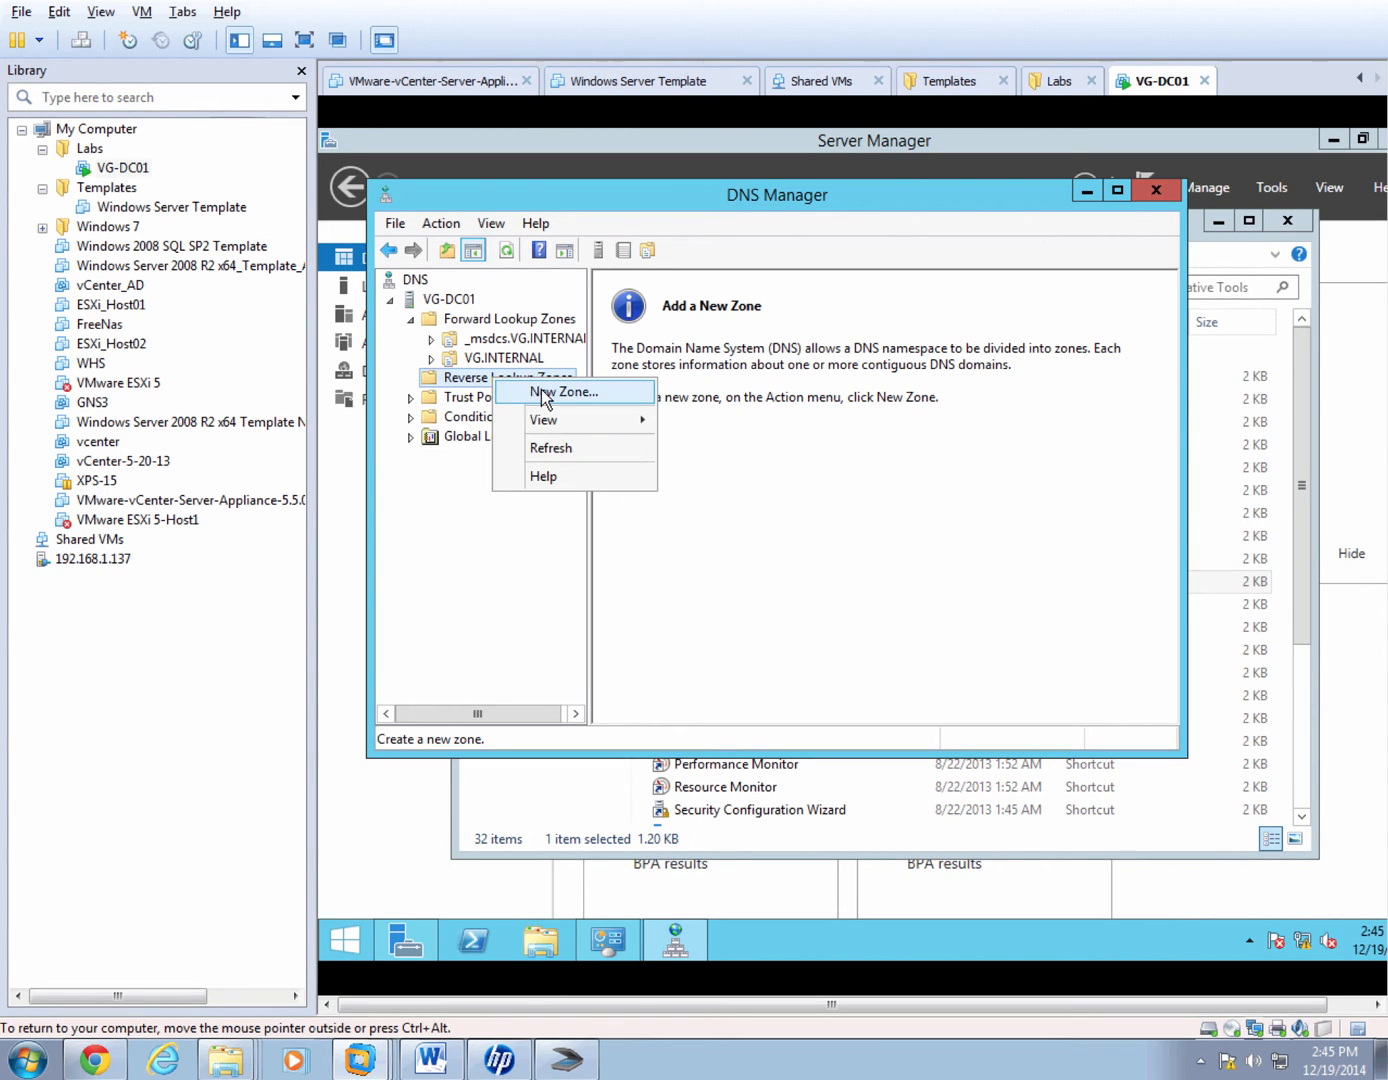
Start a new AD-integrated primary IPv4 reverse zone replicated to all domain DNS servers.
left_click(566, 392)
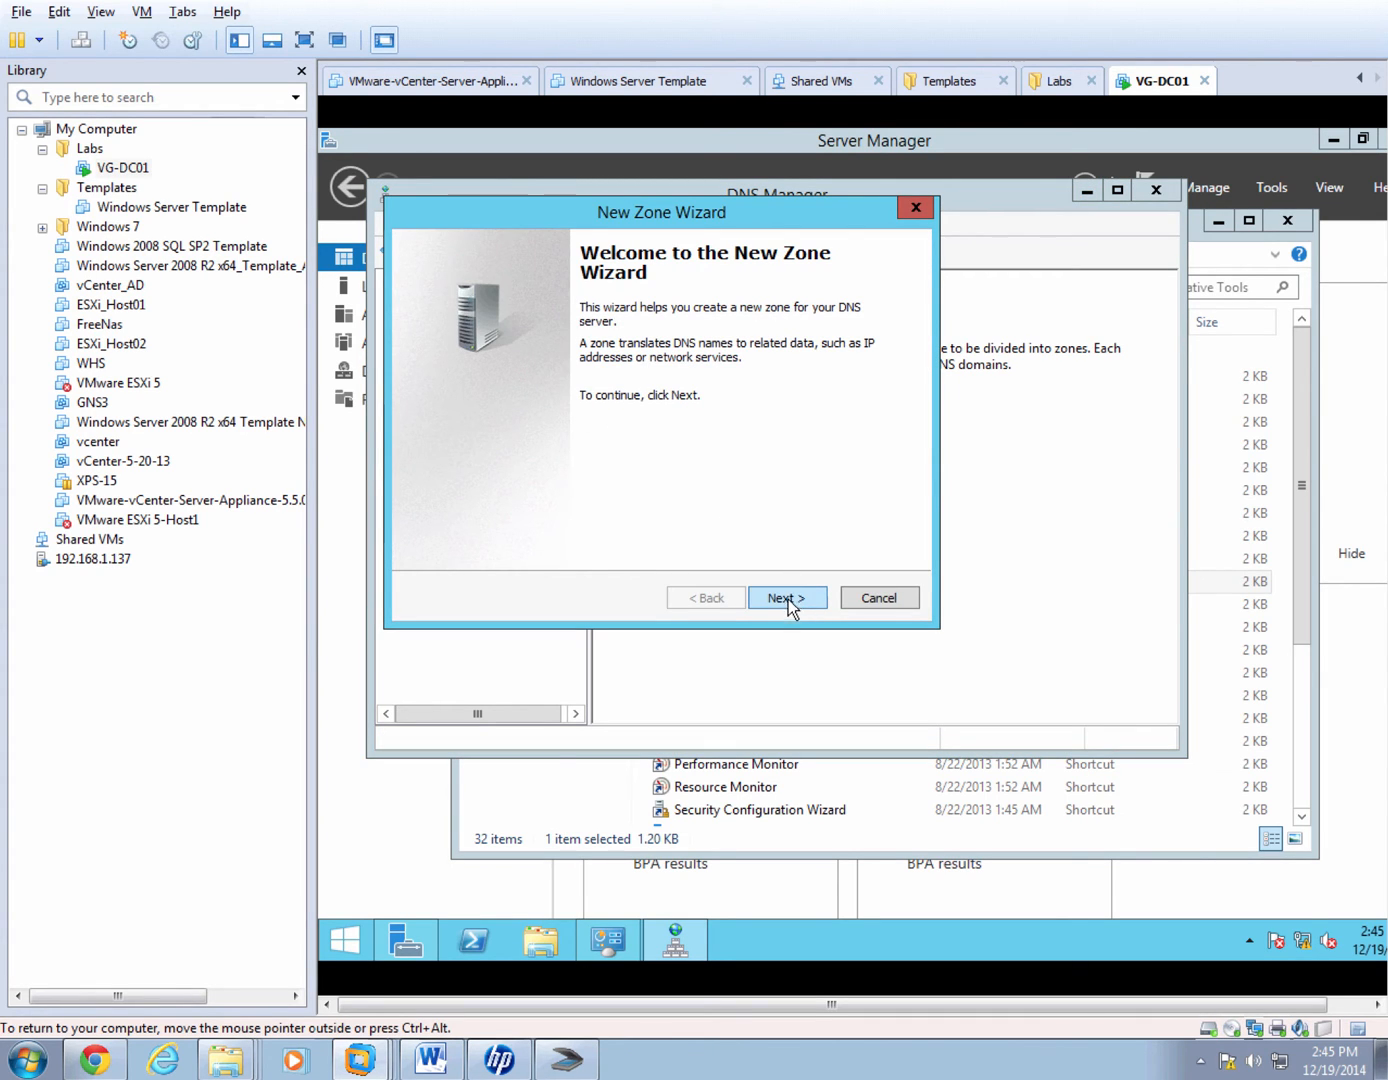
left_click(788, 596)
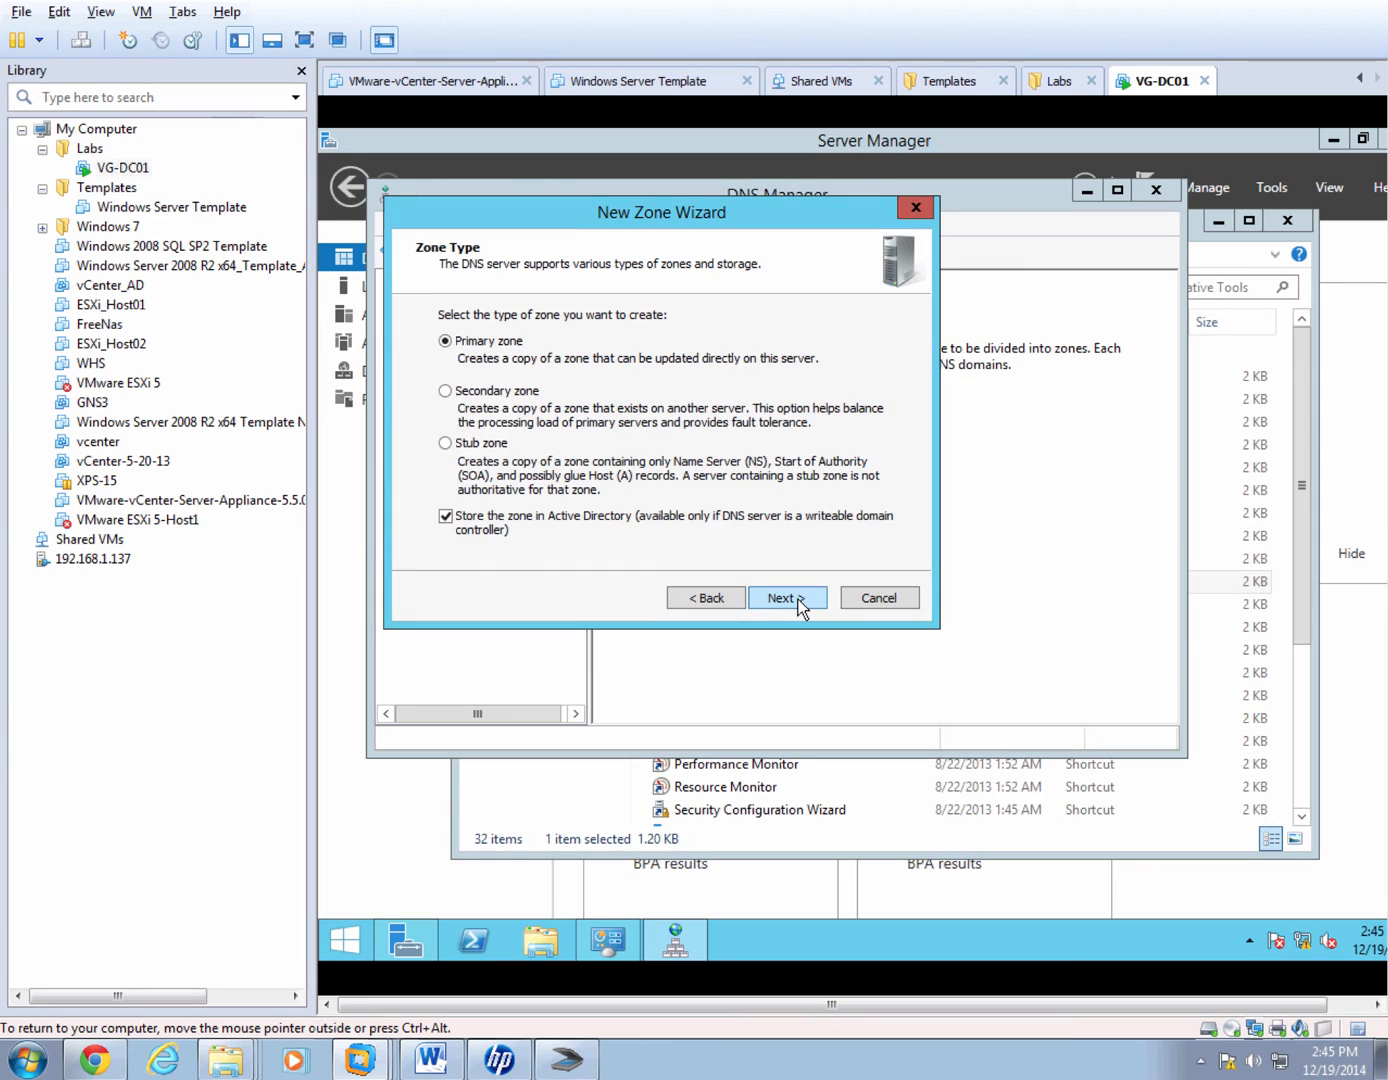
left_click(786, 596)
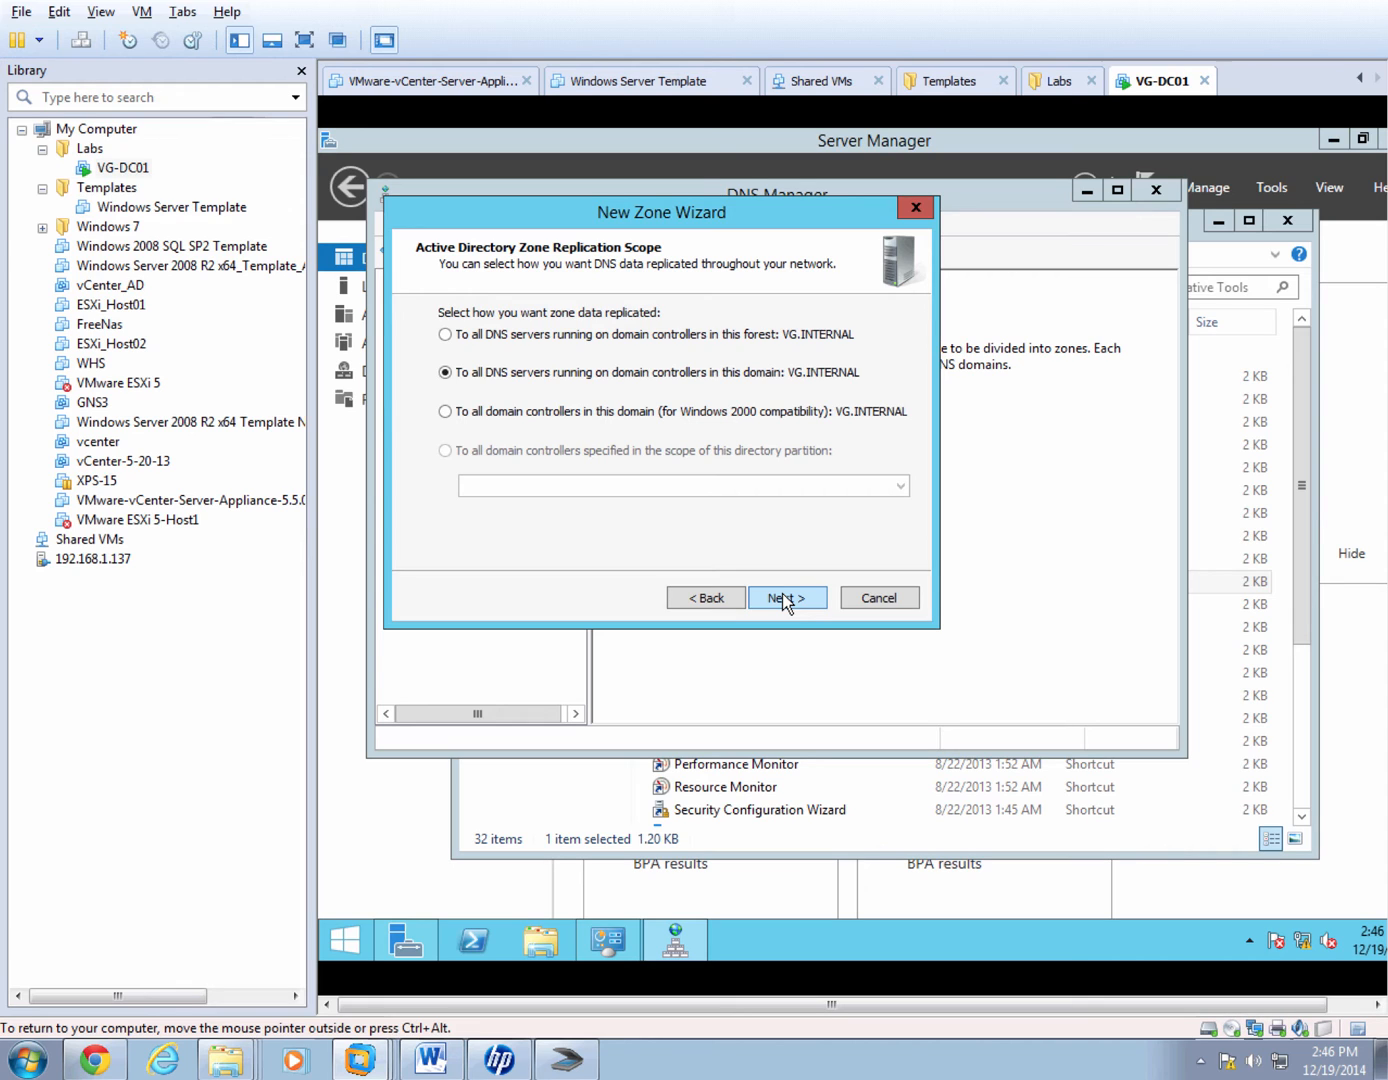
left_click(786, 596)
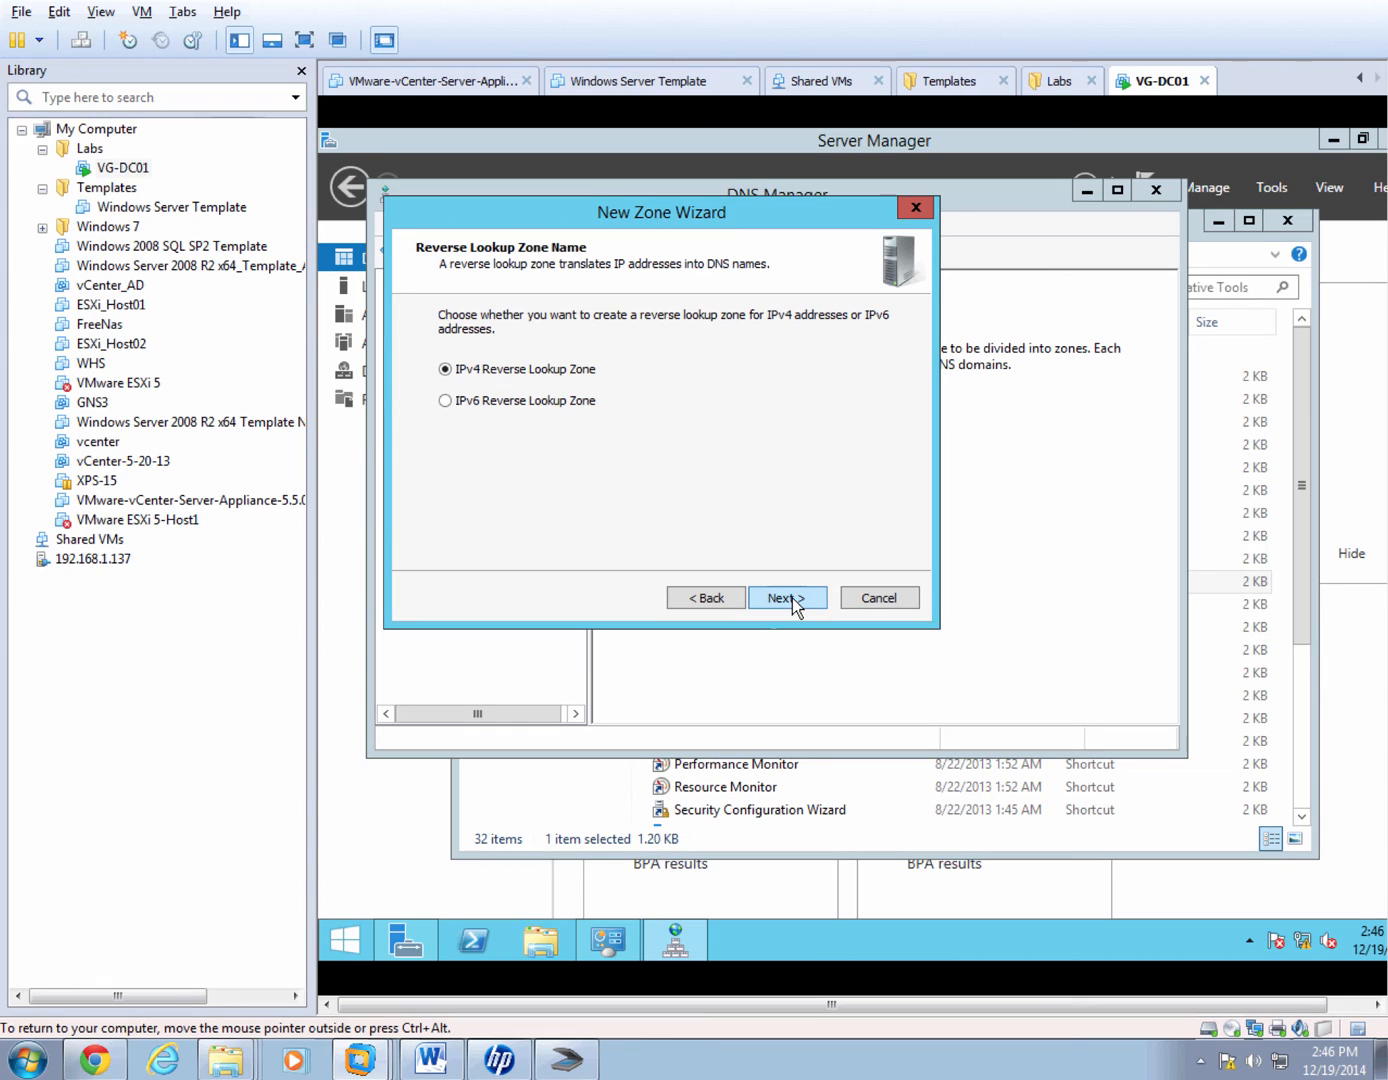
left_click(788, 596)
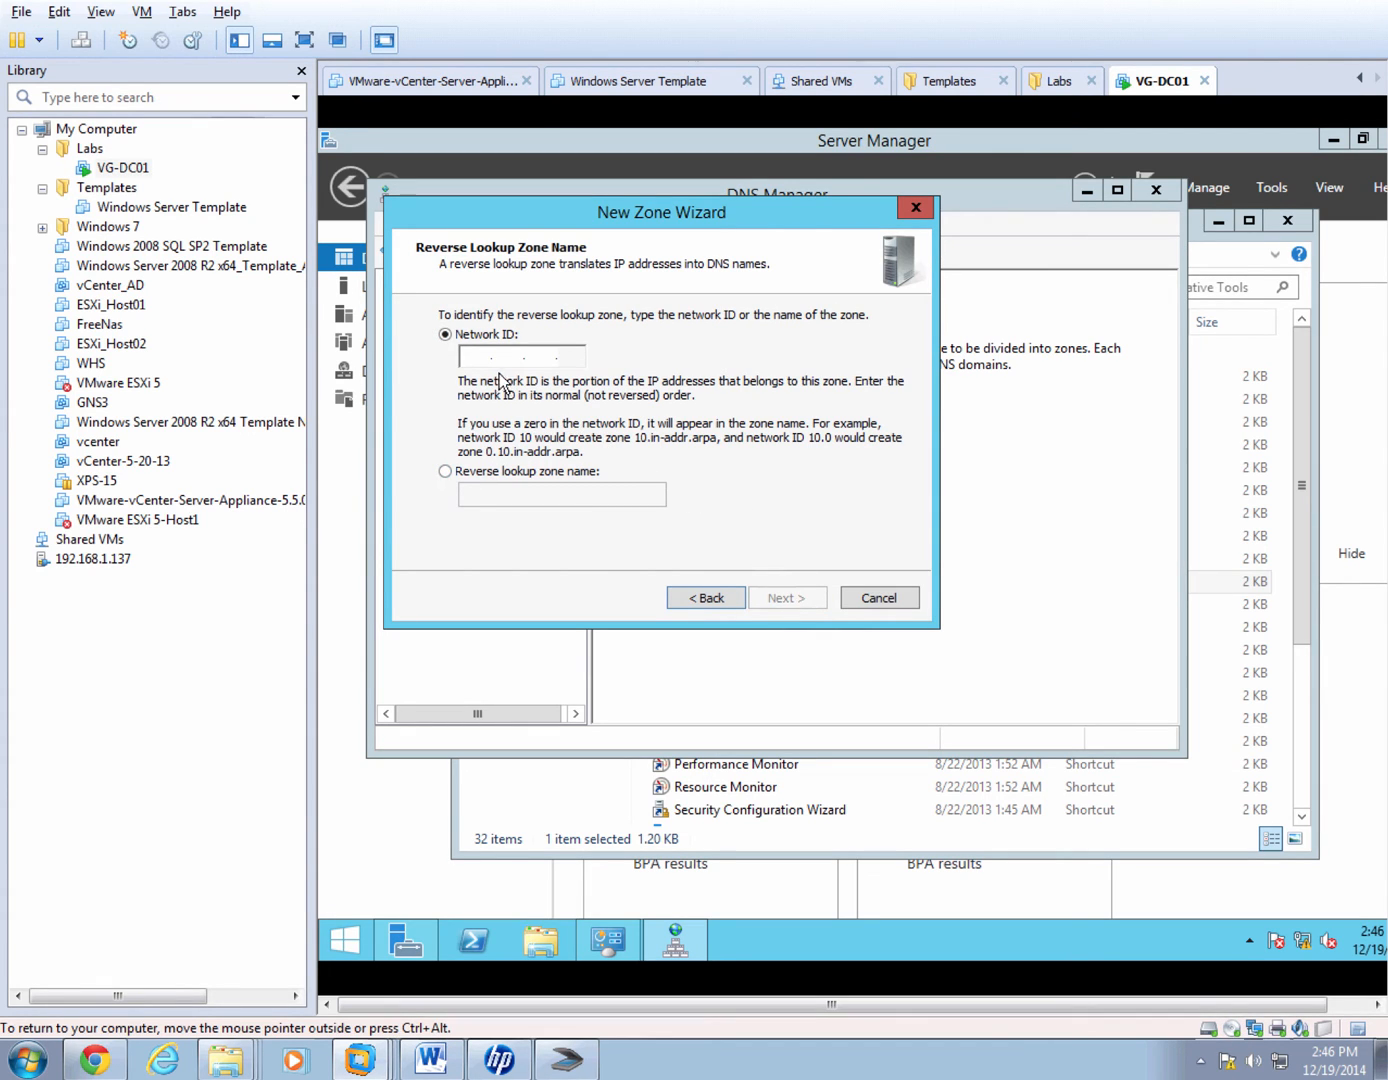
mouse_move(556, 462)
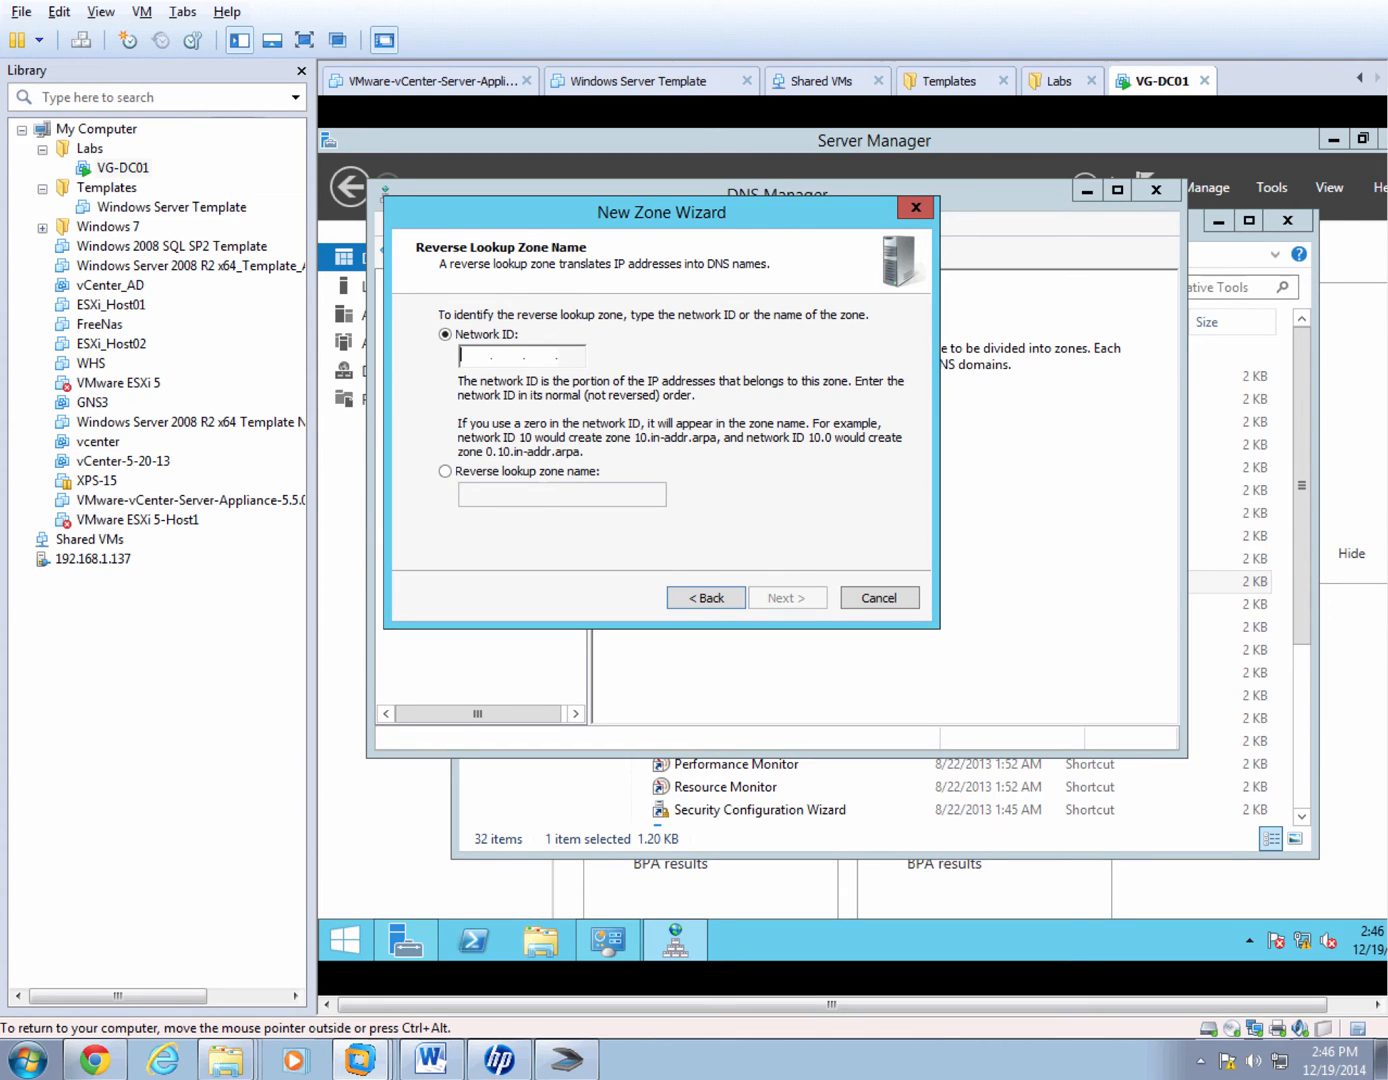
Set network ID 192.168.1, allow only secure dynamic updates and finish the zone.
type("192")
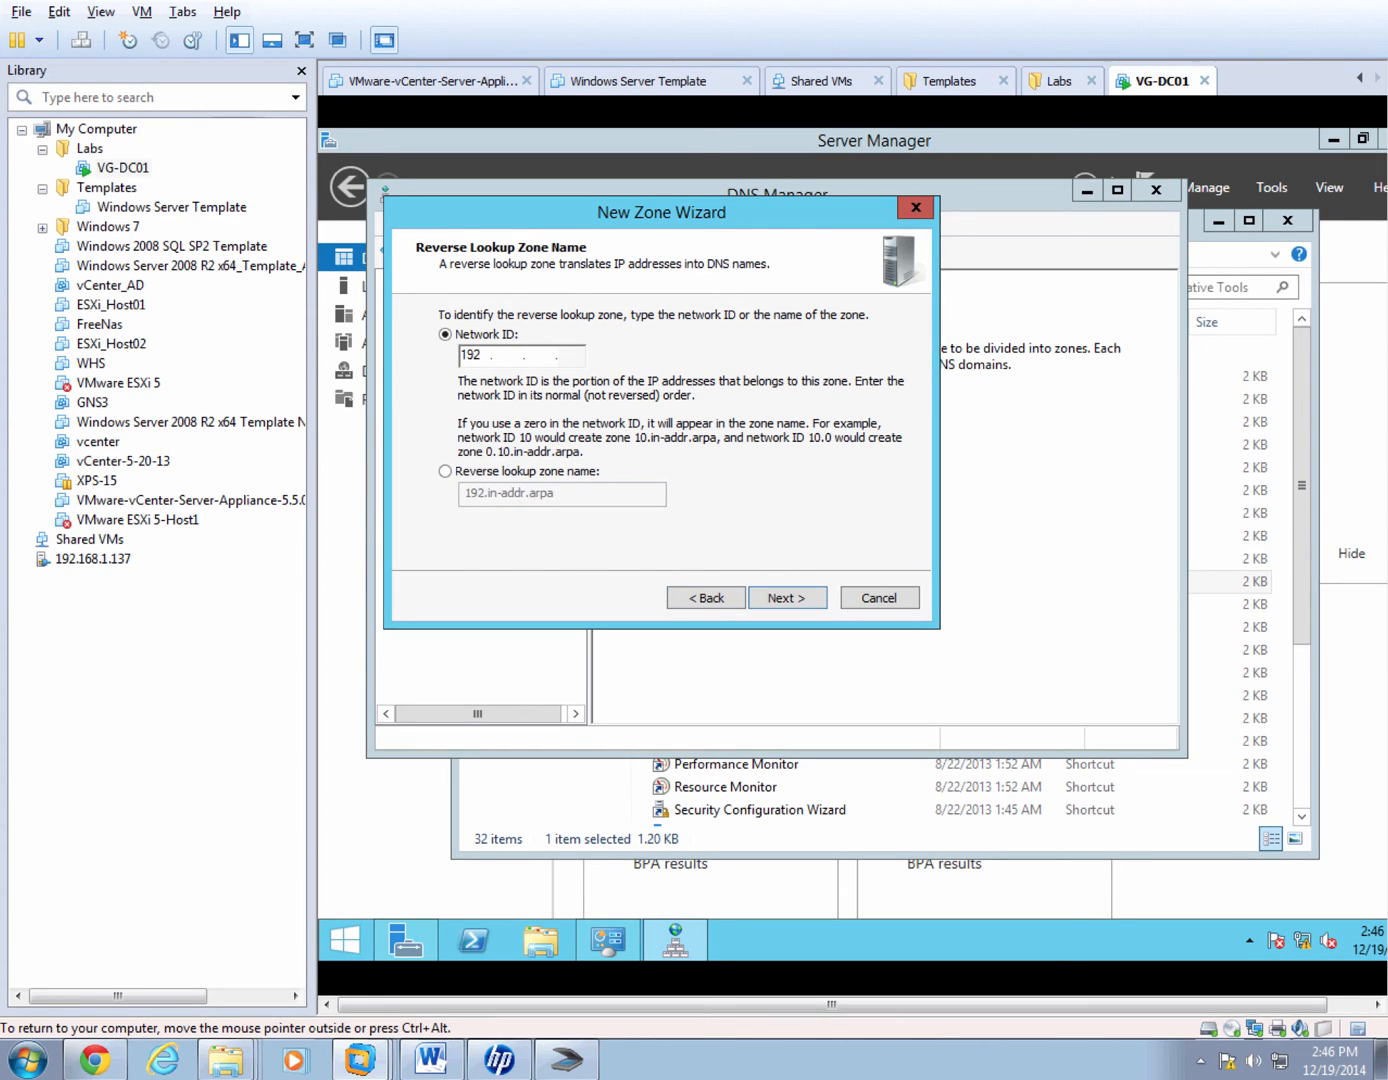
type("168.1")
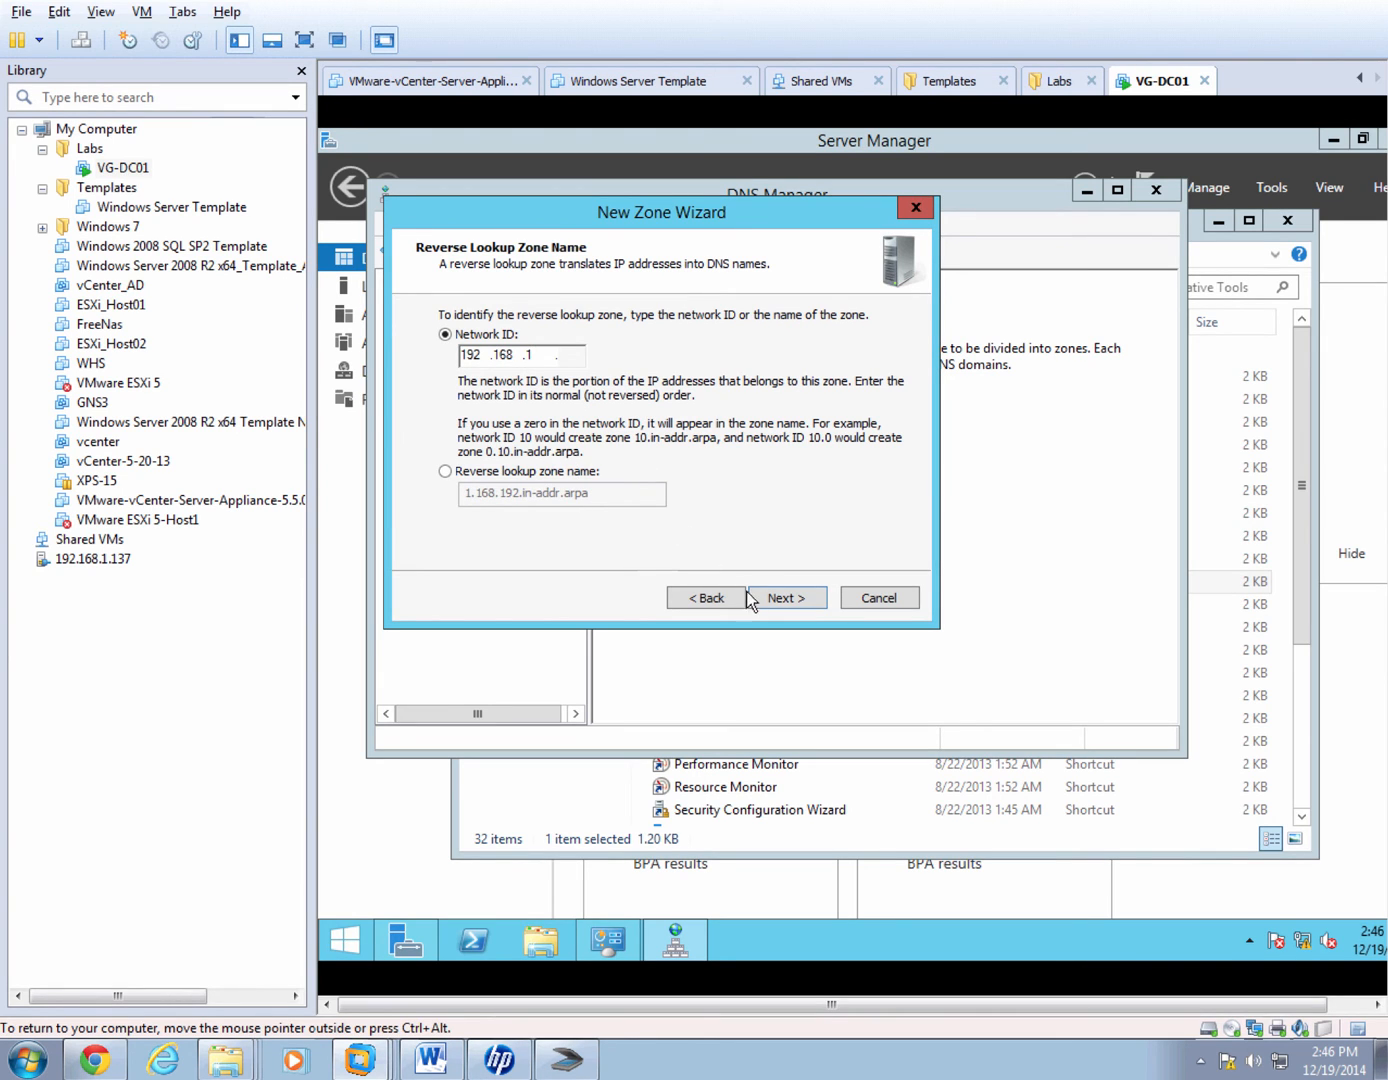
left_click(786, 596)
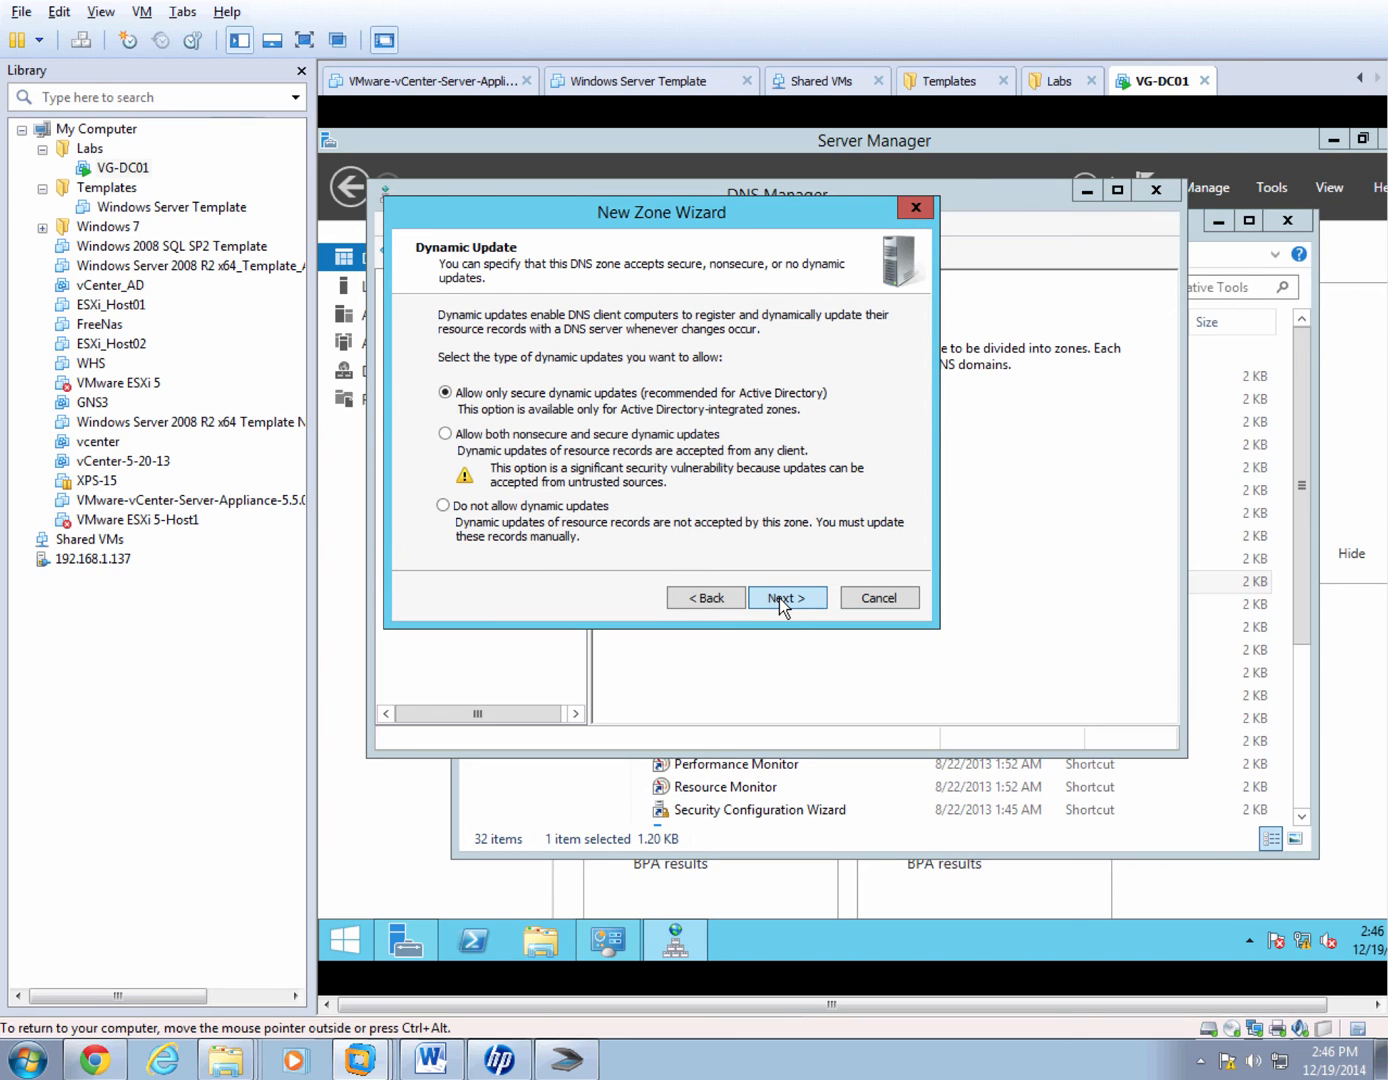
left_click(788, 596)
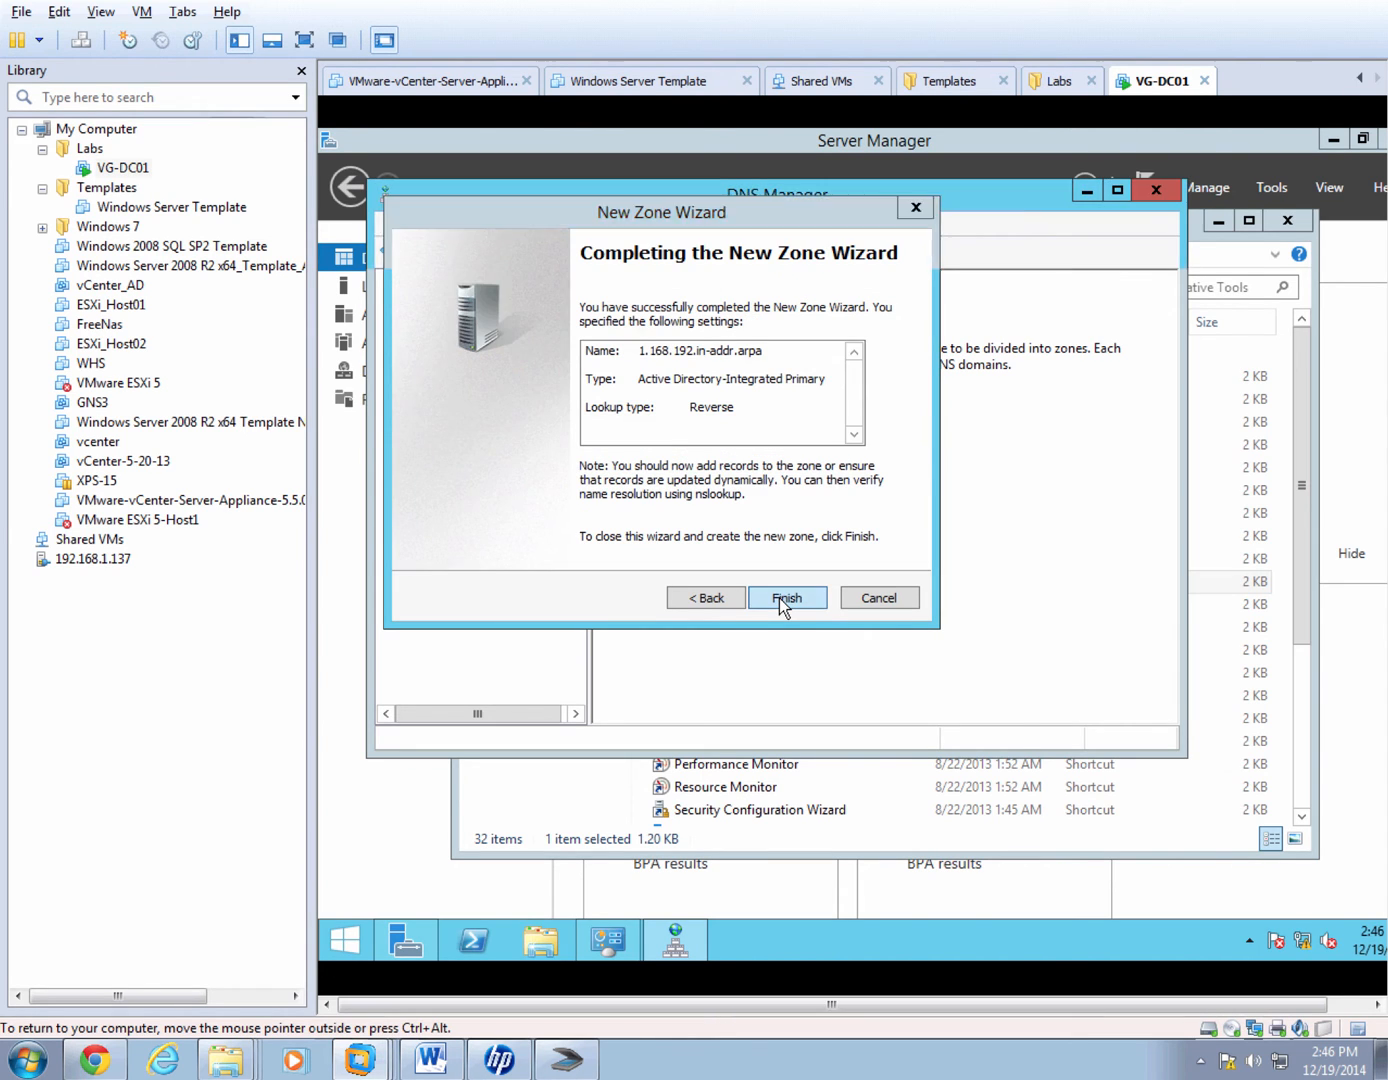
left_click(786, 596)
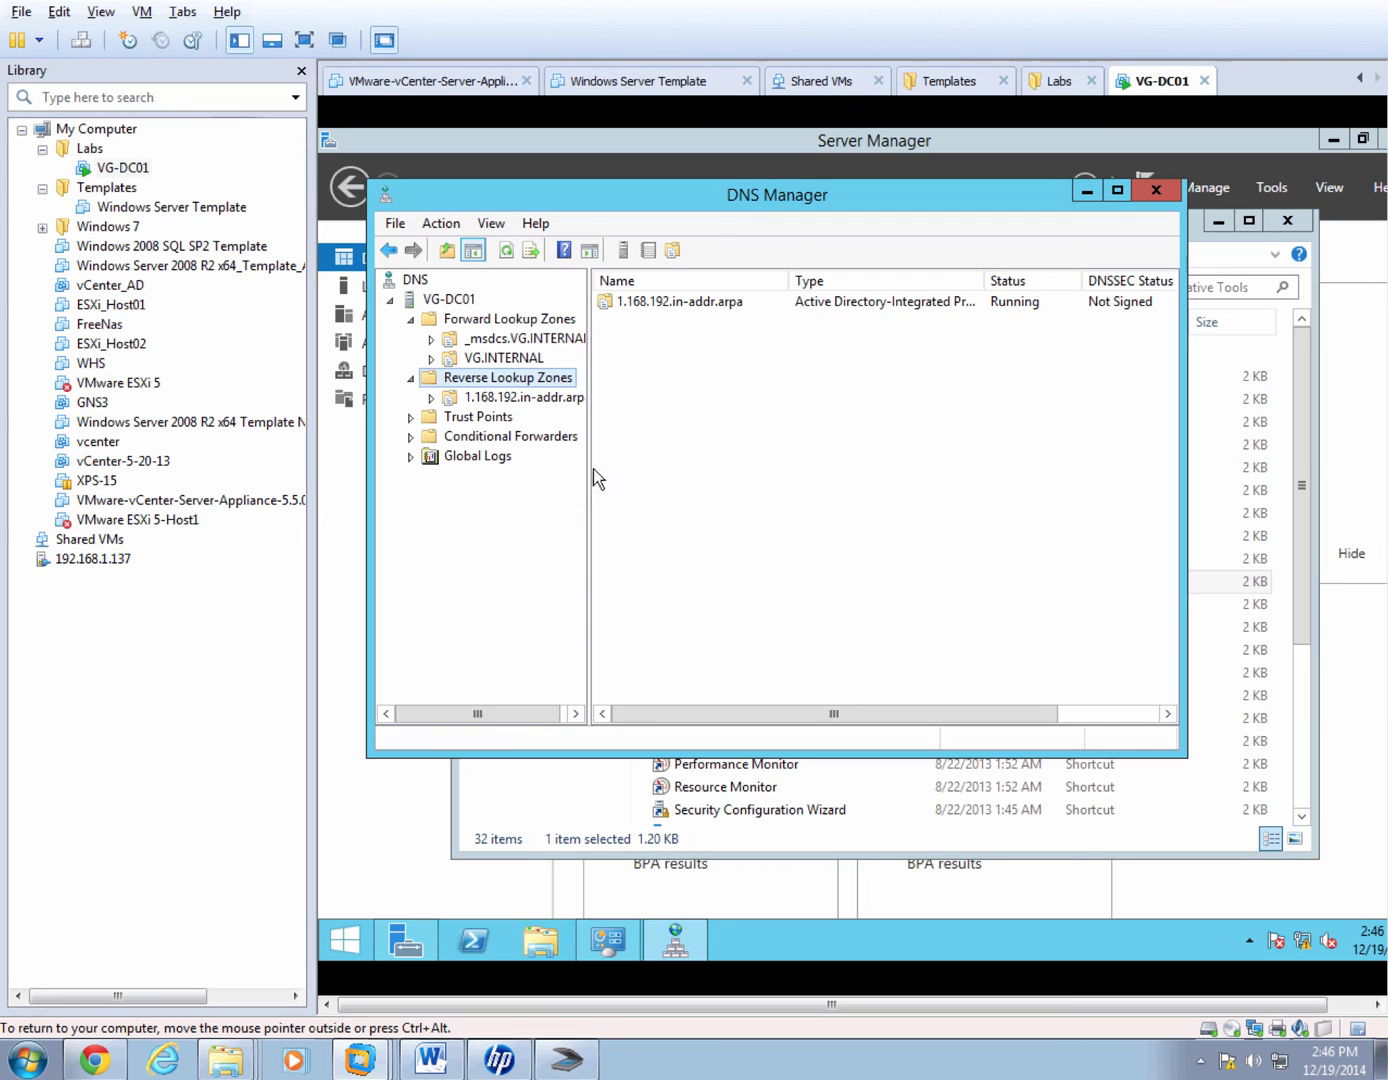
Check the new reverse zone, then reach the vg-dc01 host record's properties in VG.INTERNAL.
left_click(522, 396)
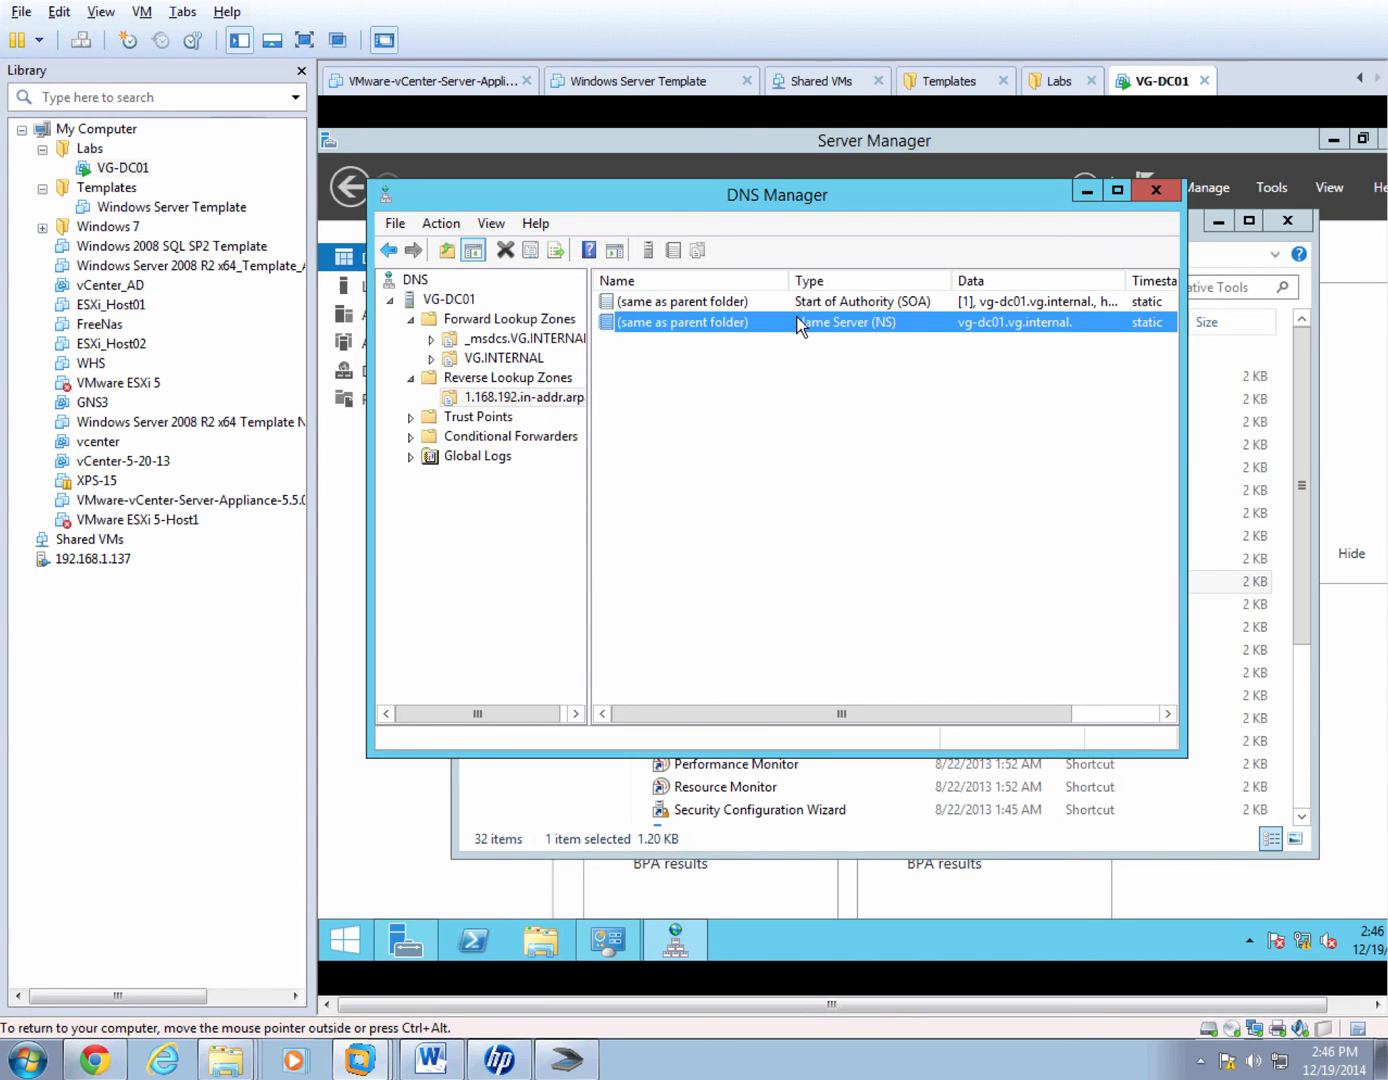
mouse_move(796, 310)
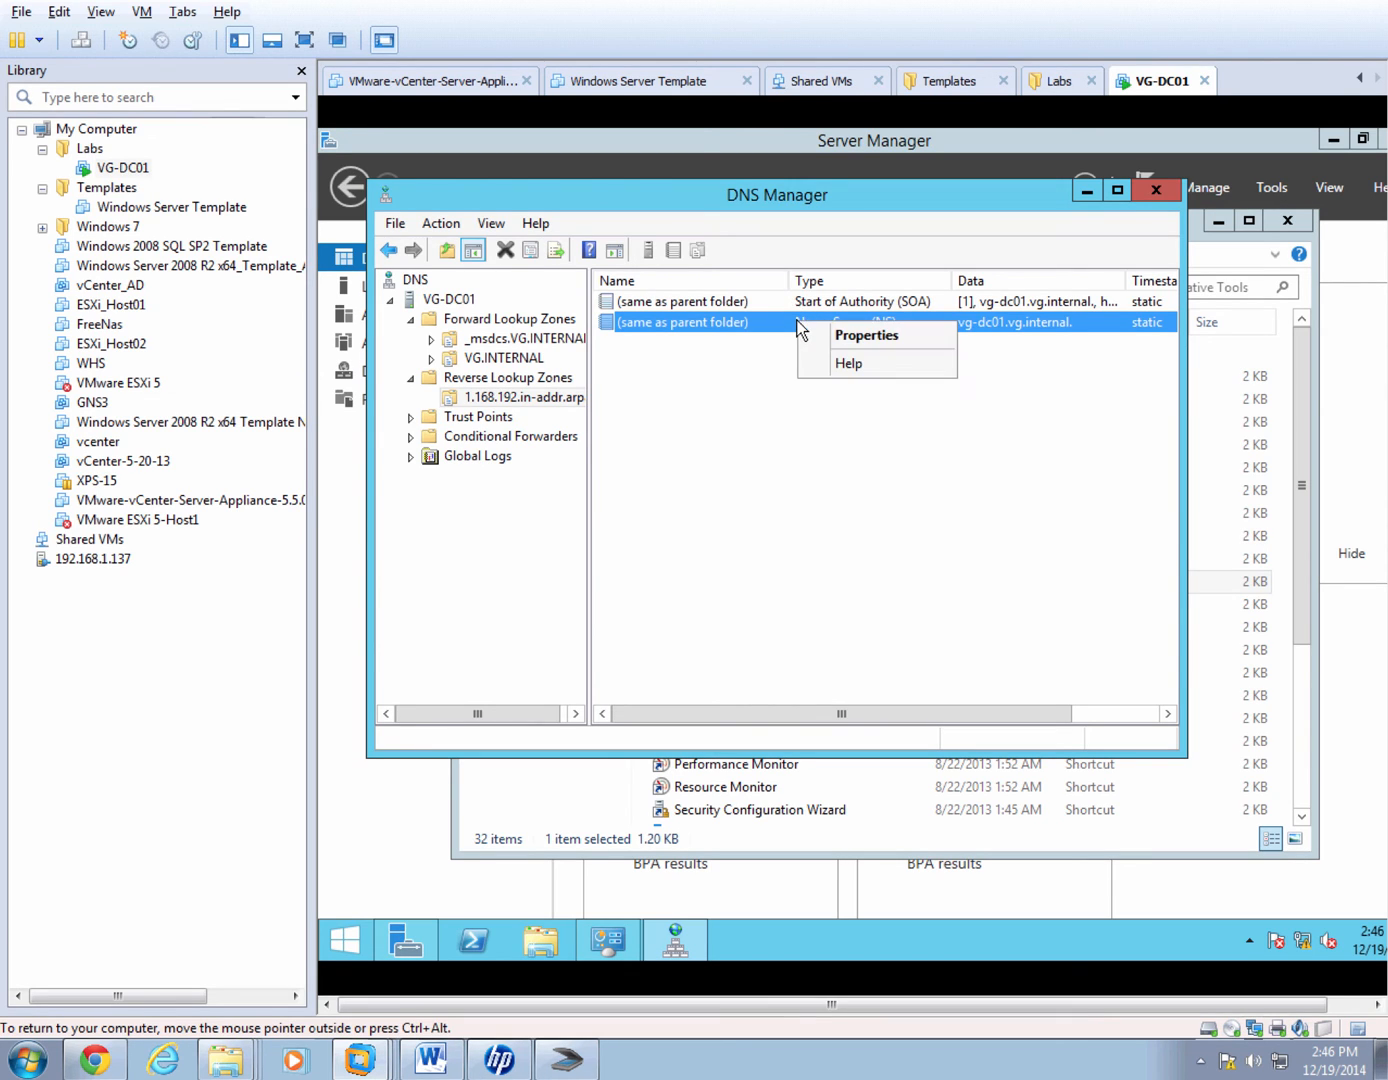
left_click(502, 358)
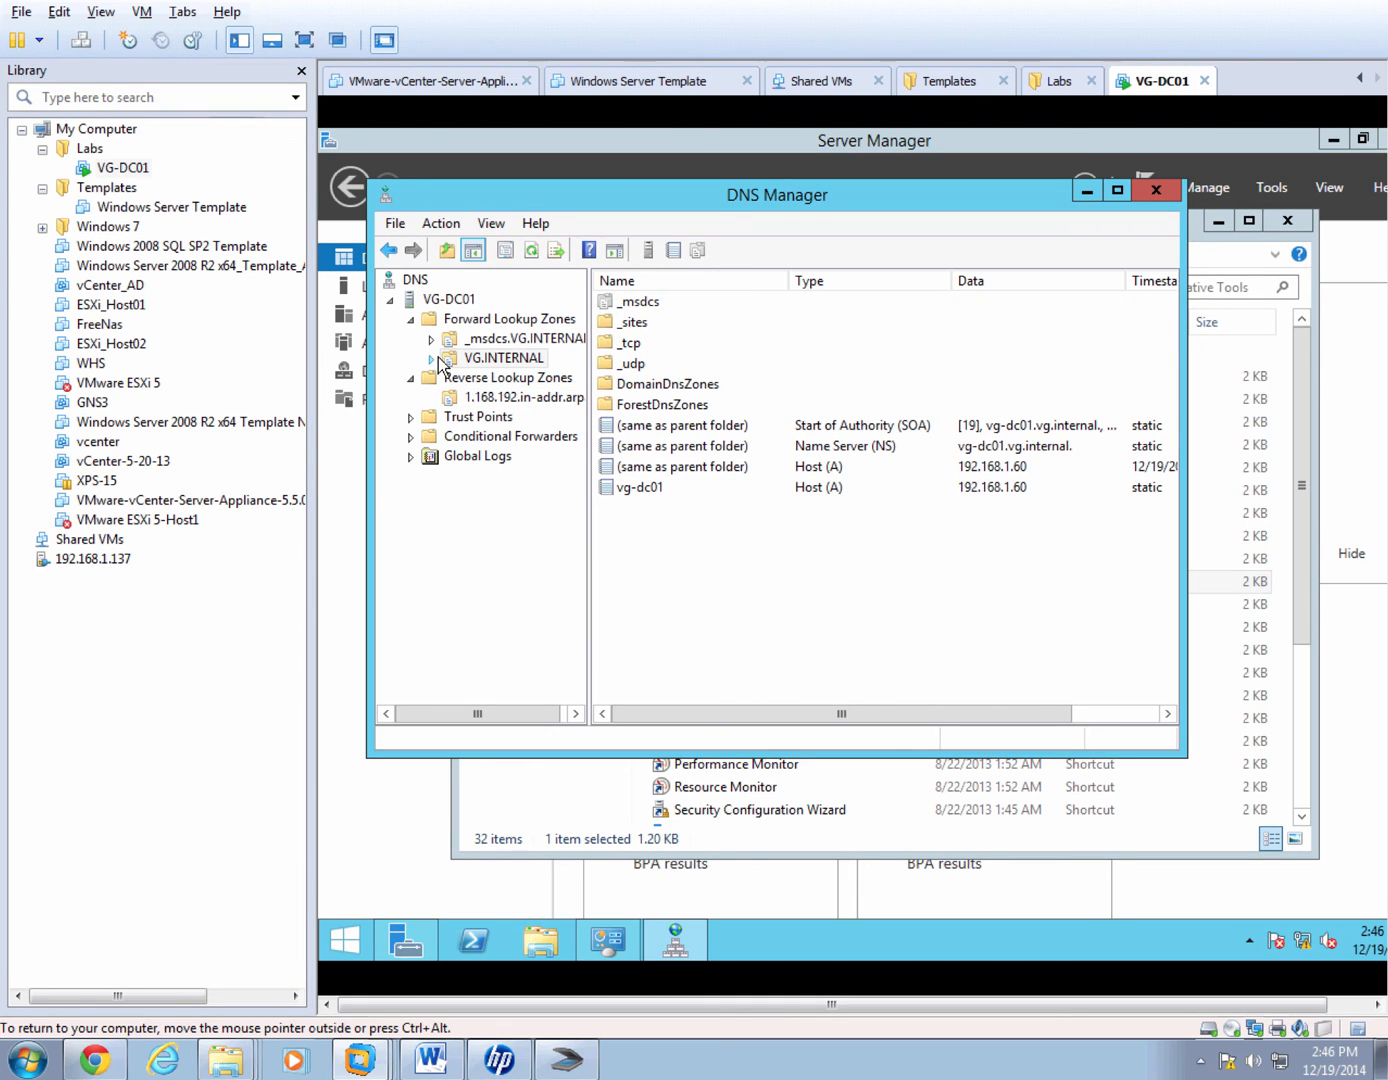
left_click(640, 488)
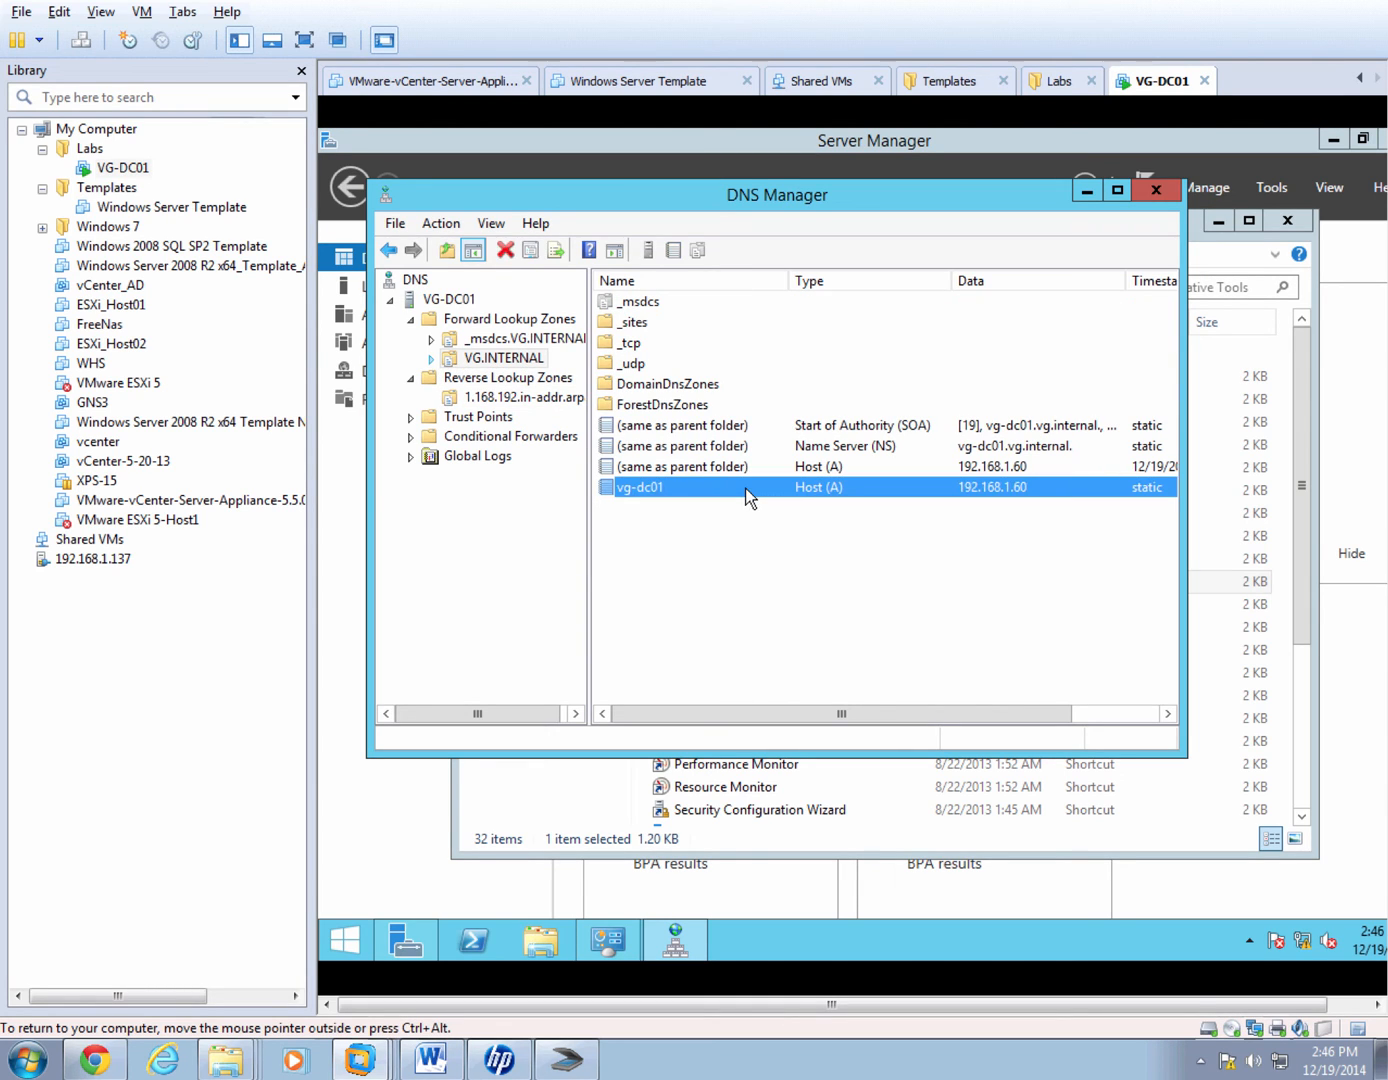
right_click(640, 488)
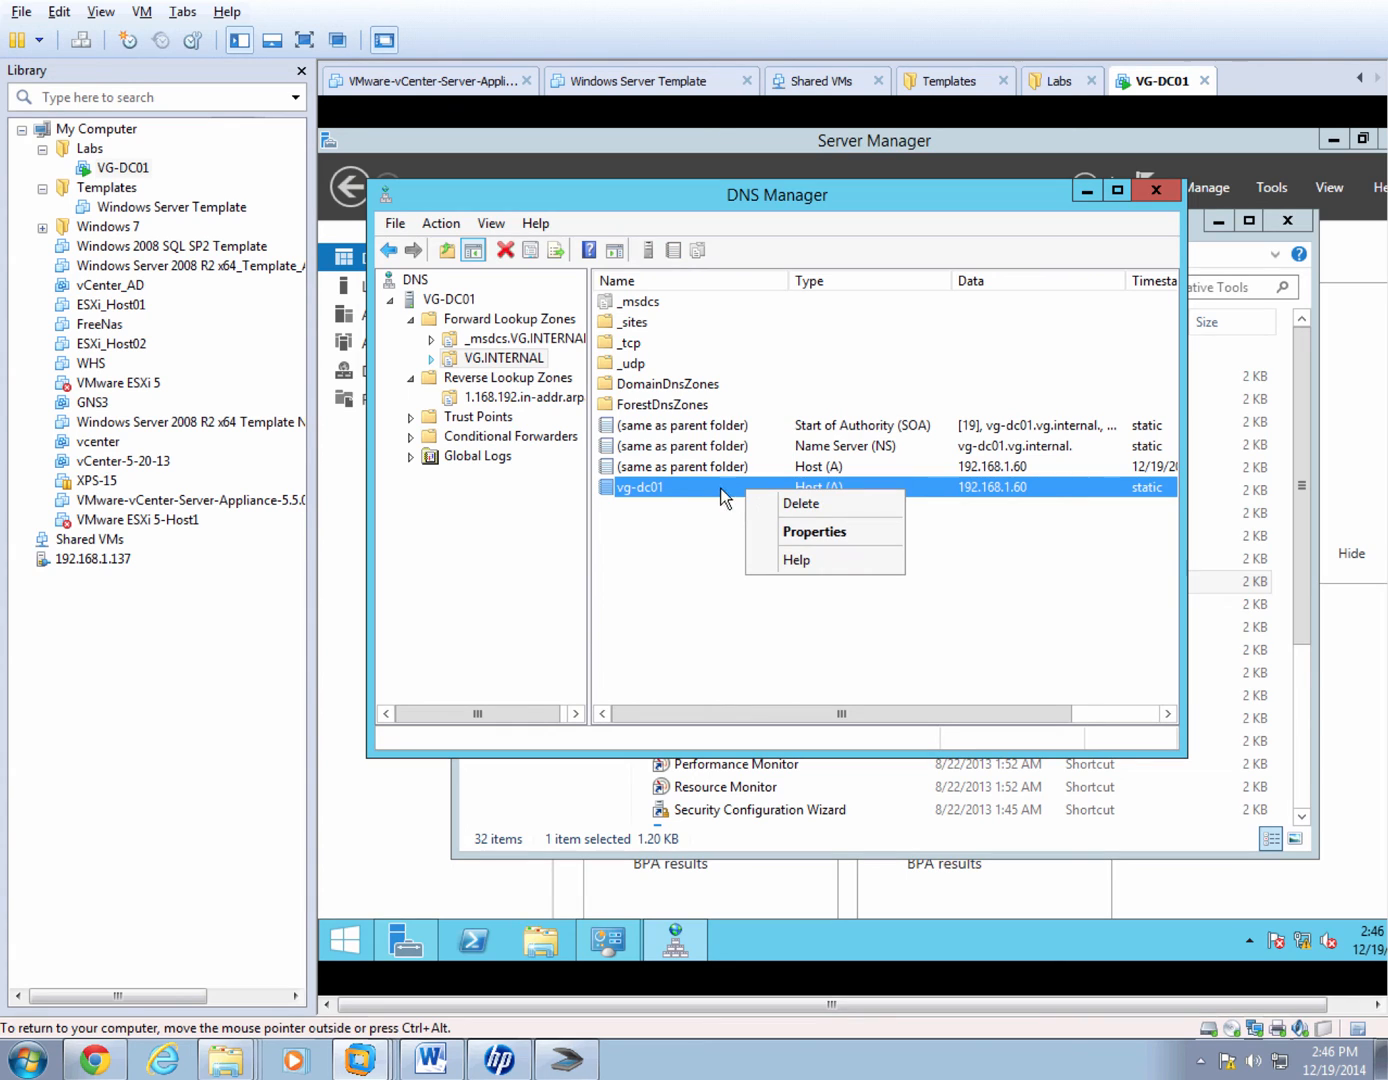
left_click(790, 544)
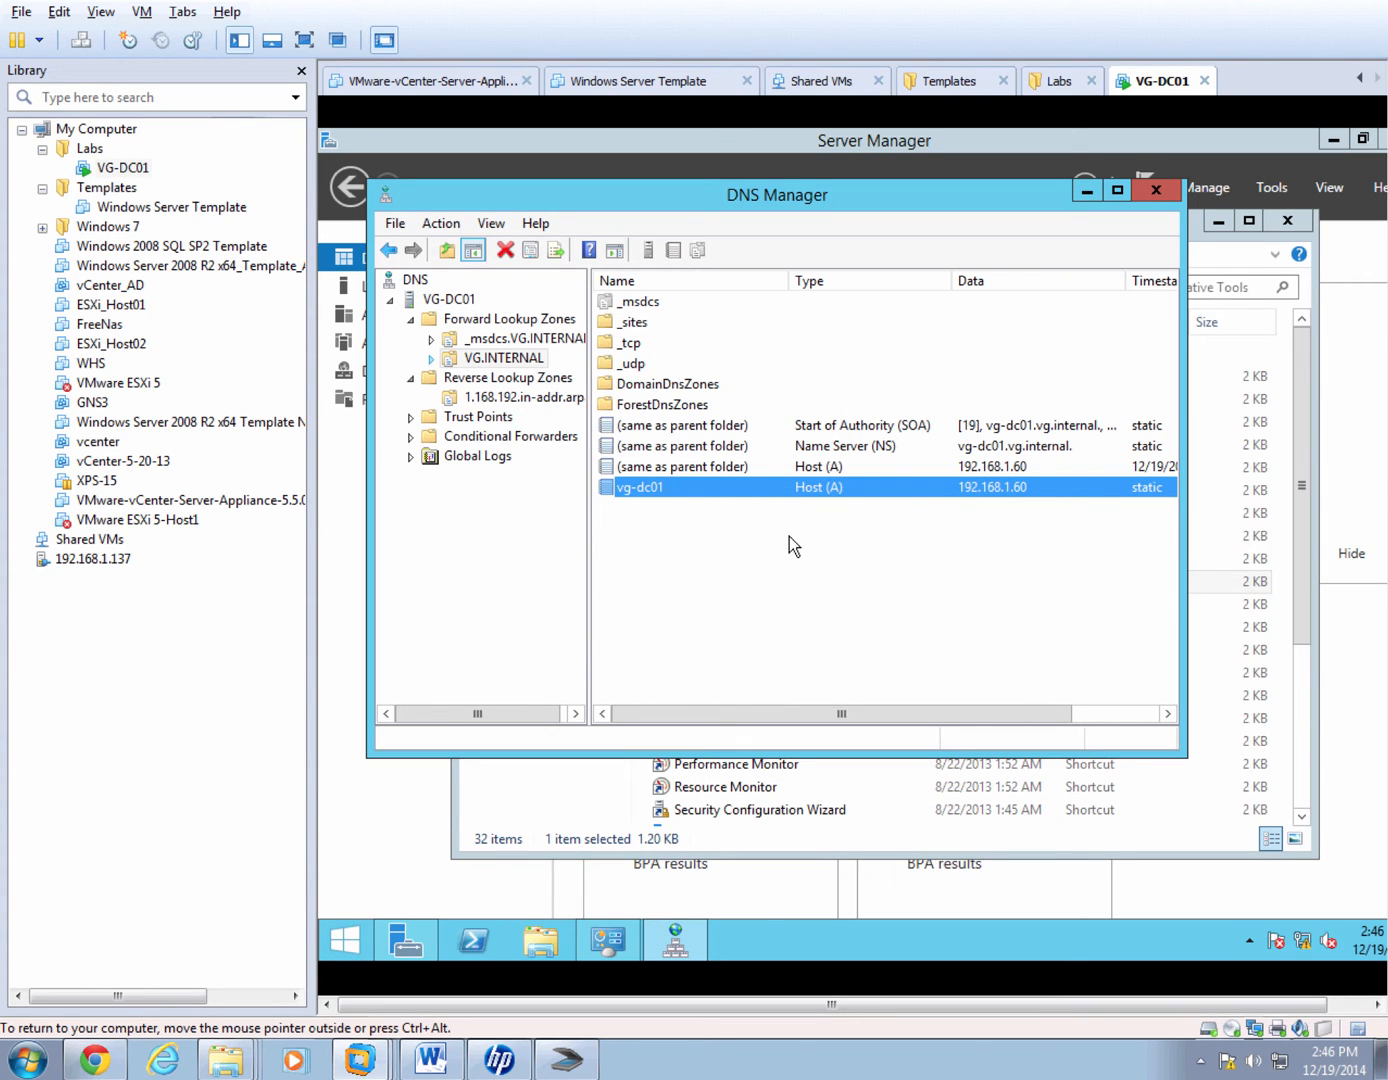
double_click(640, 488)
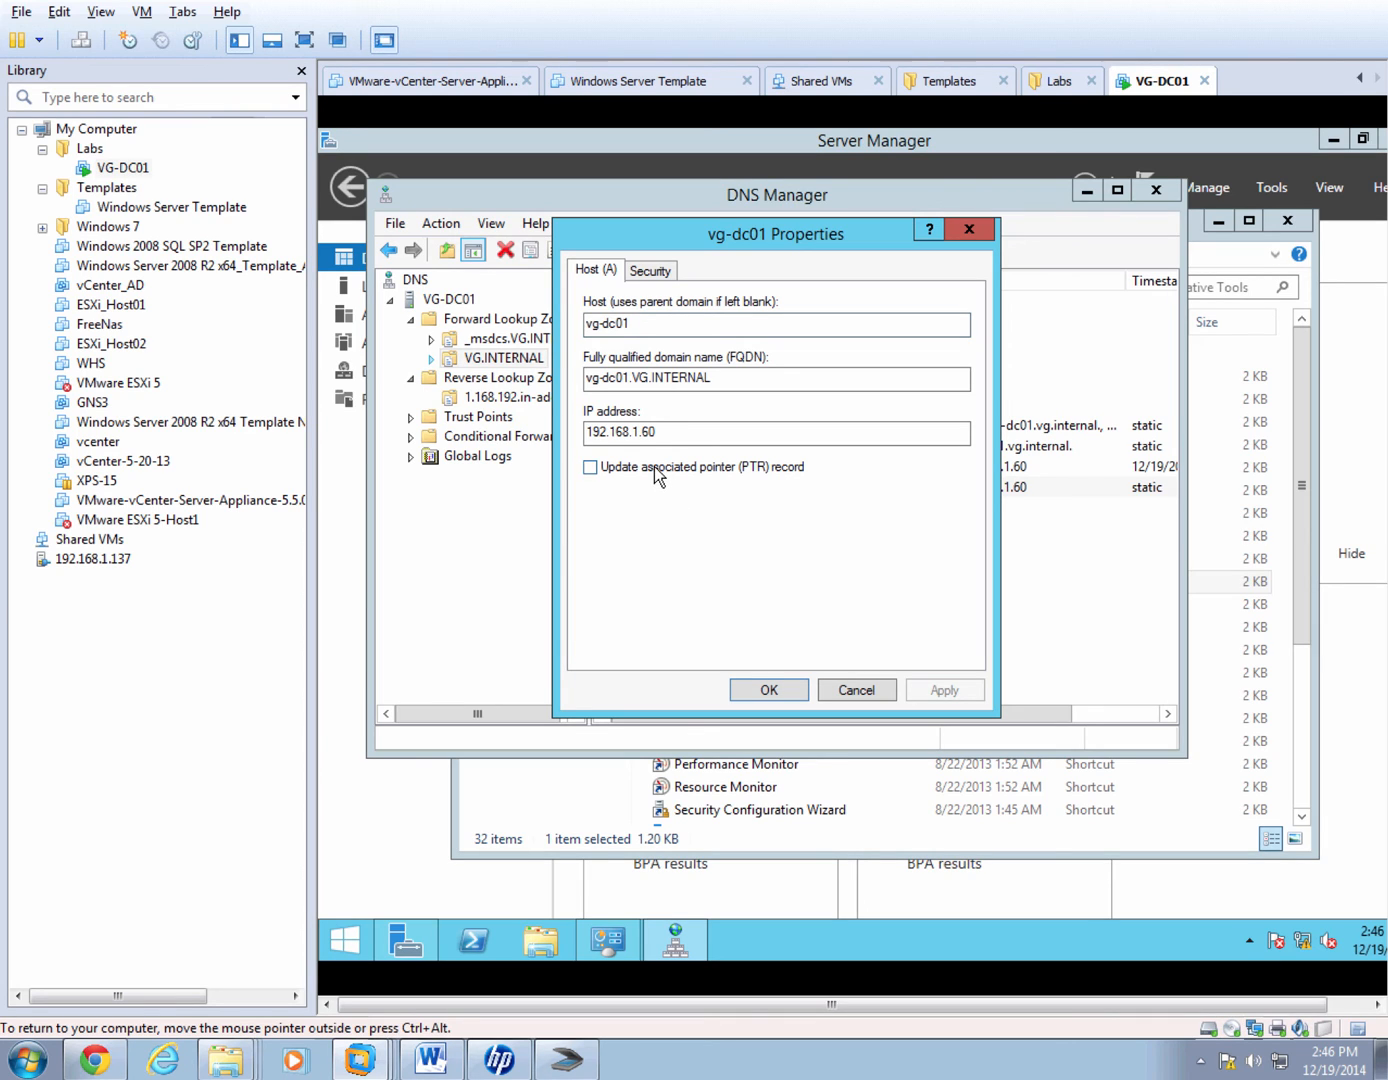
Enable 'Update associated pointer (PTR) record' on vg-dc01 and save it.
left_click(590, 468)
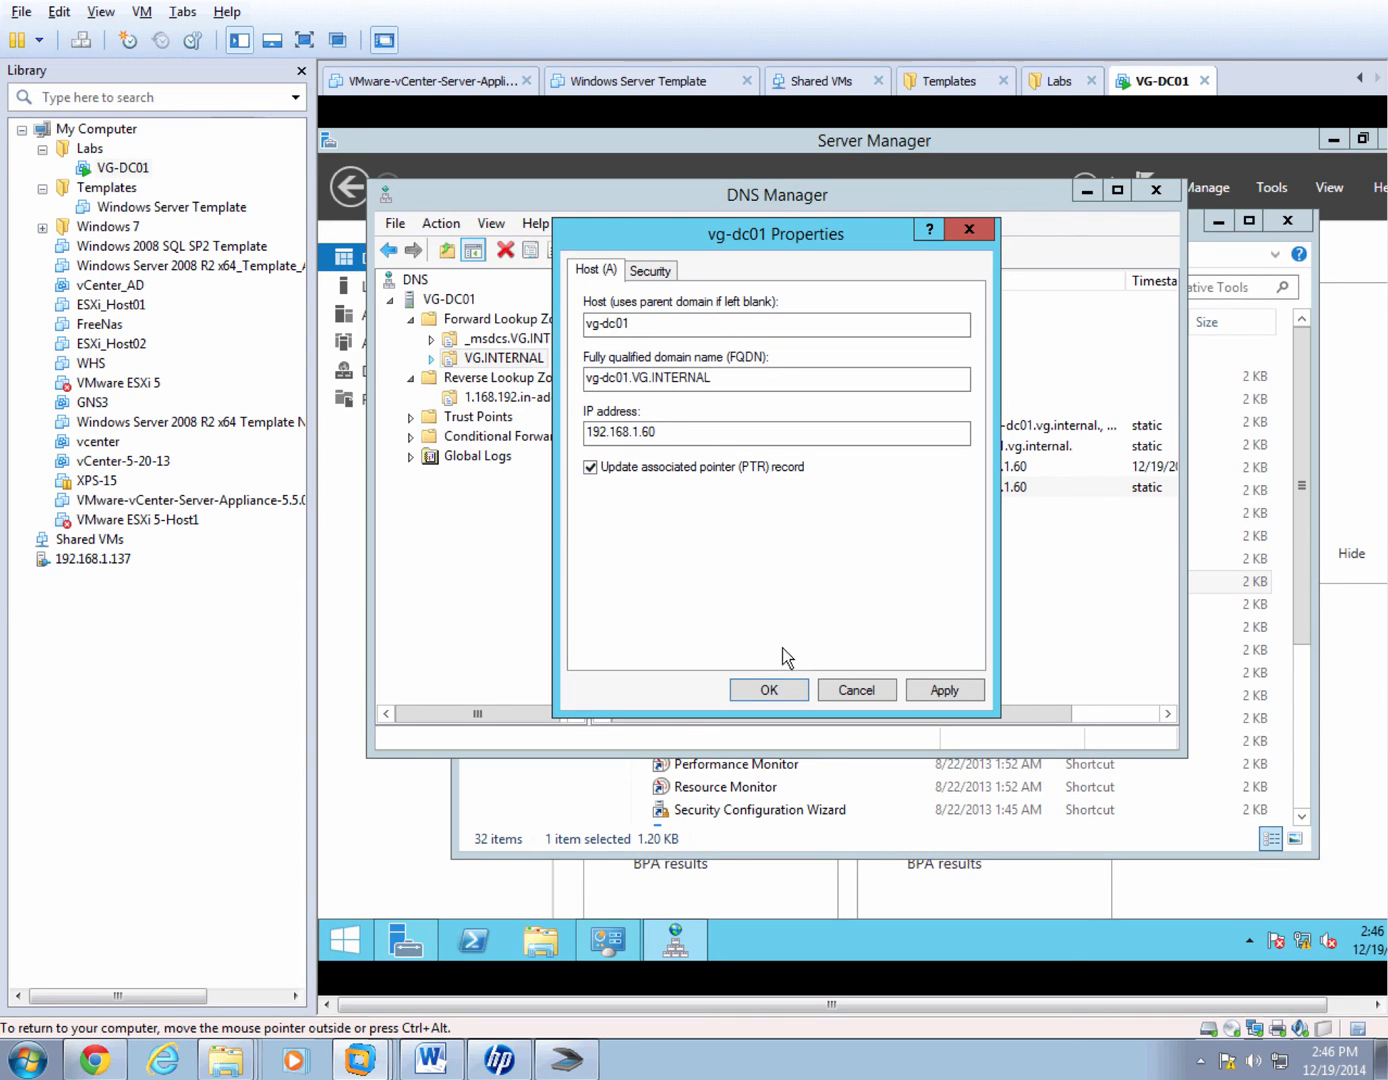
left_click(768, 690)
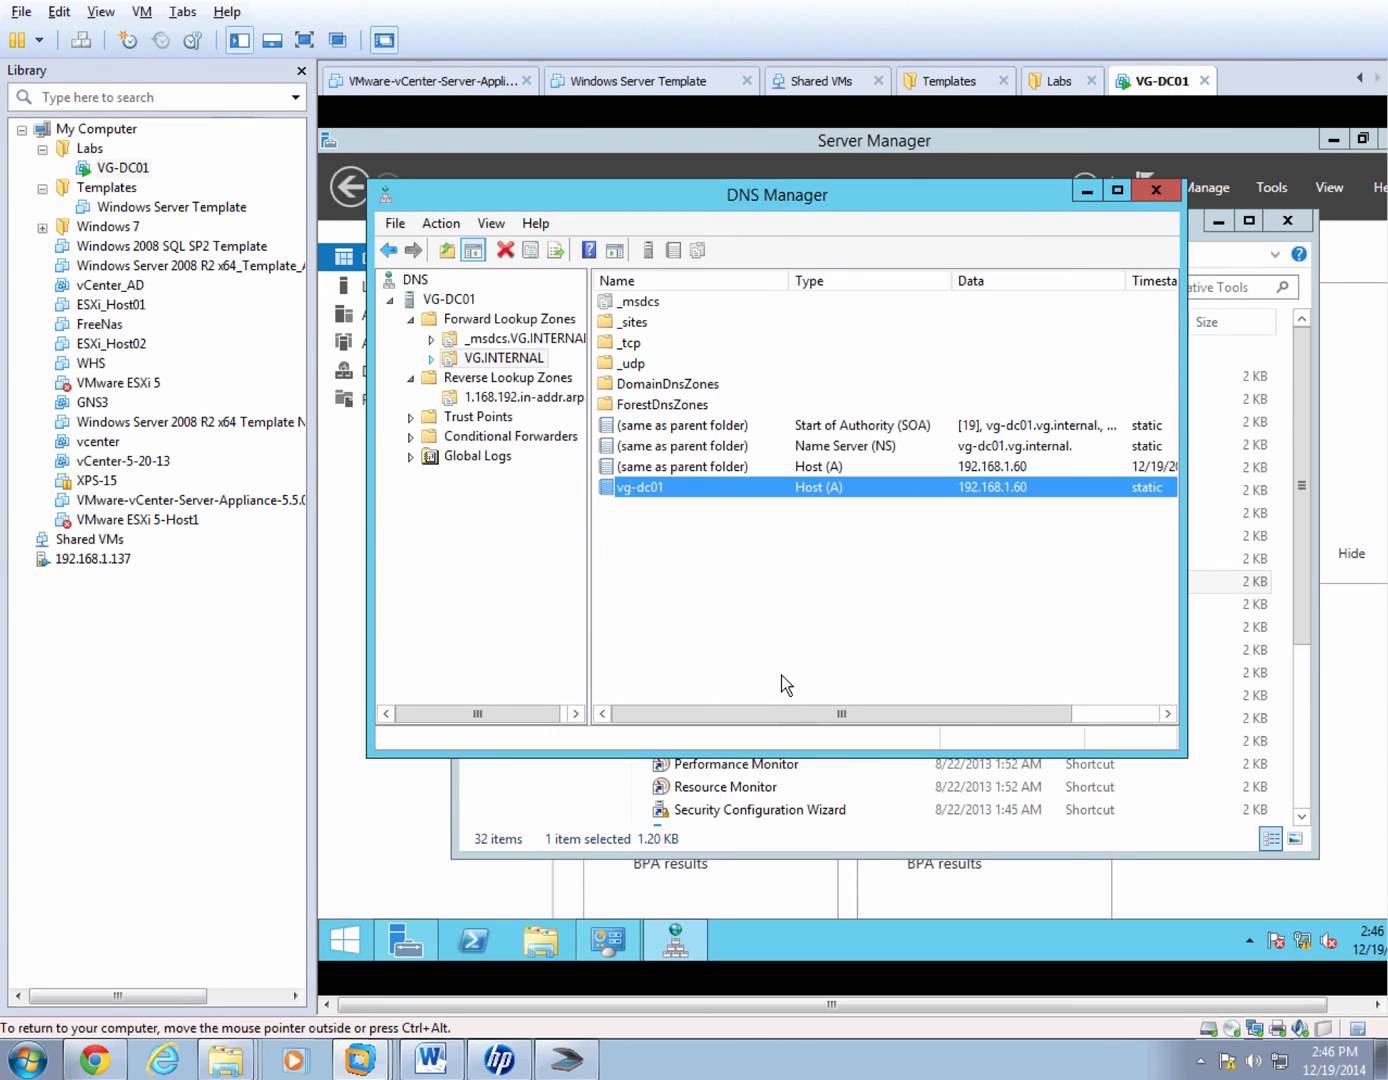
mouse_move(1078, 298)
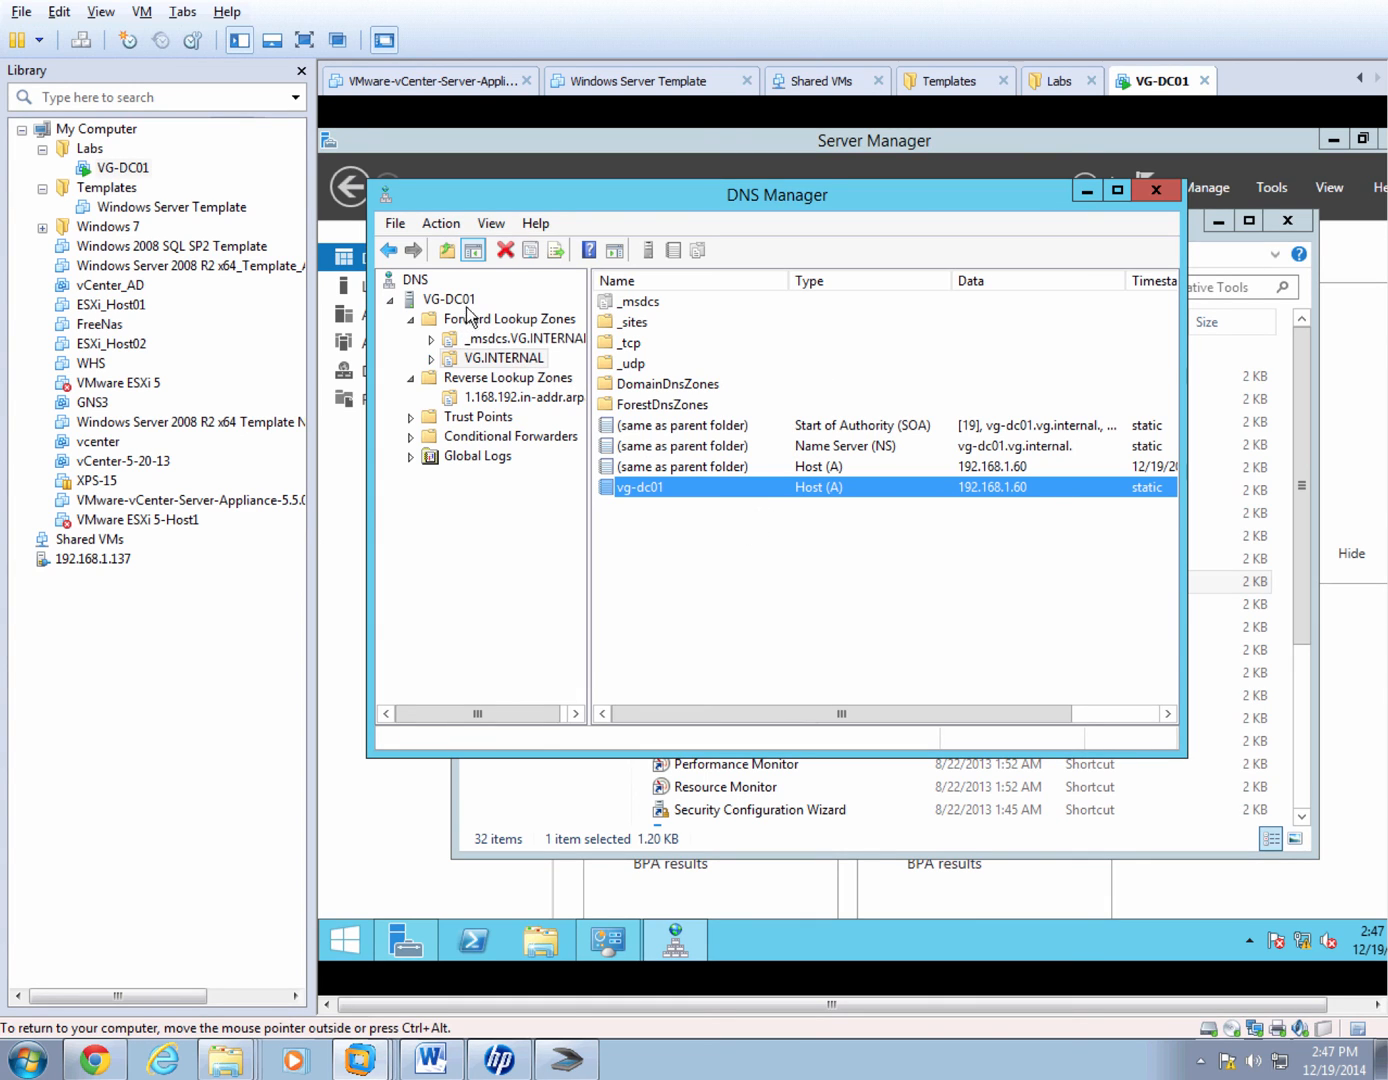
Review the VG-DC01 DNS server's Forwarders, confirming the 8.8.8.8 entry, and close the properties.
left_click(450, 300)
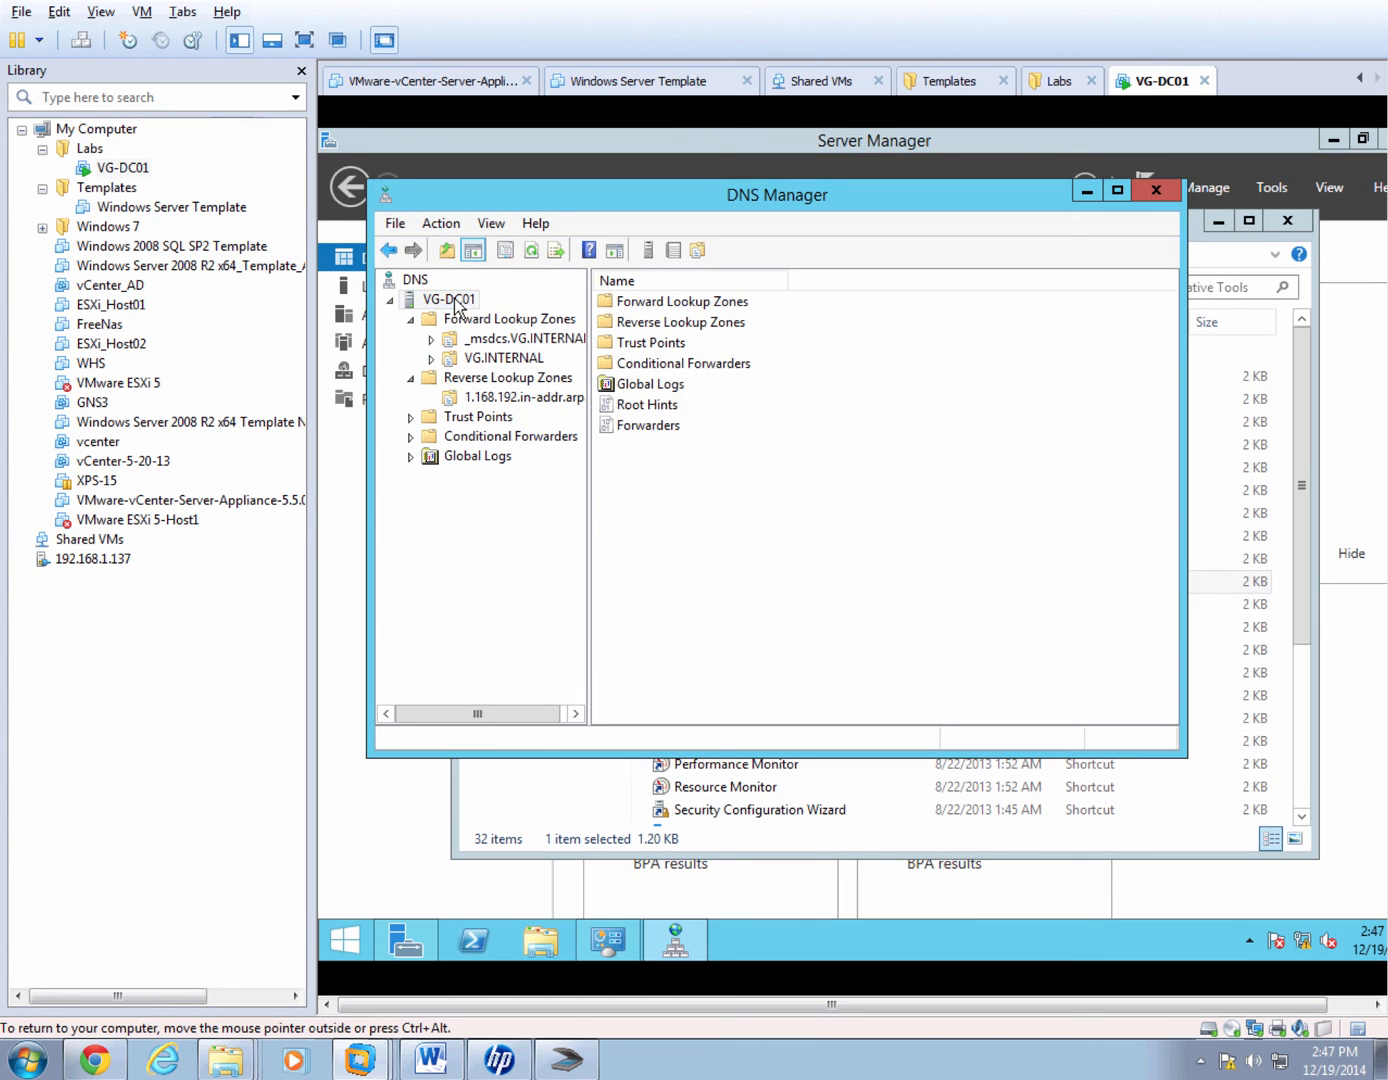
right_click(448, 300)
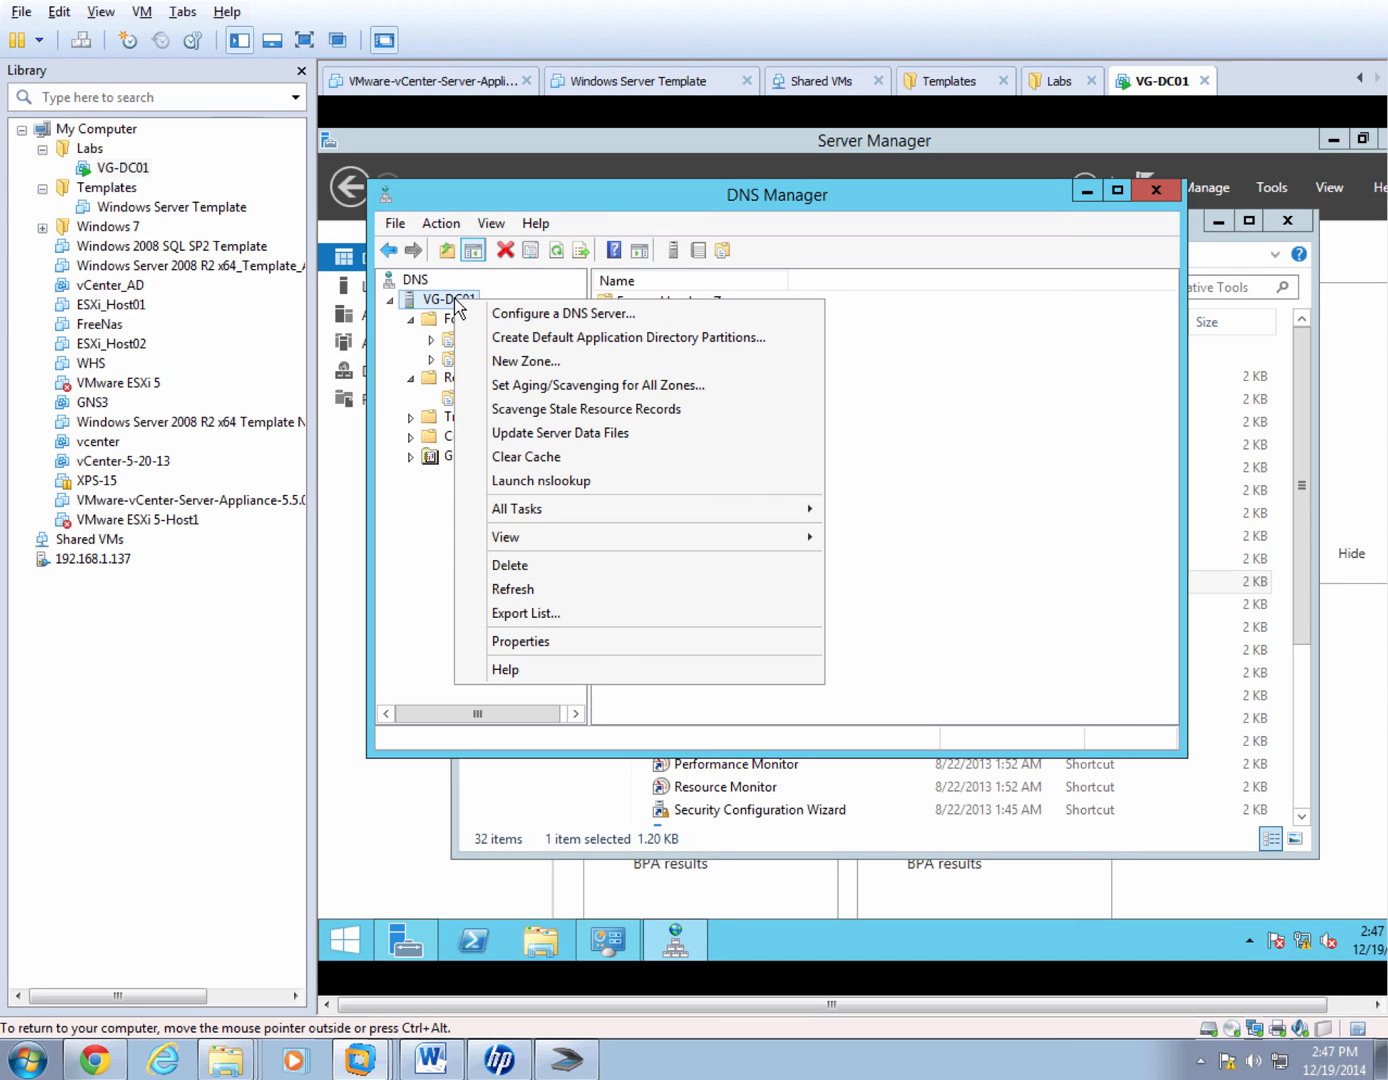
mouse_move(596, 384)
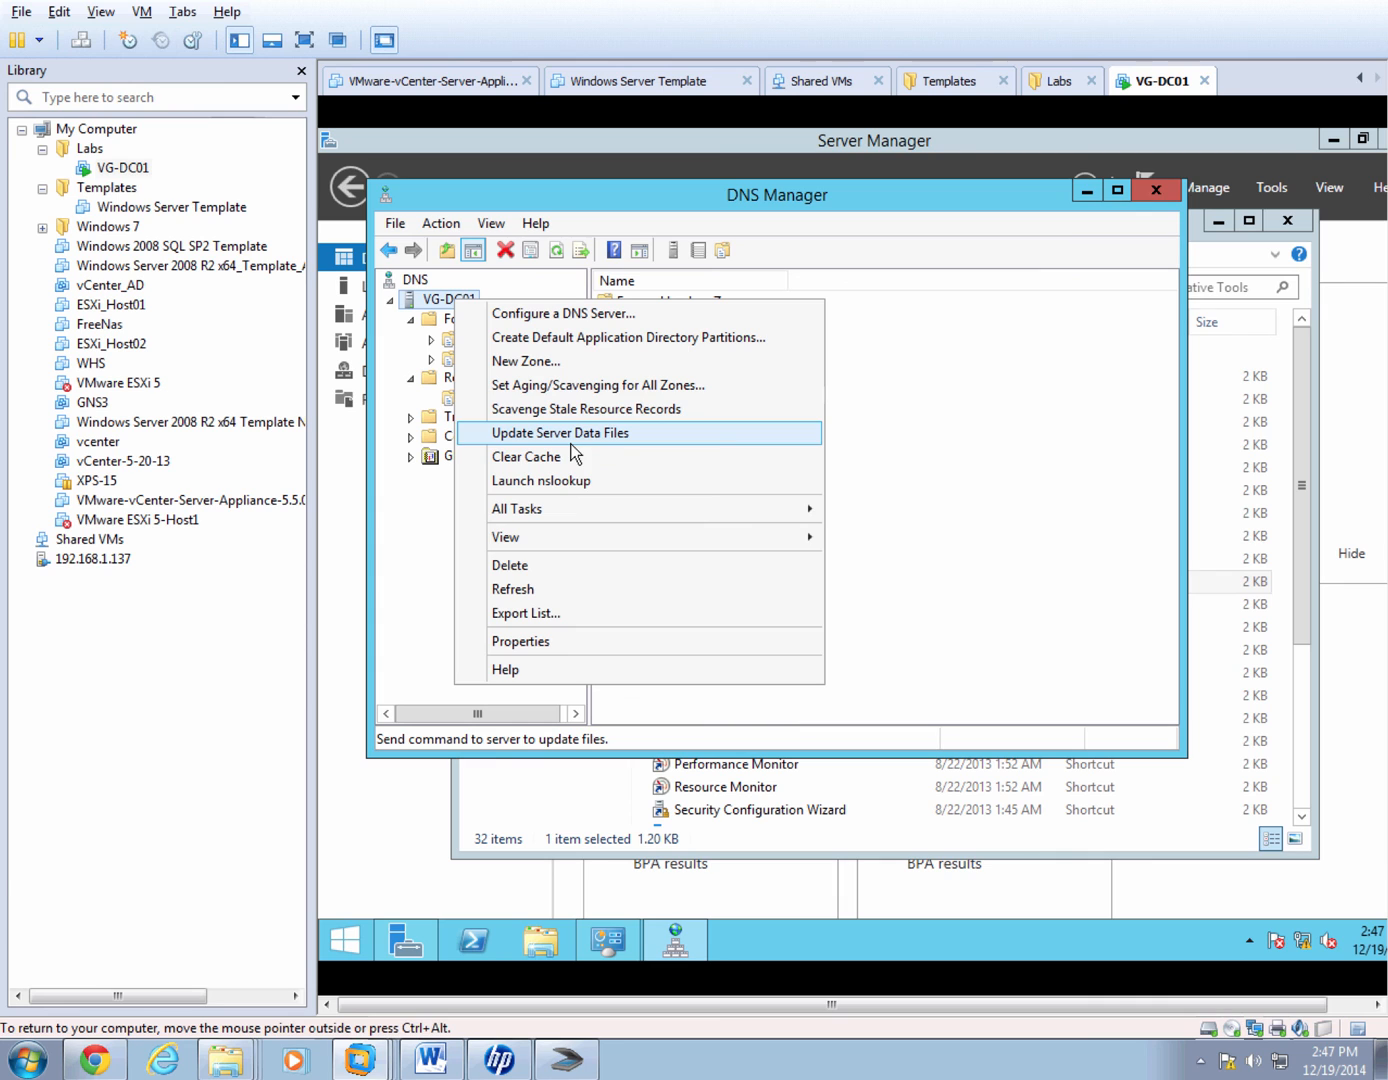
mouse_move(570, 640)
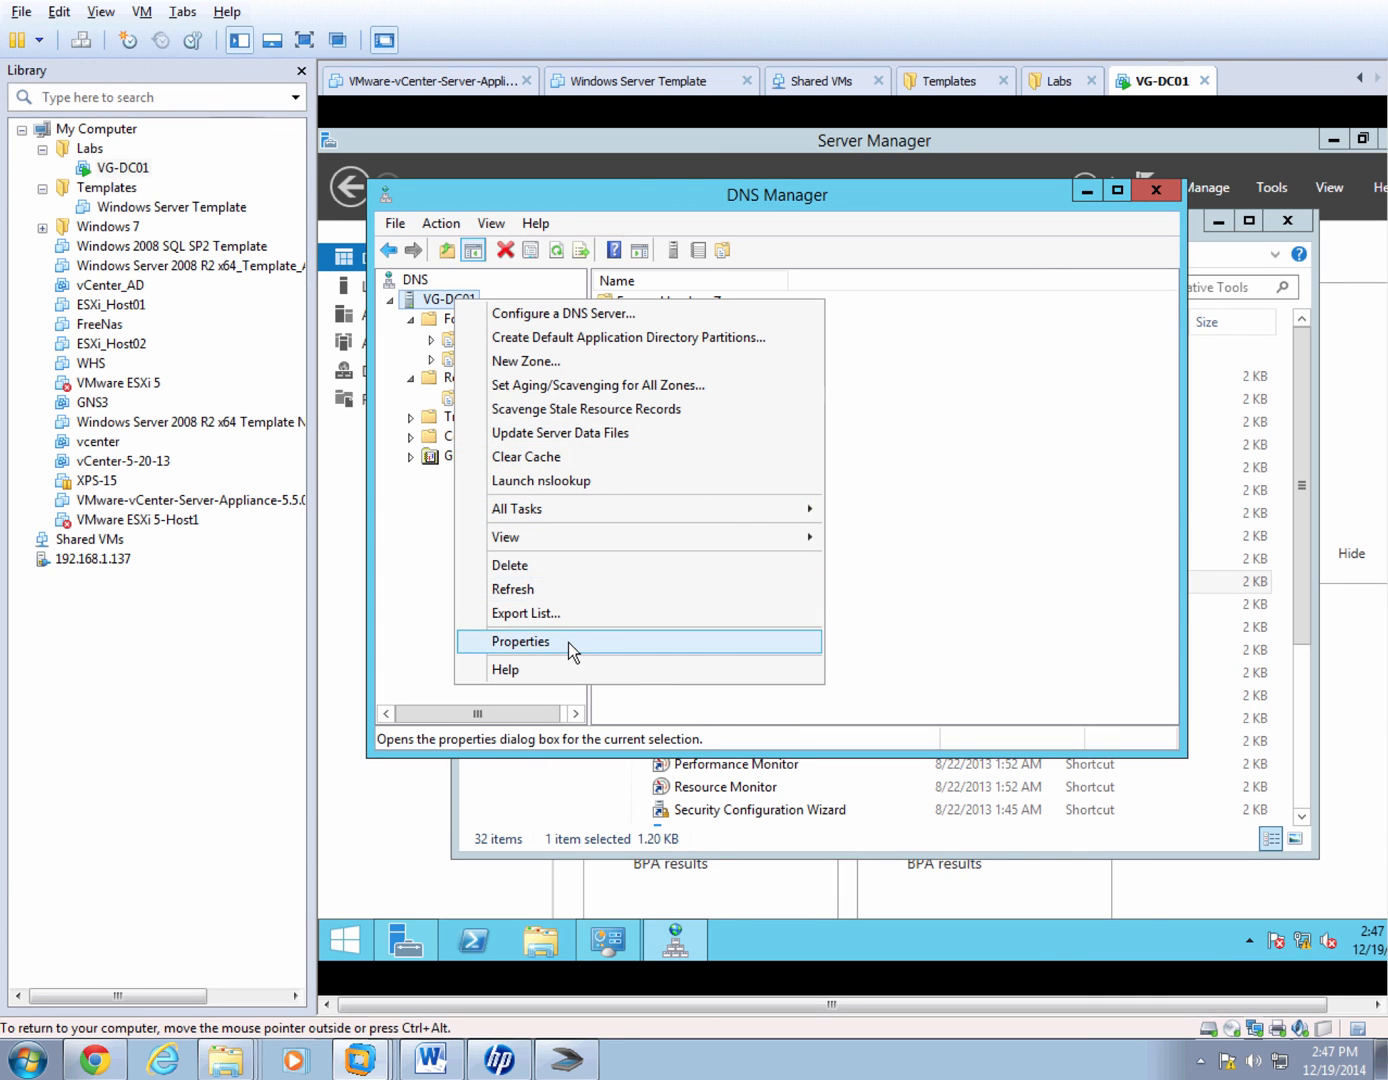
left_click(520, 640)
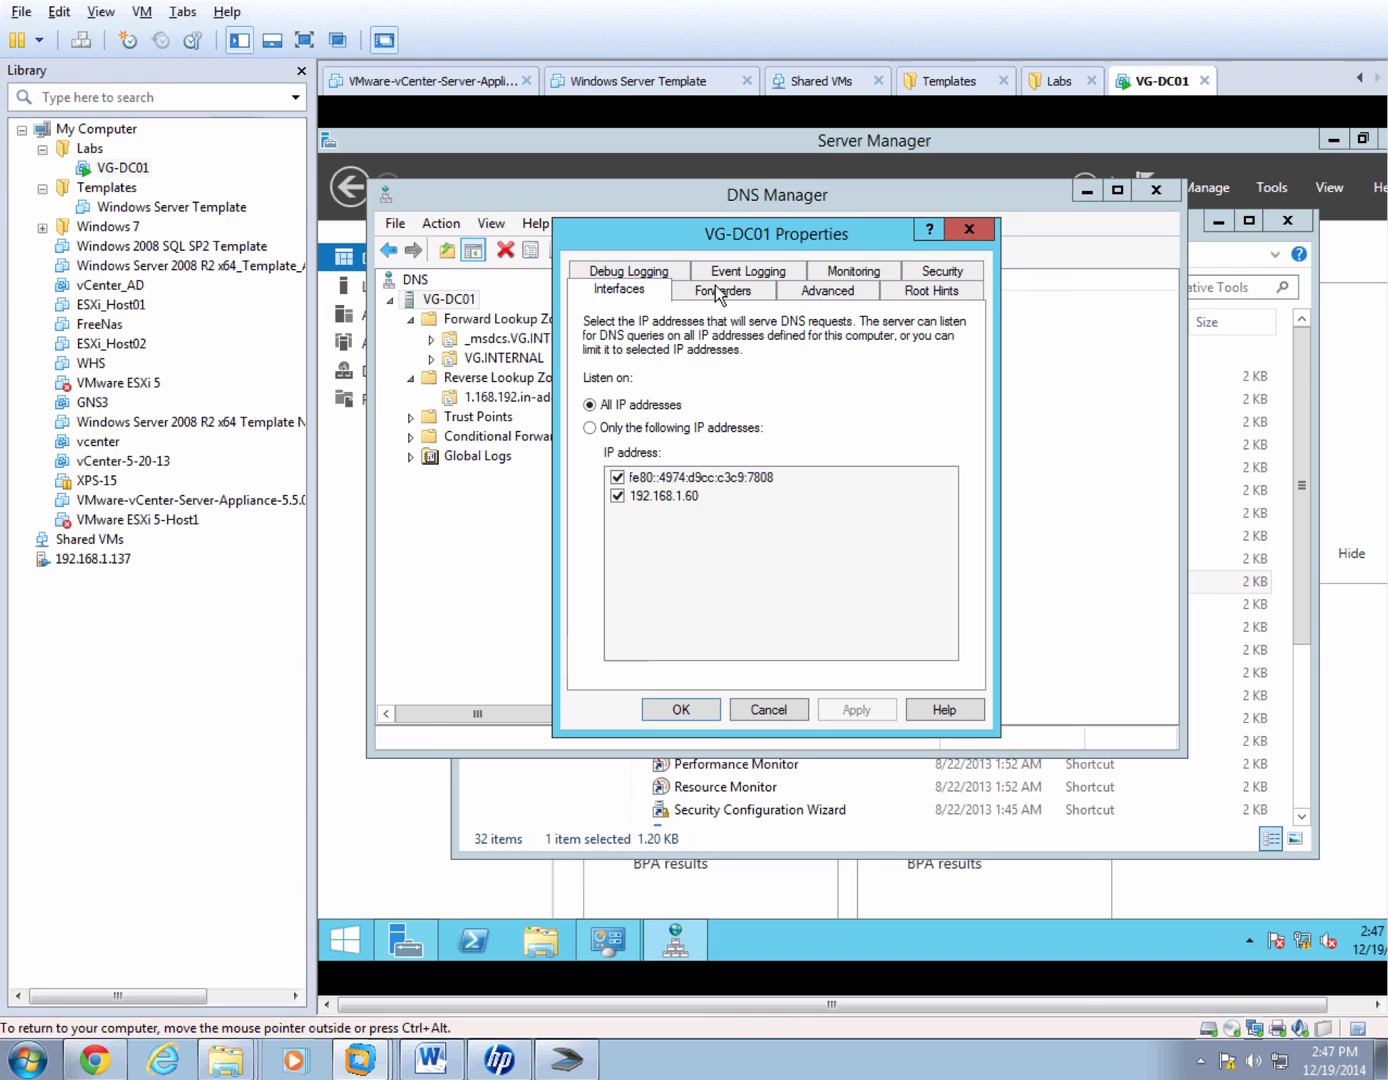
left_click(722, 290)
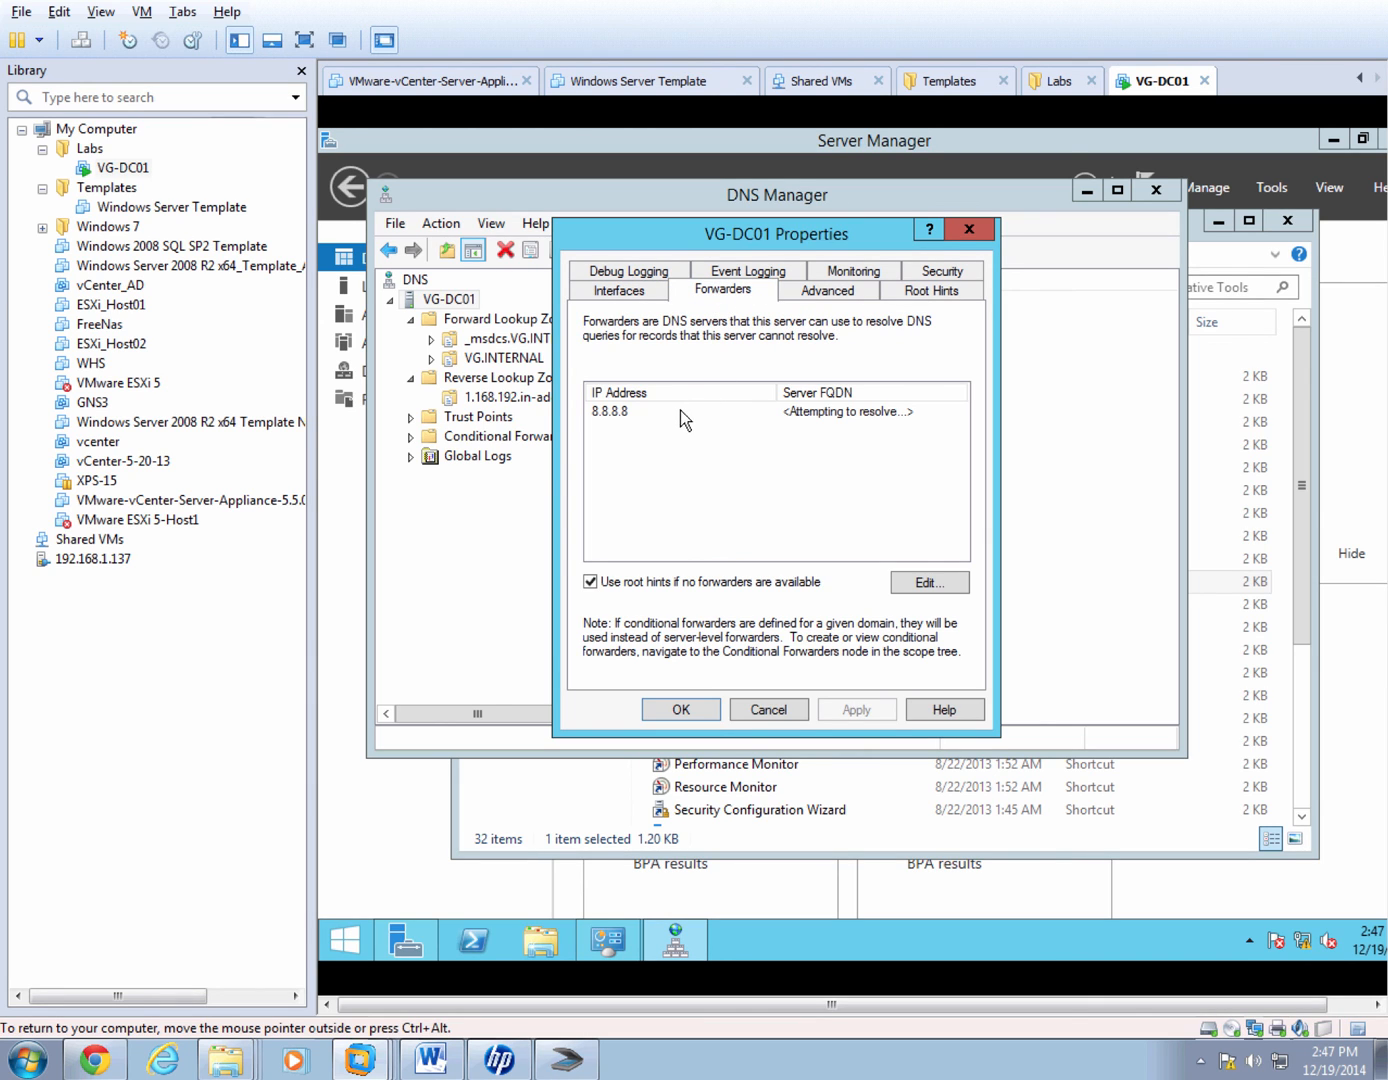
left_click(680, 412)
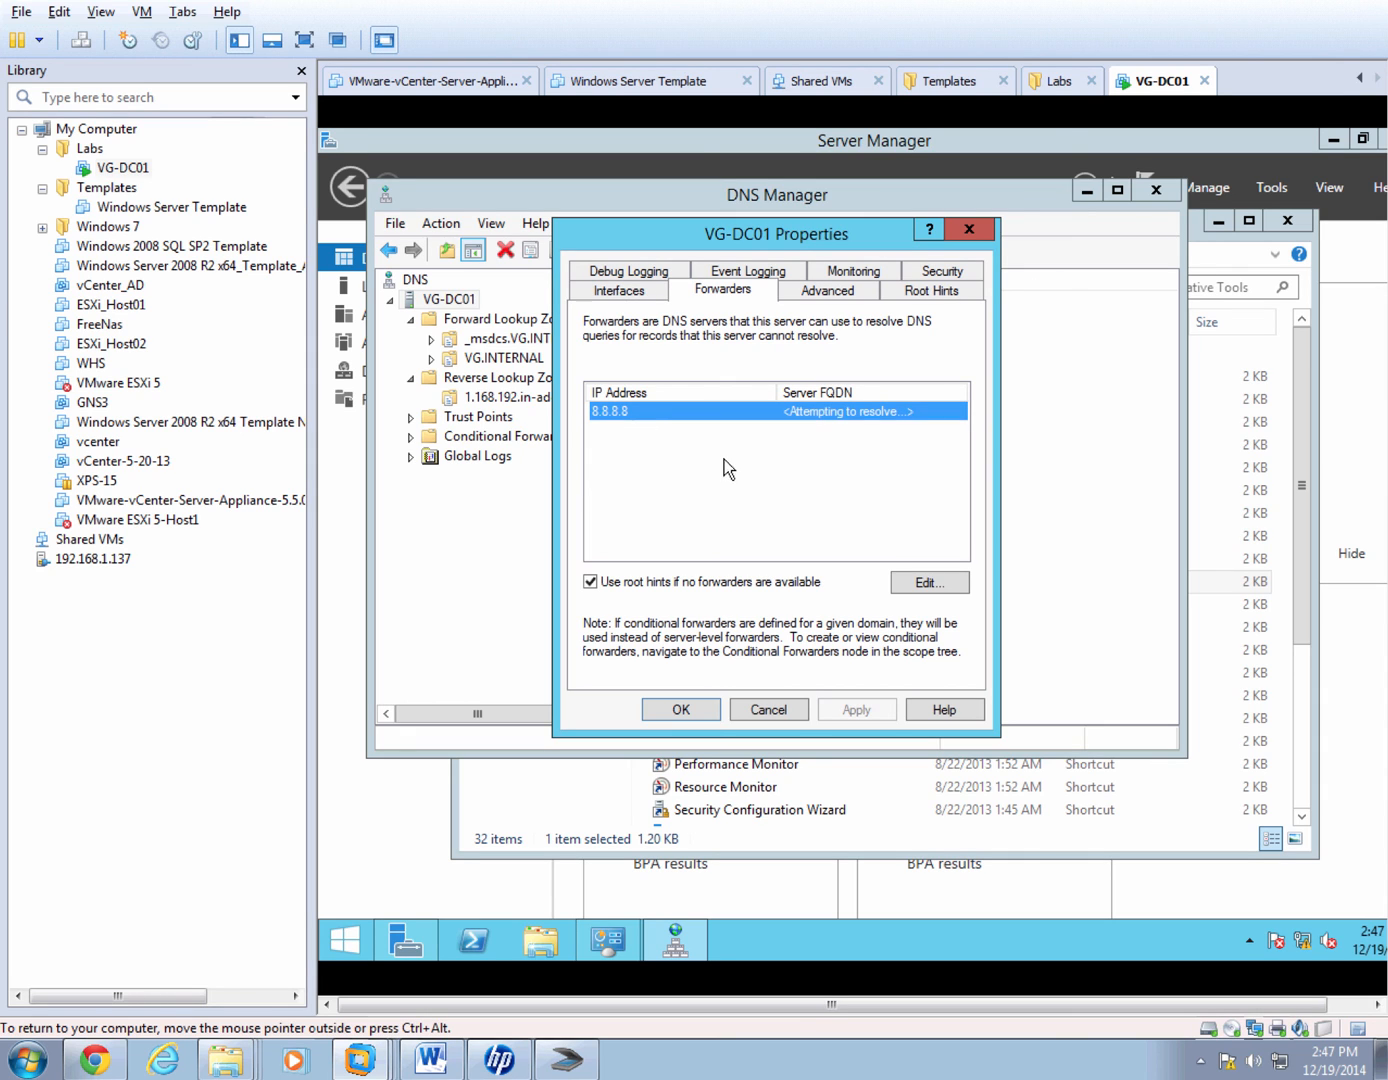
left_click(680, 708)
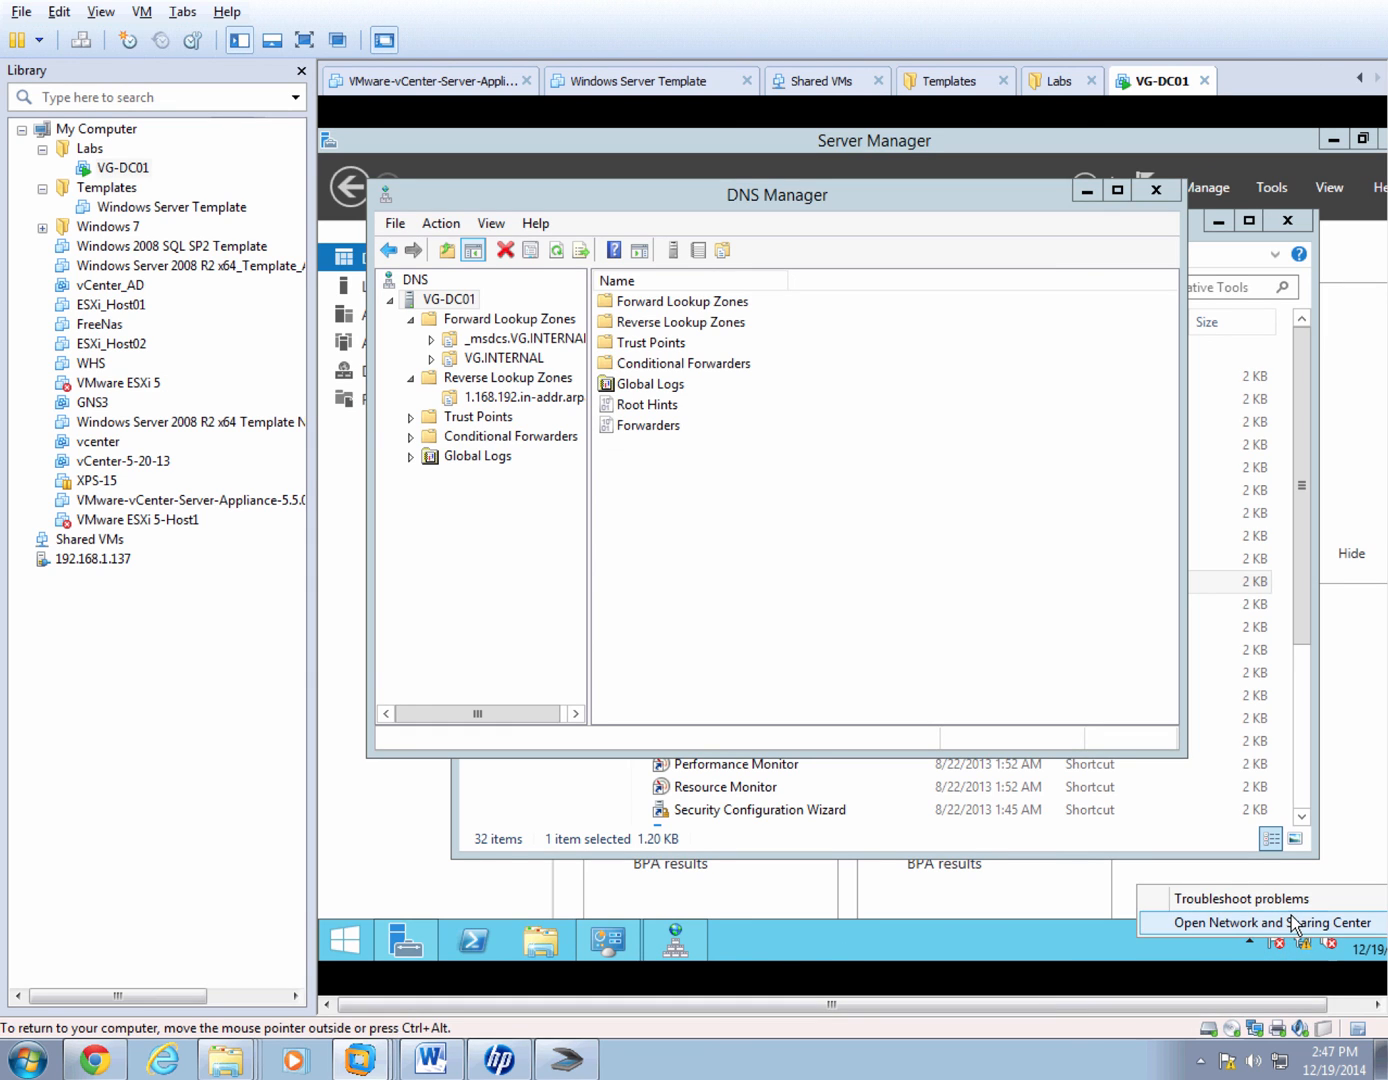
Verify Ethernet0's IPv4 preferred DNS is 127.0.0.1 and close the dialogs.
left_click(1248, 922)
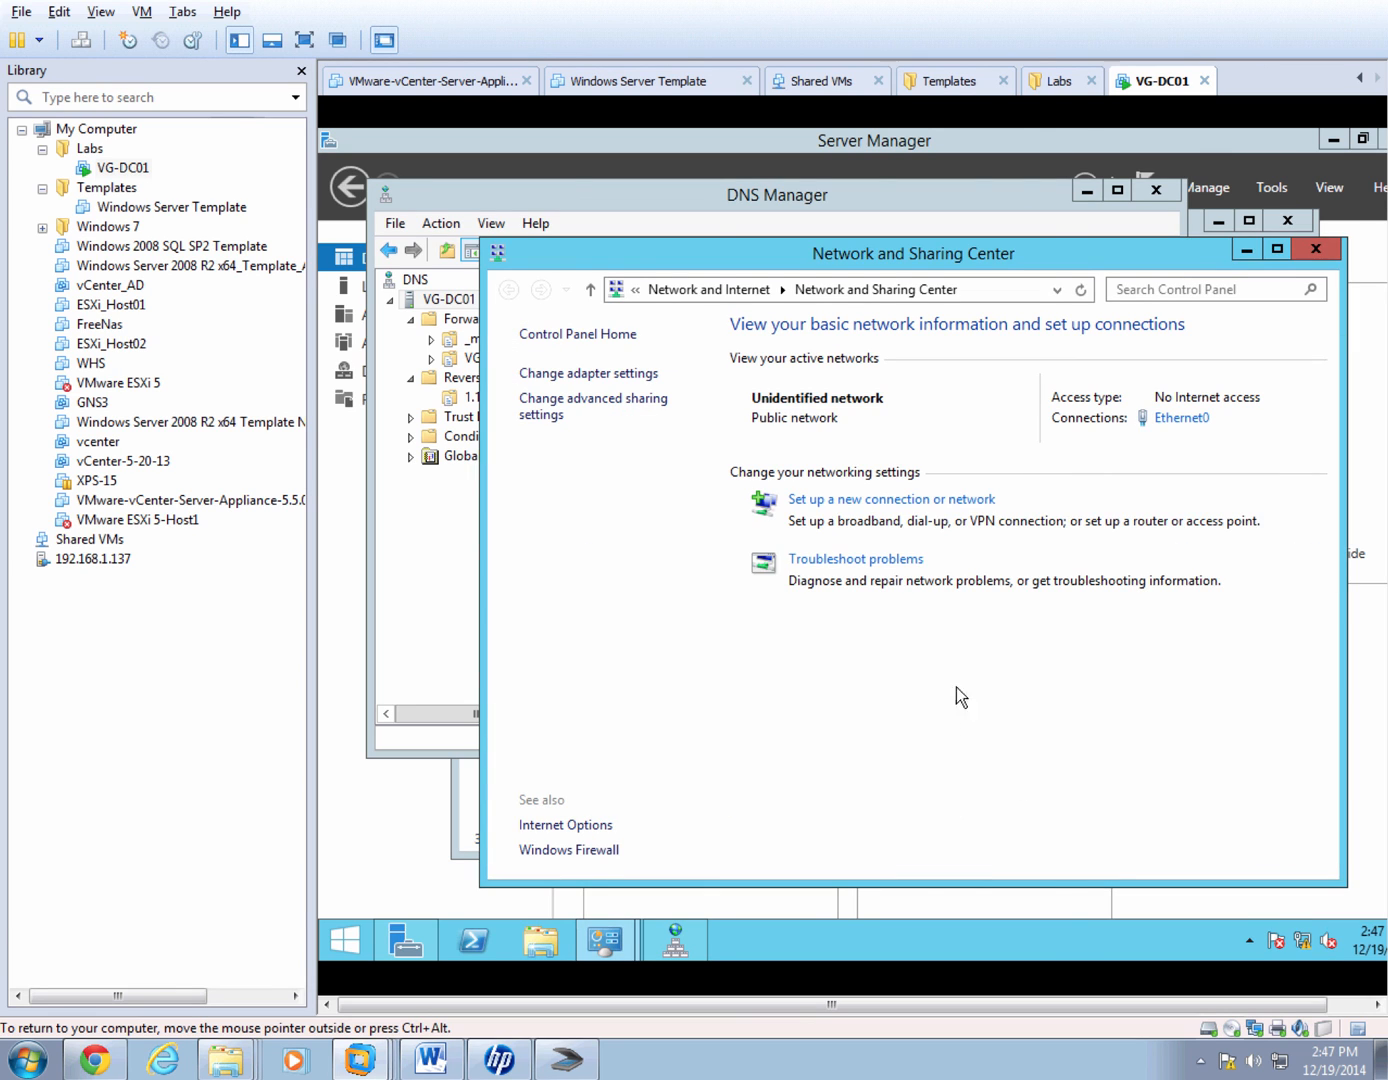
left_click(1180, 416)
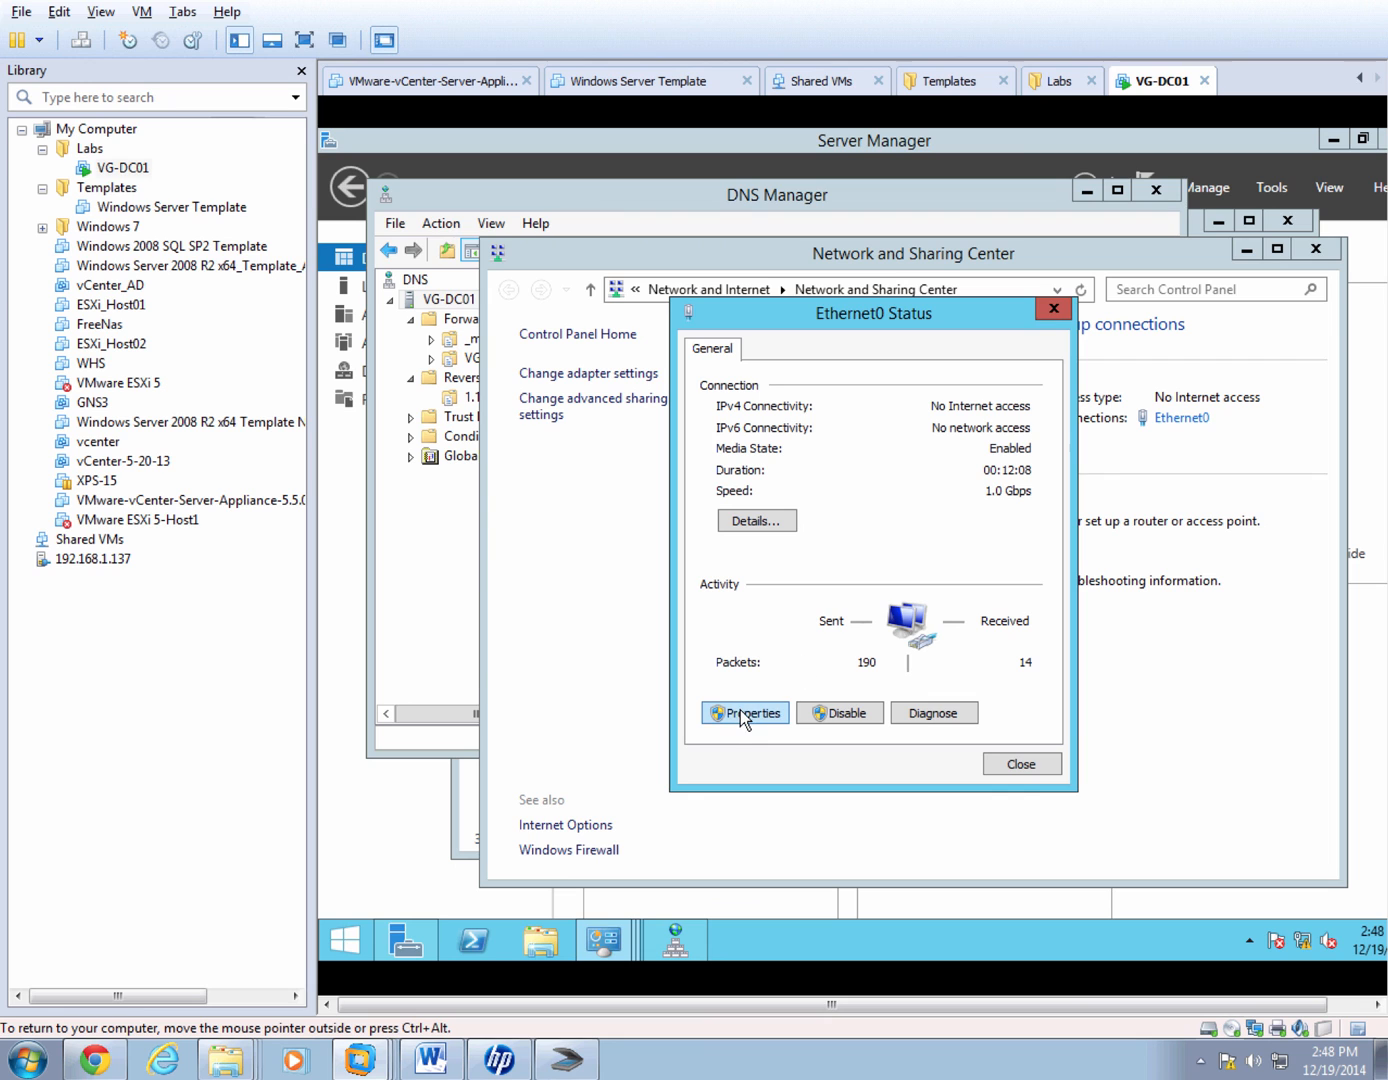
left_click(744, 712)
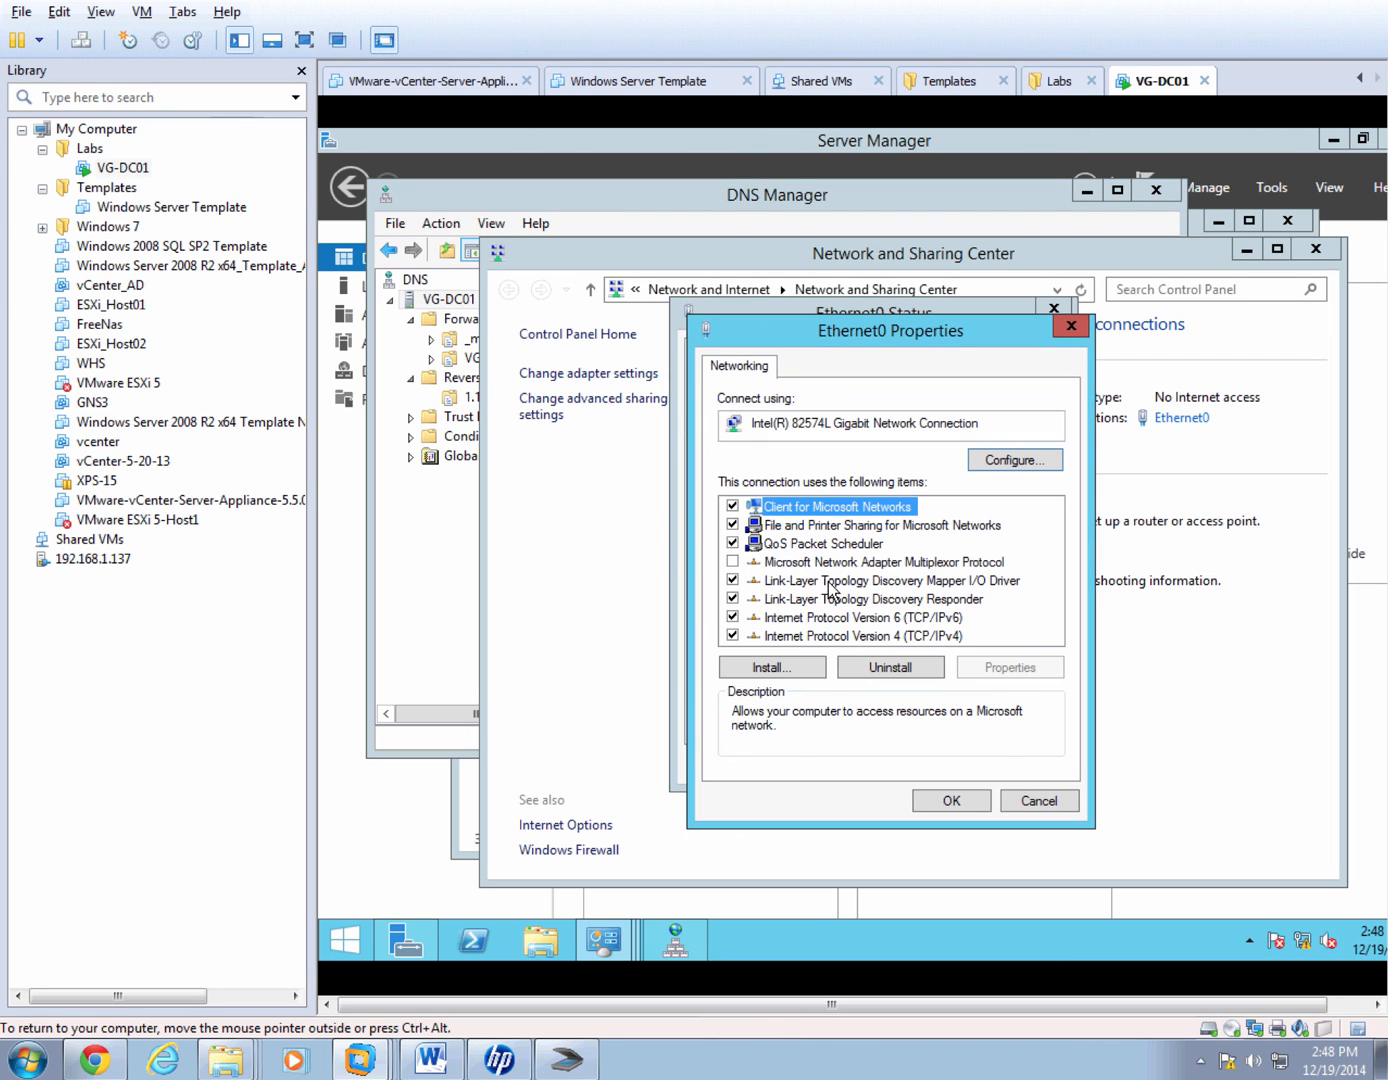
left_click(1008, 668)
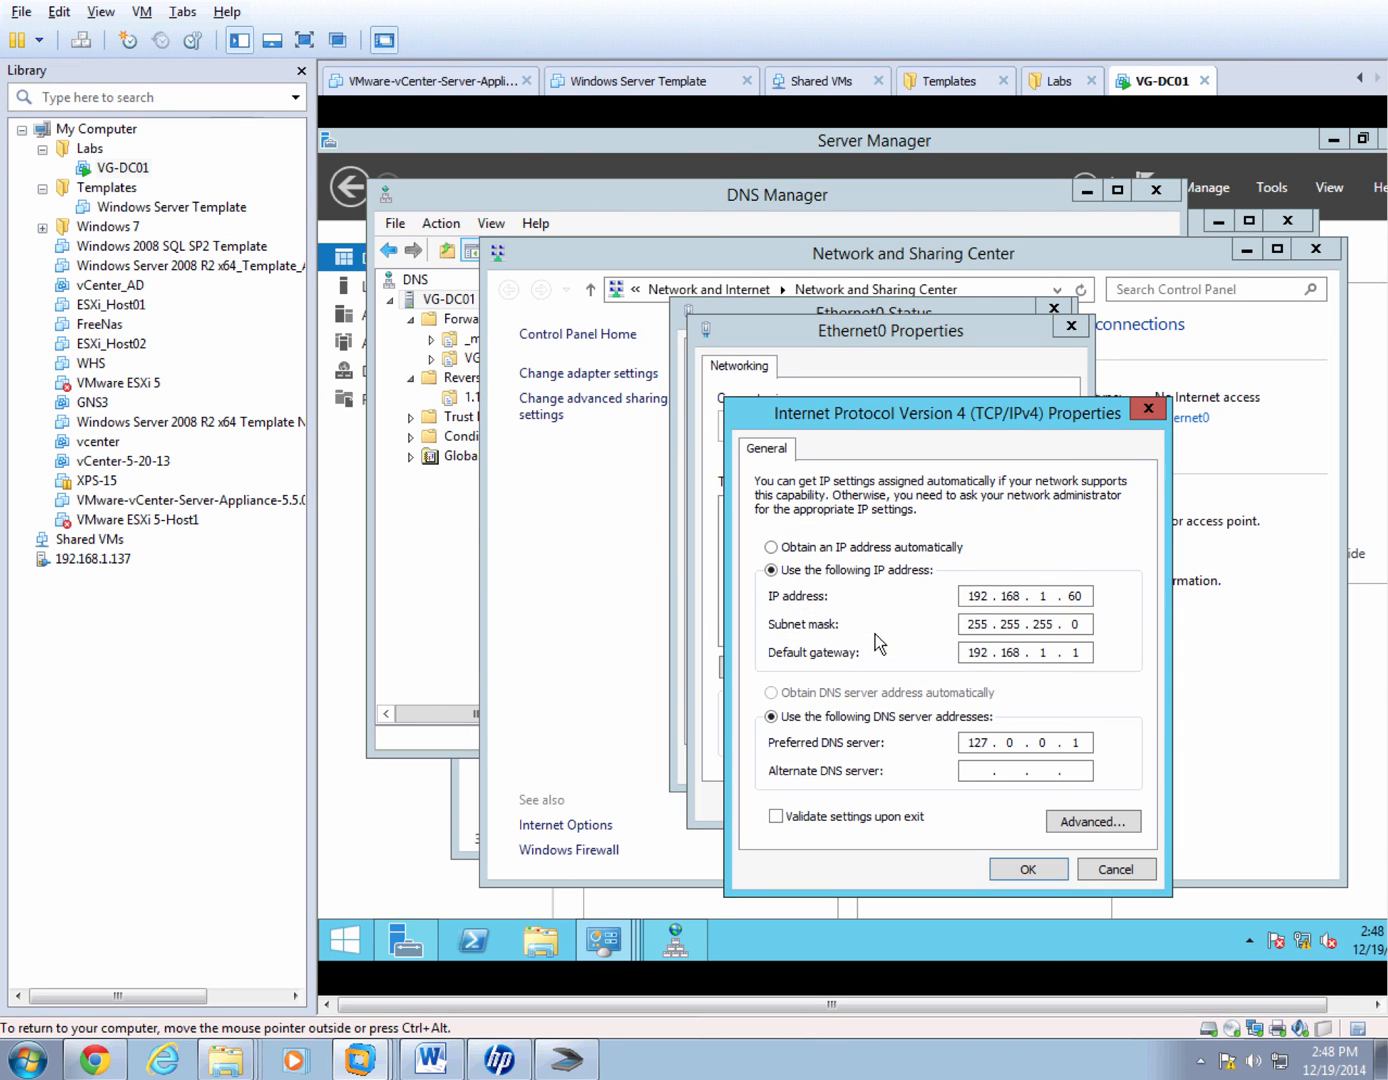
mouse_move(844, 756)
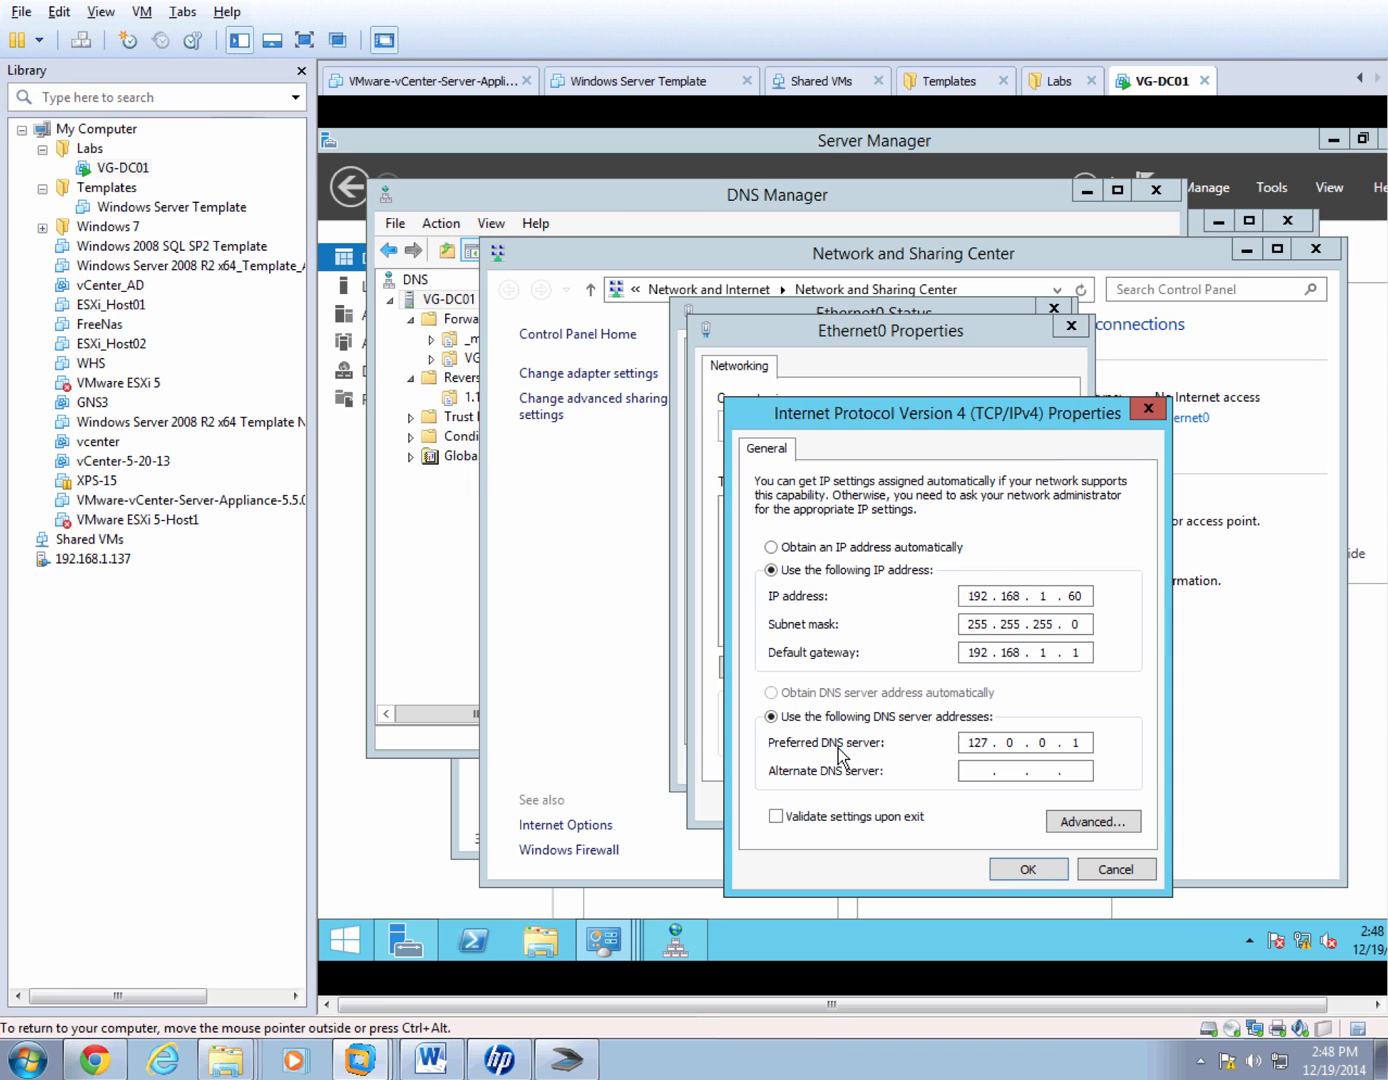
mouse_move(900, 756)
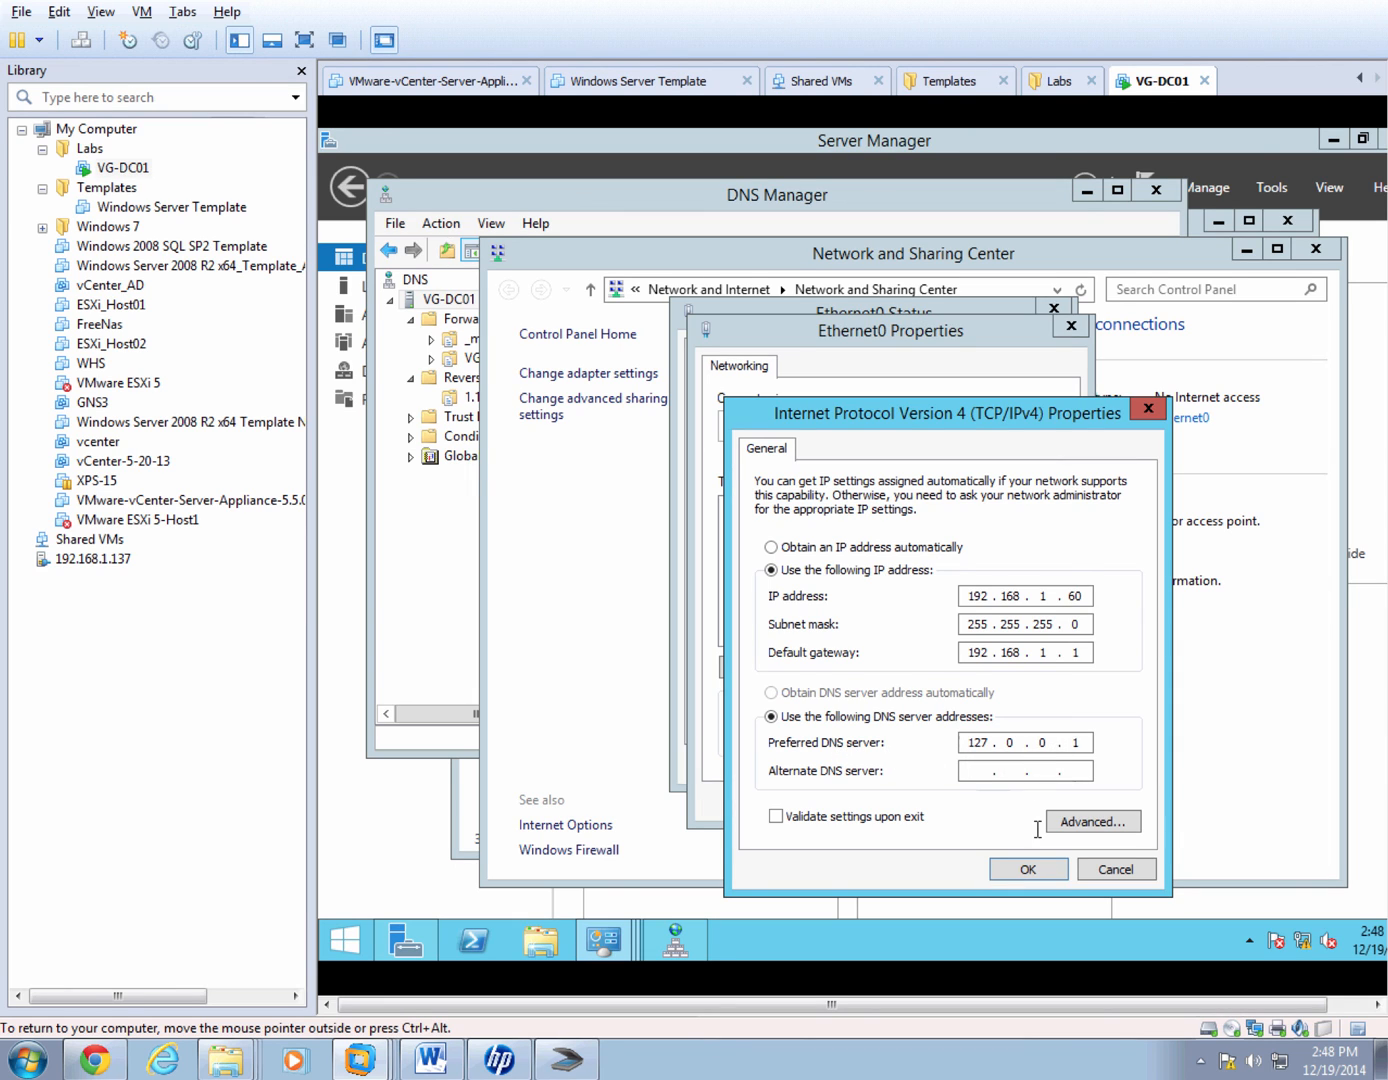
left_click(1026, 868)
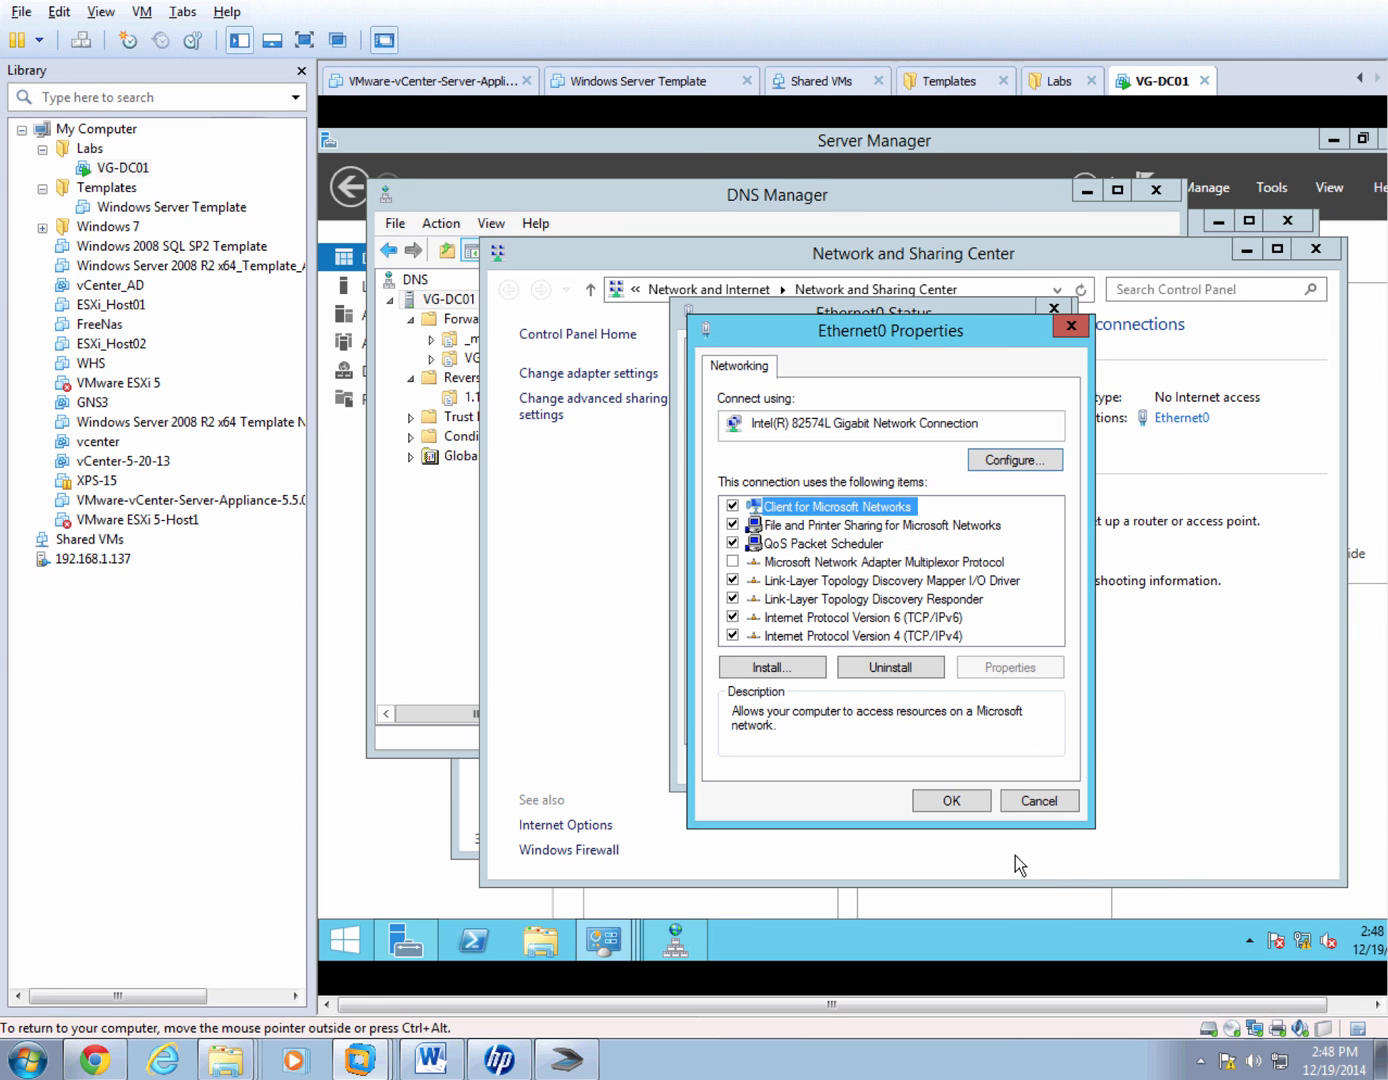
left_click(1038, 800)
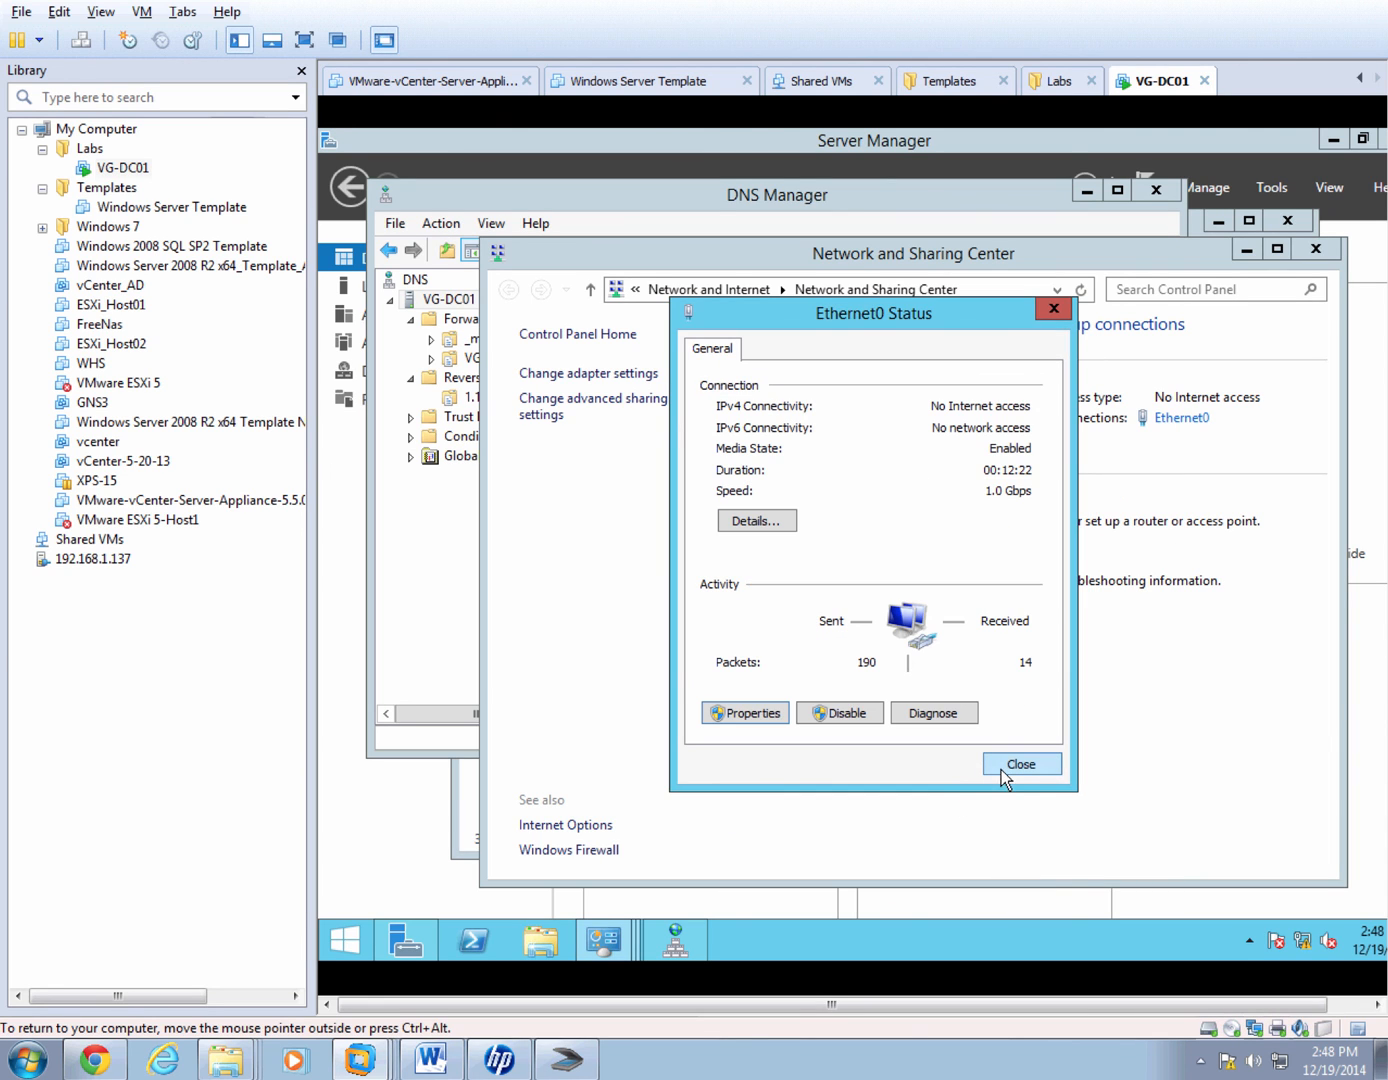